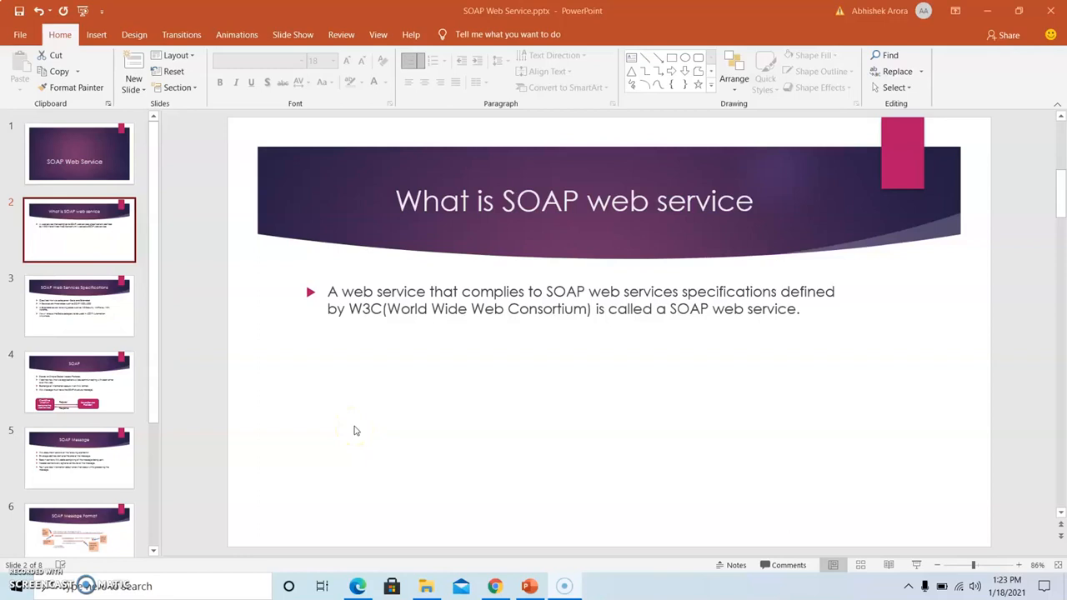
mouse_move(403, 391)
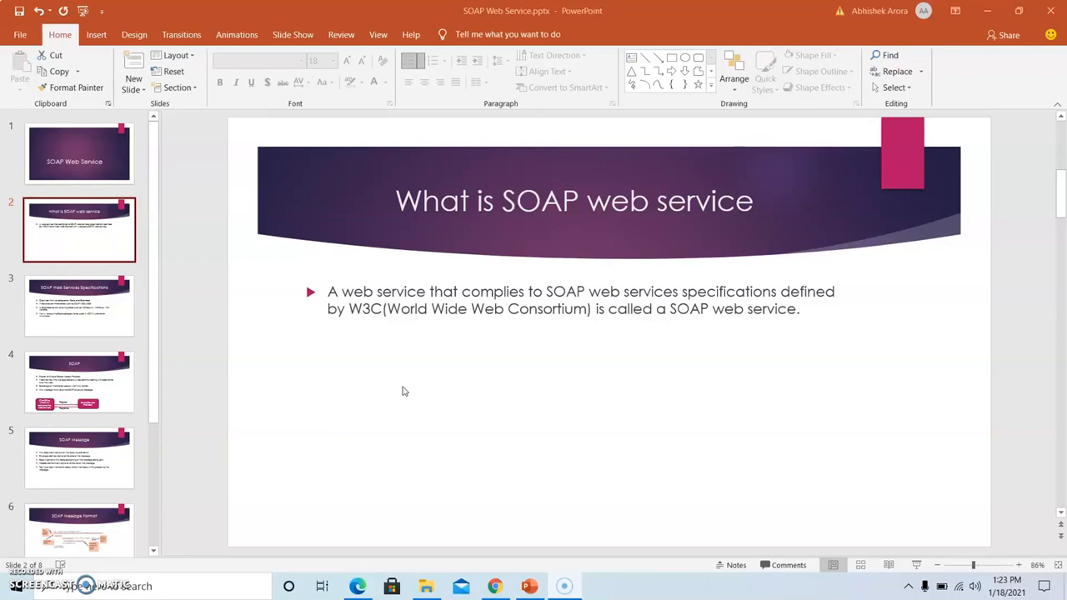
mouse_move(198, 303)
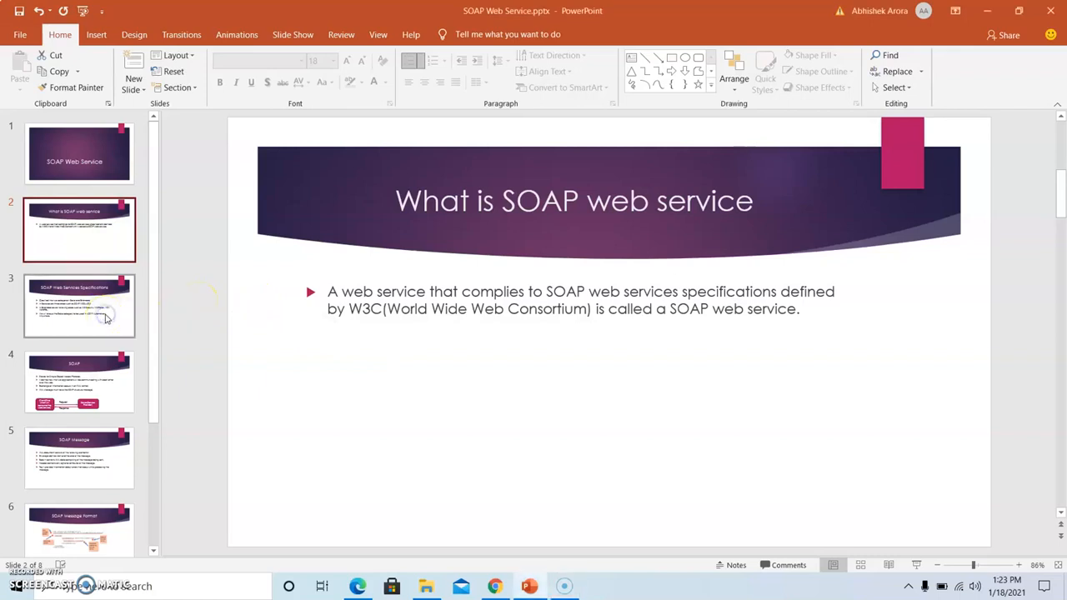
Step: Show the SOAP Web Services Specifications slide listing Basic and Extended categories
left_click(80, 307)
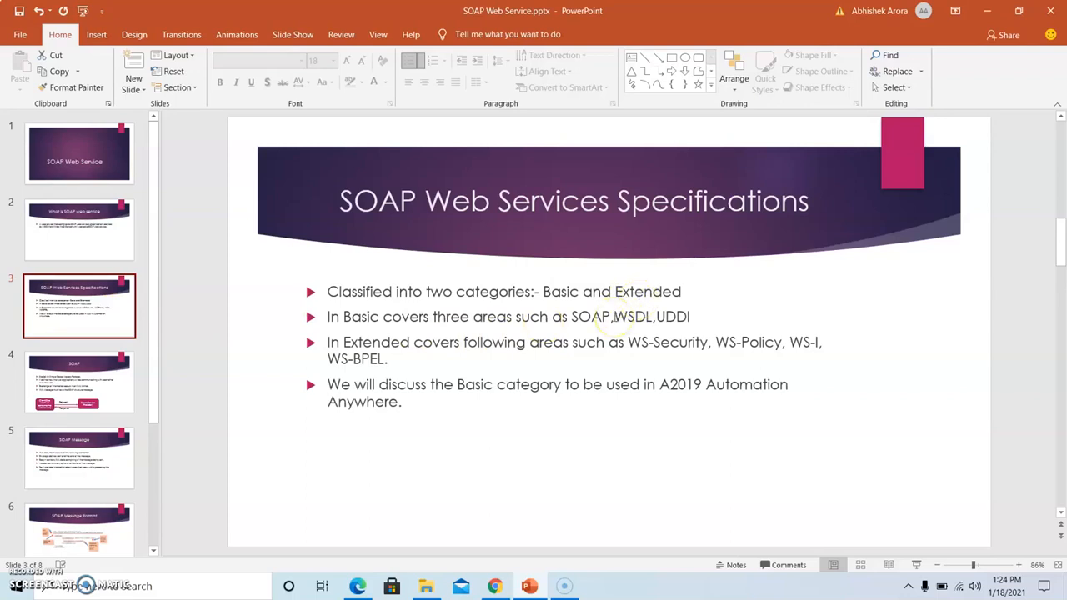
mouse_move(547, 327)
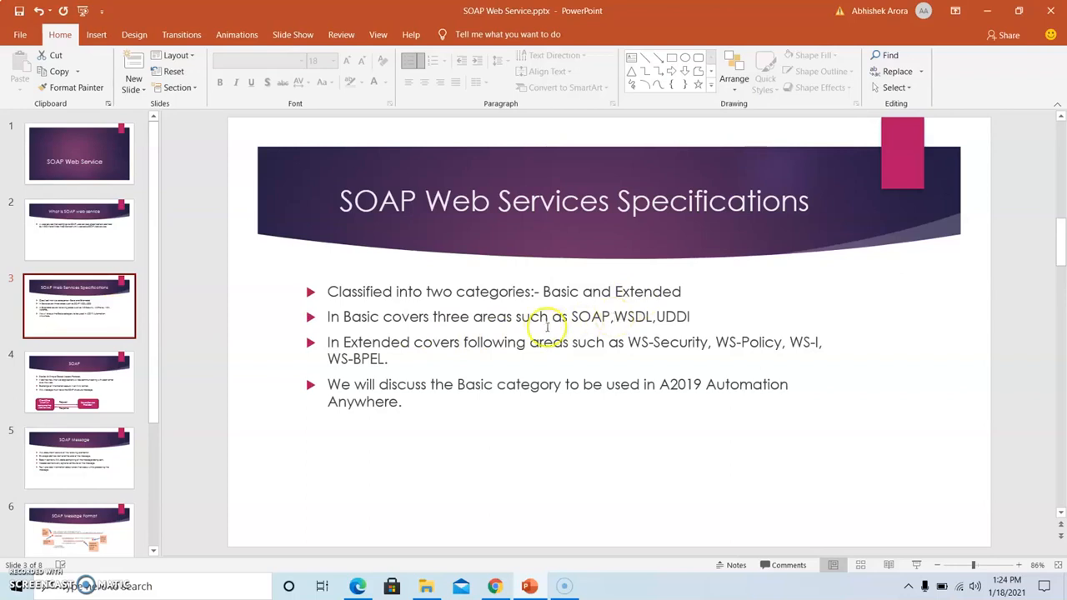
mouse_move(400, 356)
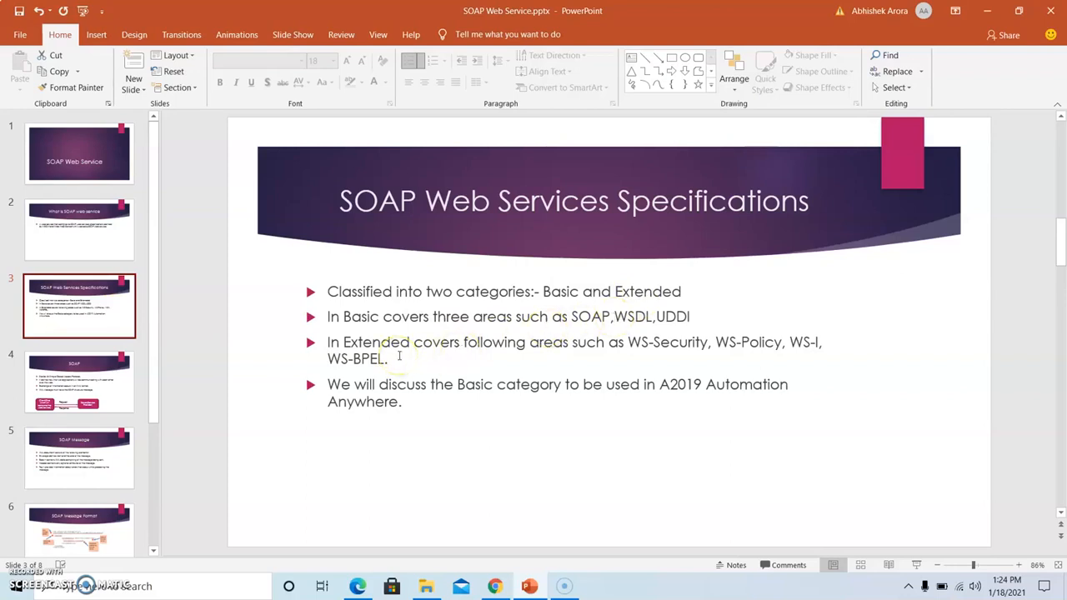
mouse_move(473, 360)
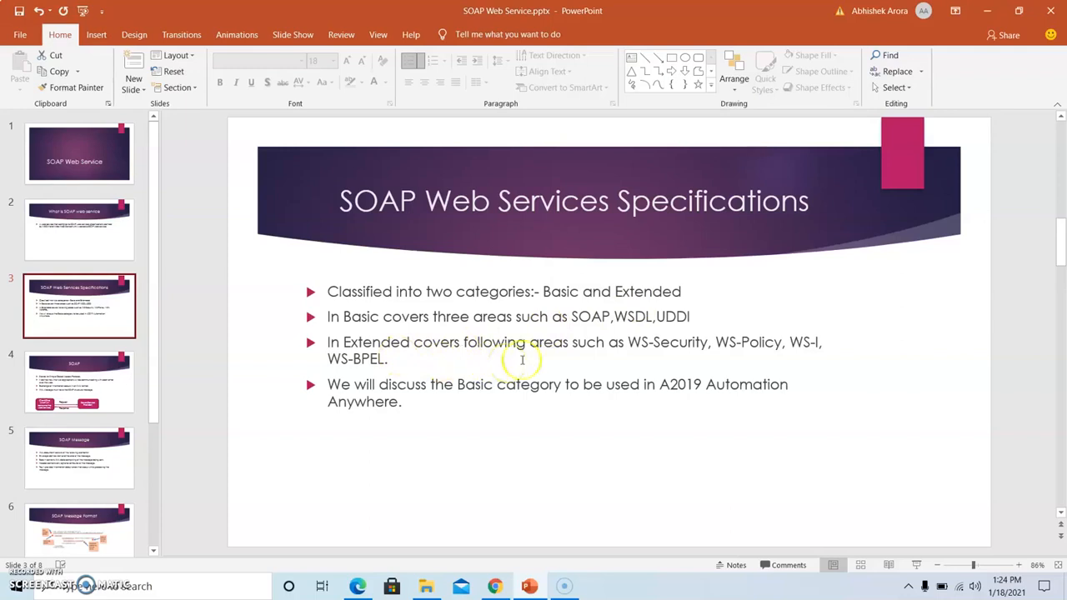
mouse_move(634, 355)
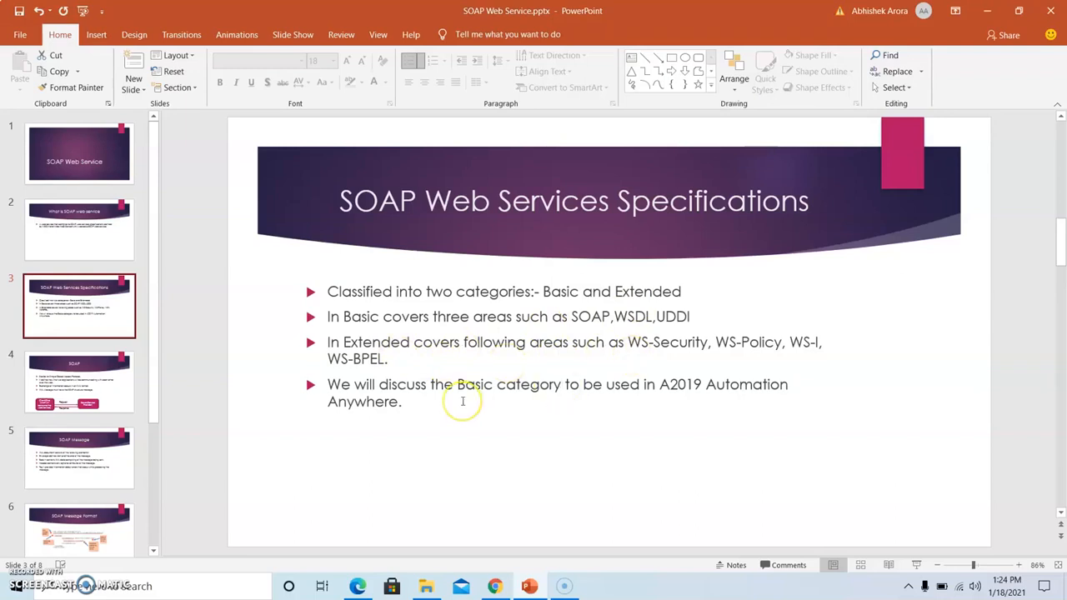
mouse_move(487, 405)
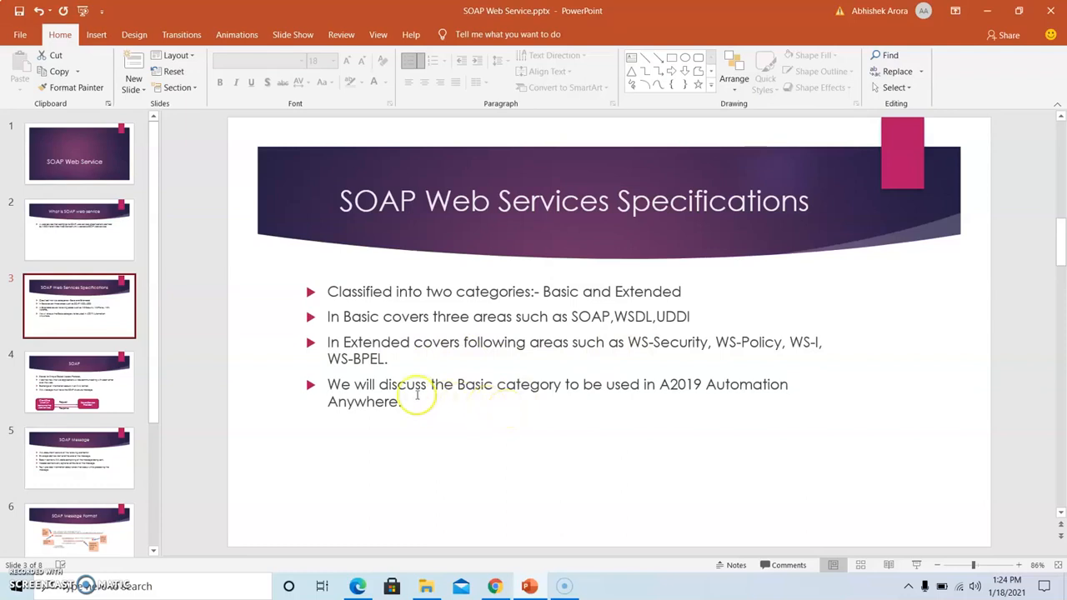
mouse_move(200, 380)
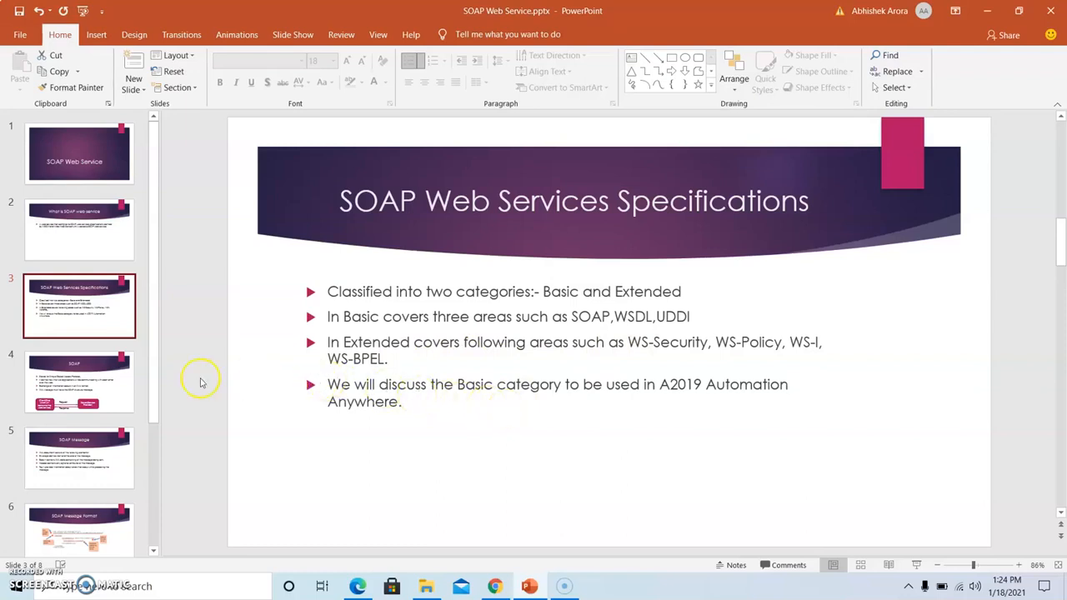
Step: Show the SOAP slide with the client–server request/response diagram
left_click(80, 382)
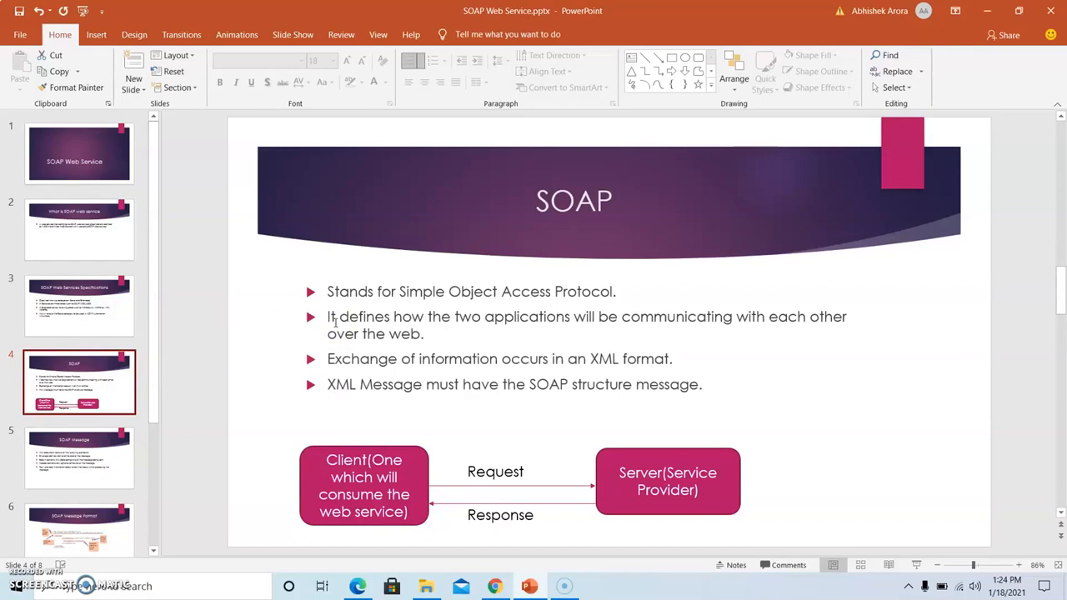
mouse_move(482, 327)
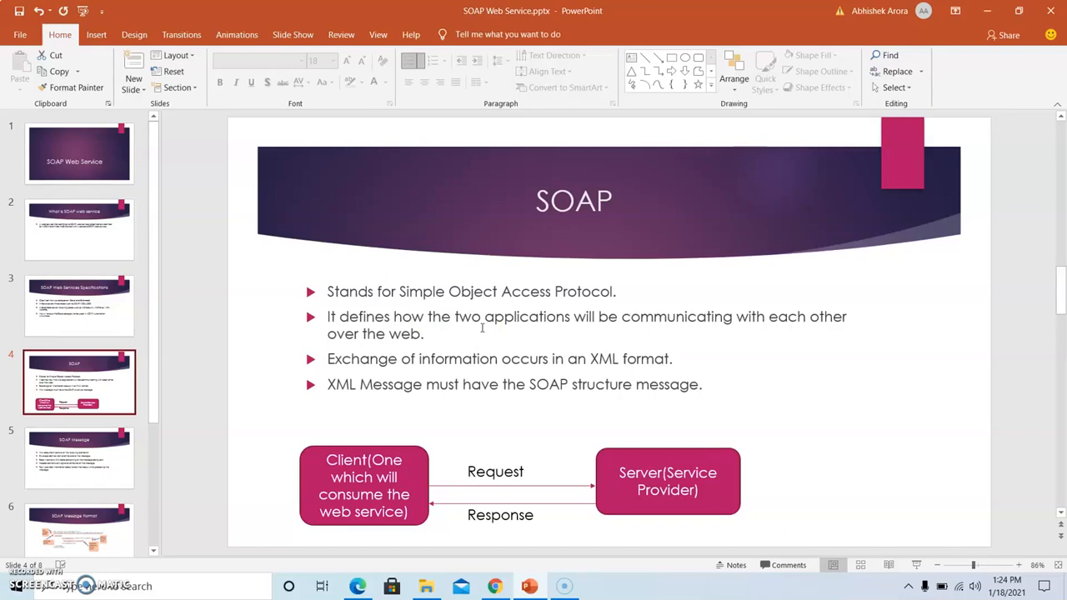
mouse_move(497, 337)
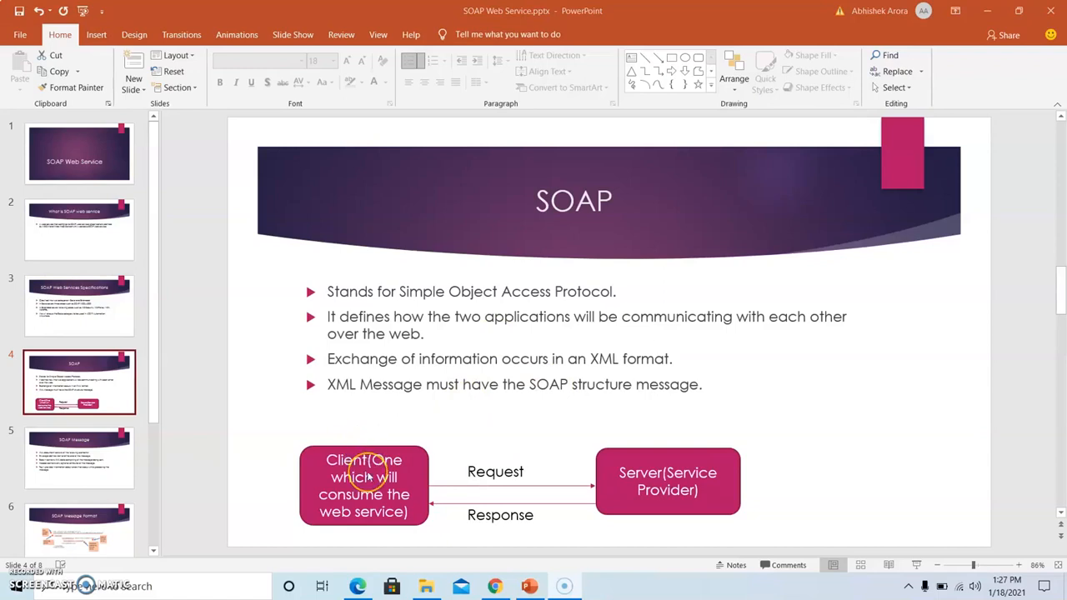
mouse_move(374, 480)
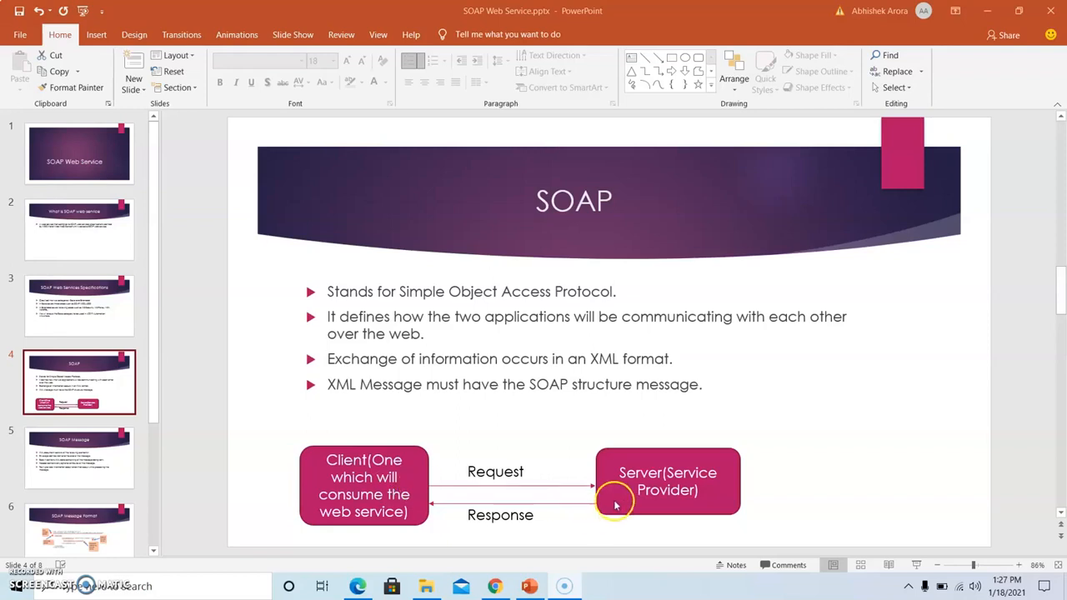
mouse_move(516, 510)
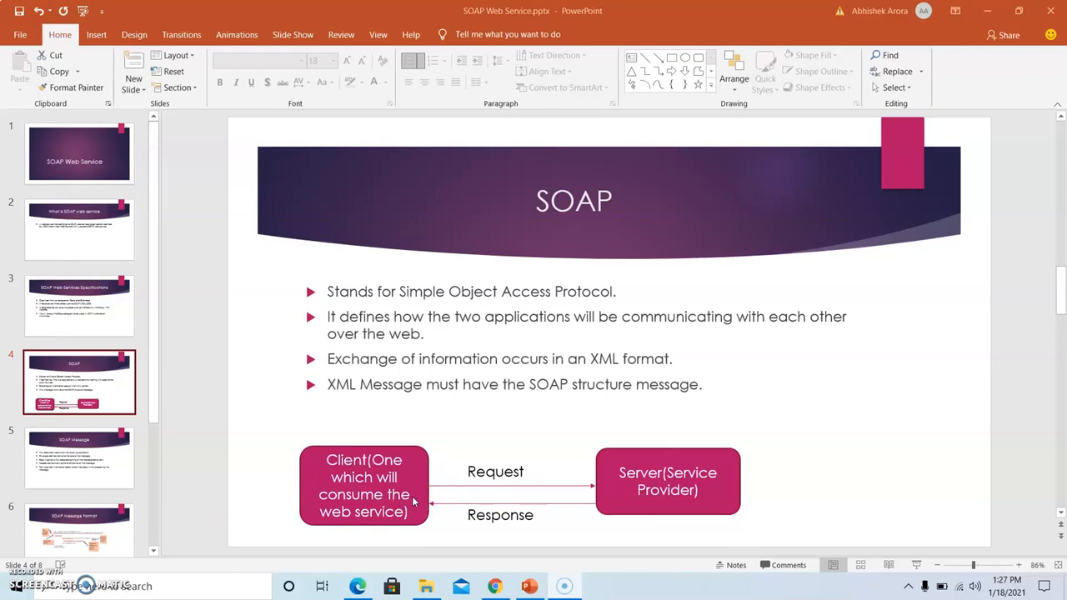
mouse_move(80, 457)
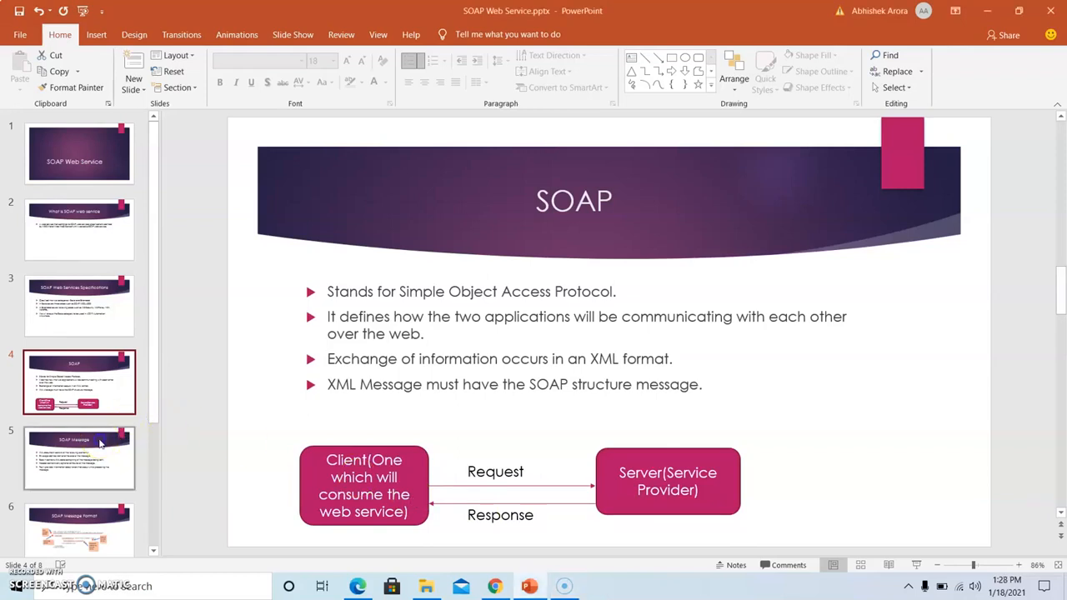
Step: Show the SOAP Message slide describing Envelope, Body, Header and Fault
left_click(80, 457)
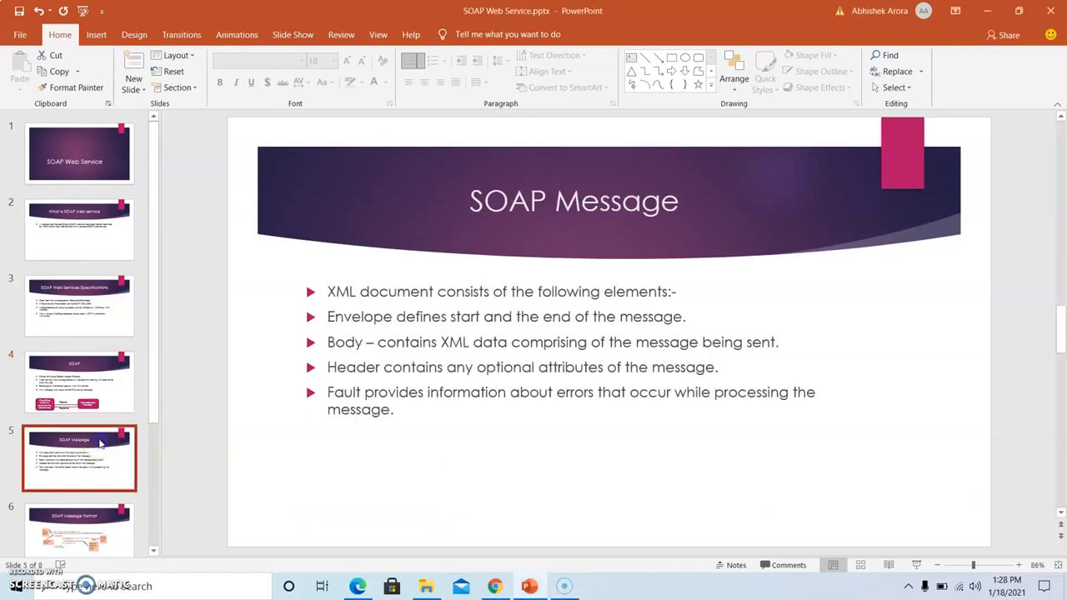
mouse_move(408, 456)
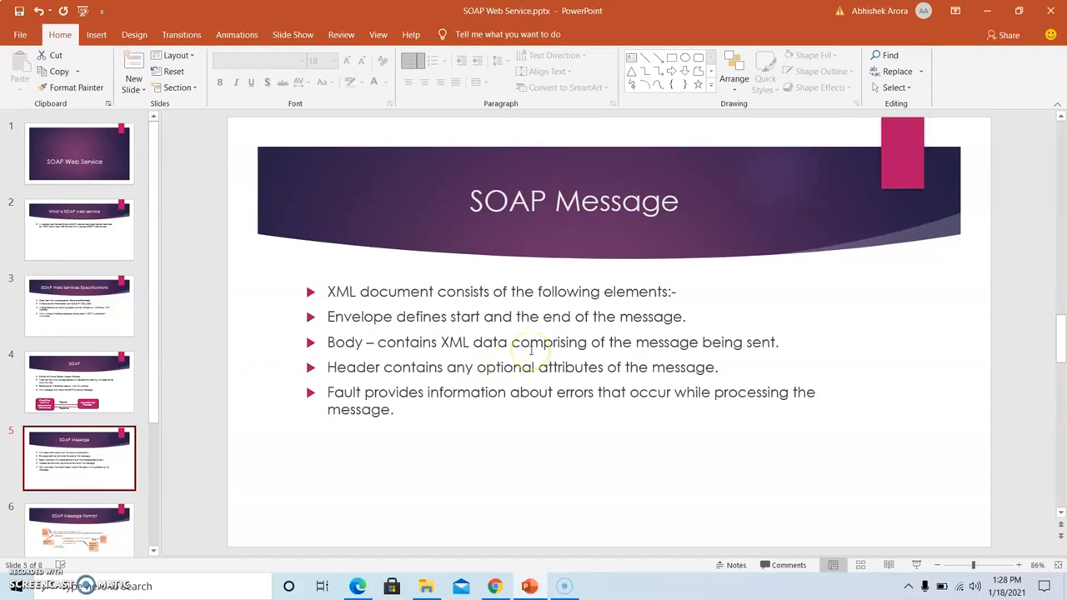
mouse_move(507, 380)
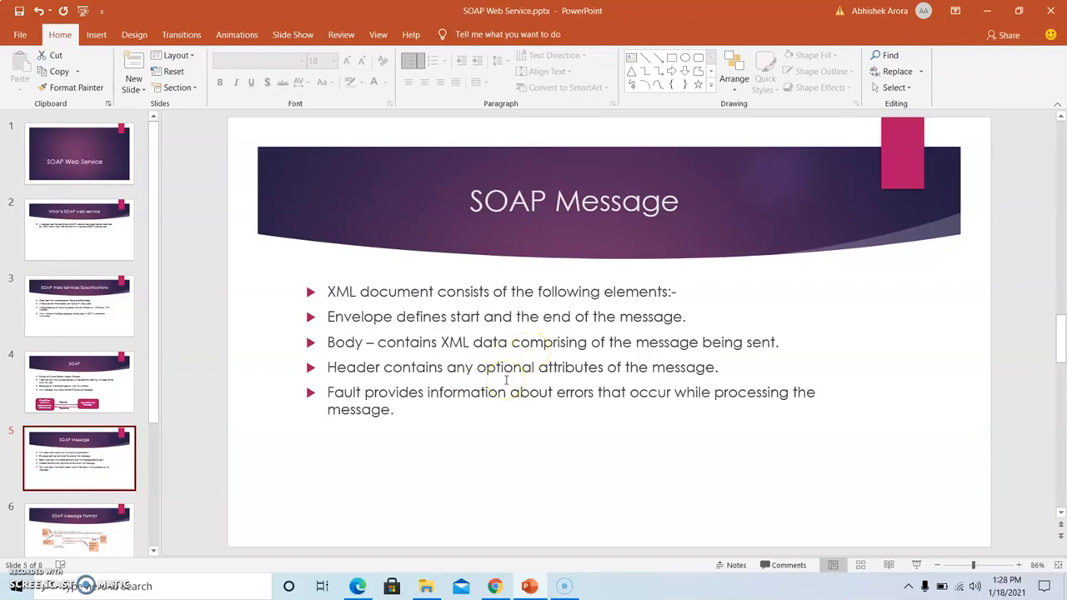
mouse_move(560, 340)
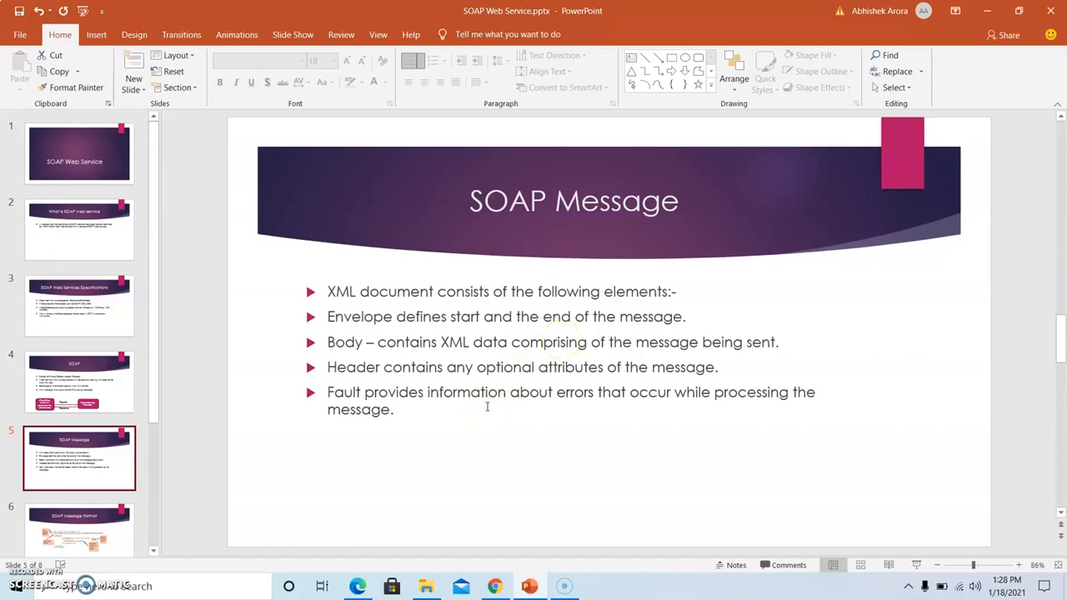
mouse_move(497, 407)
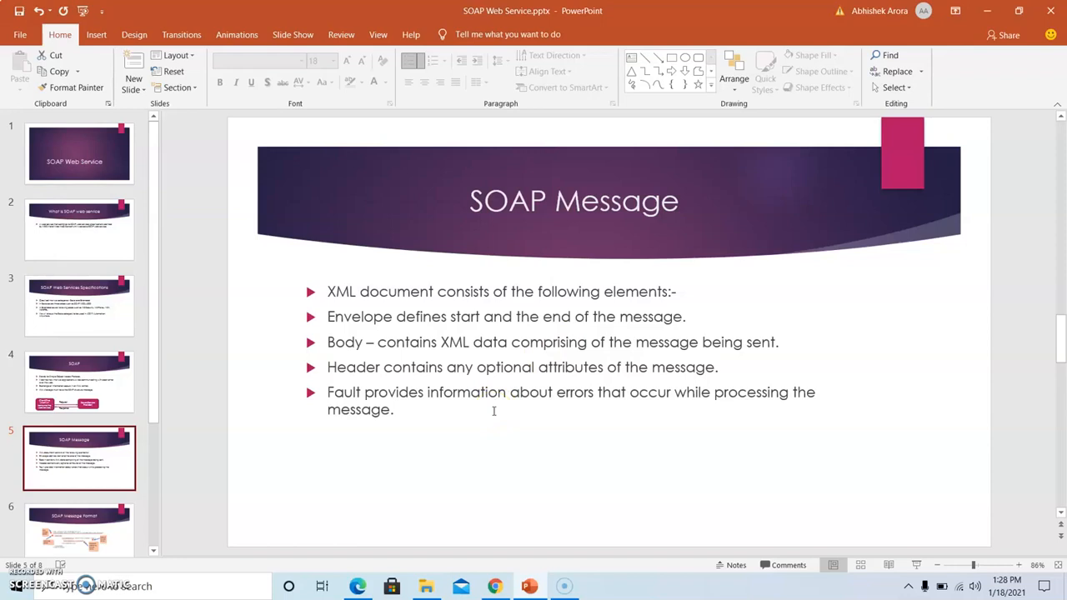
mouse_move(153, 400)
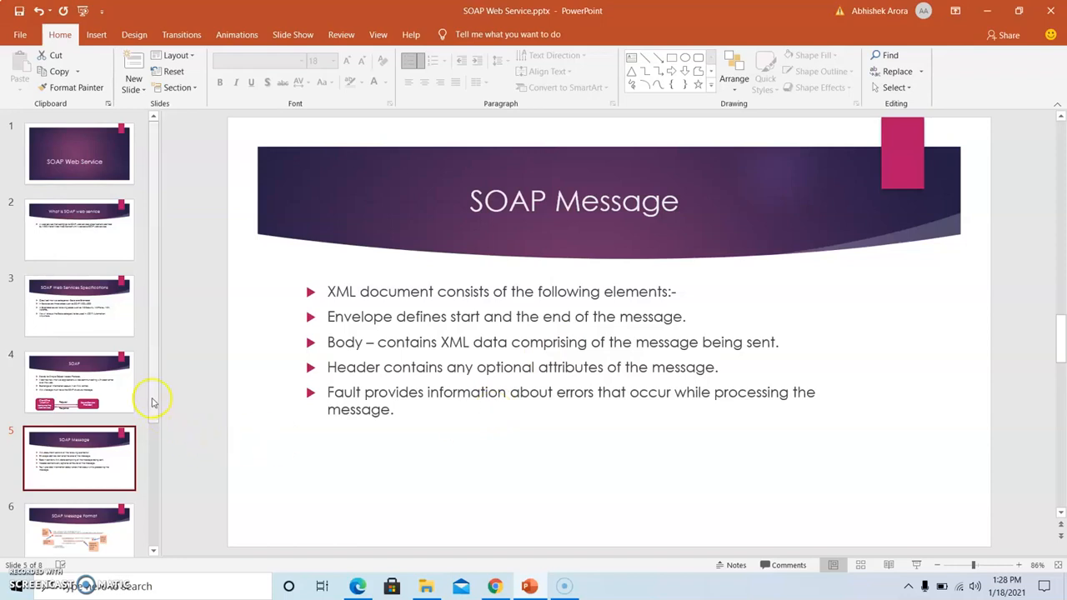
scroll("down", 3)
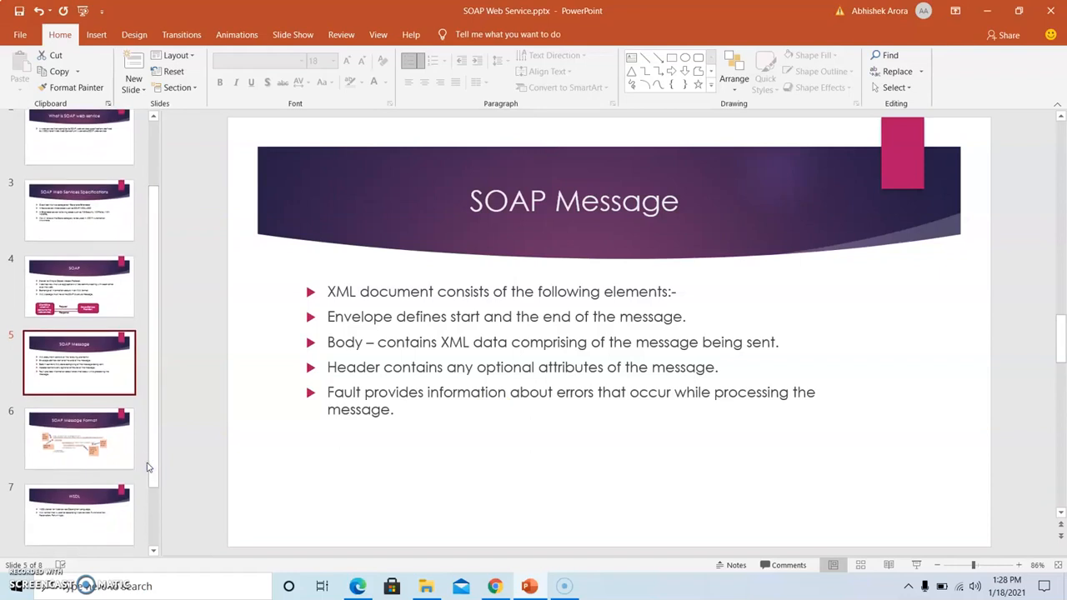
Step: Show slide 6, SOAP Message Format, revisiting the SOAP Message slide for comparison
left_click(80, 440)
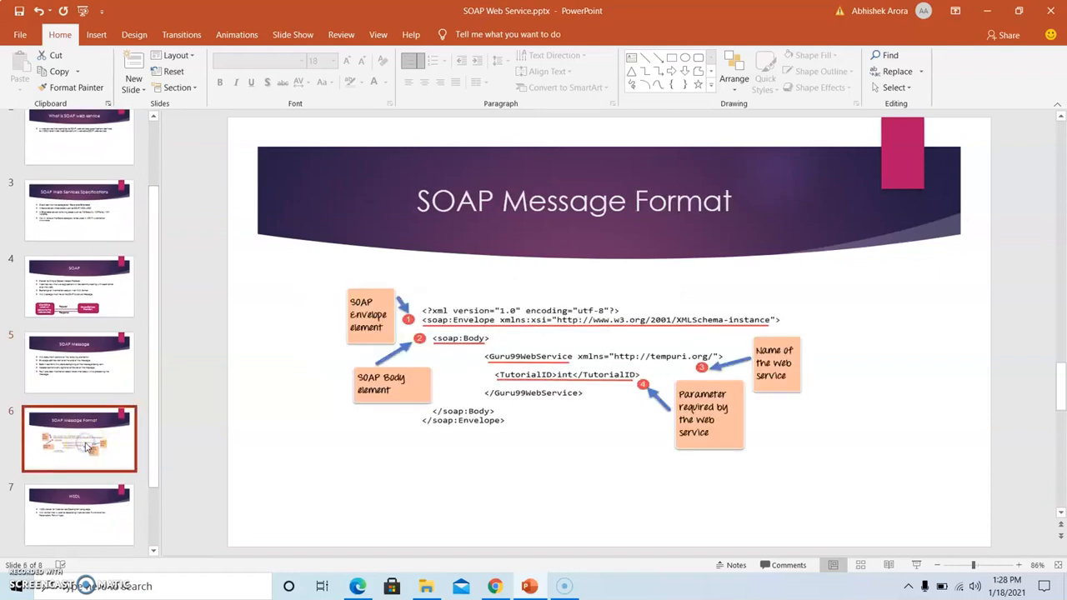
mouse_move(443, 357)
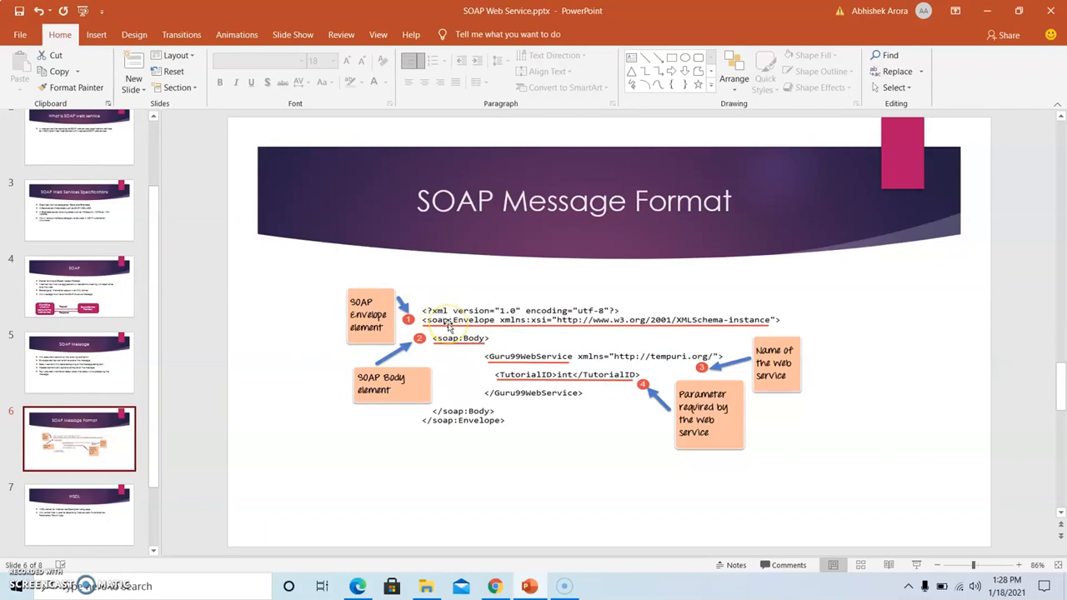
mouse_move(515, 325)
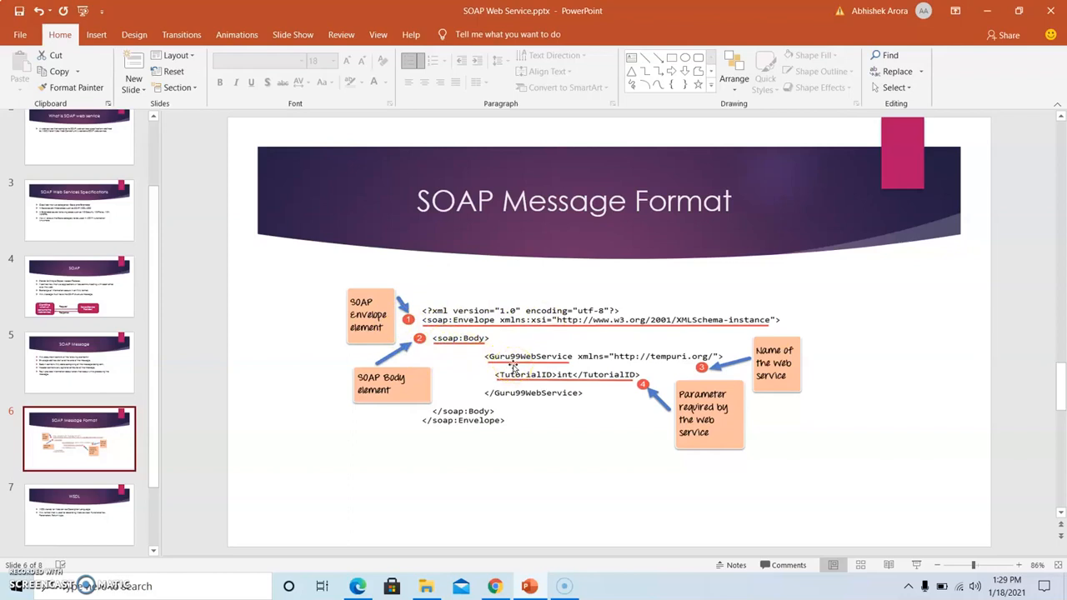
left_click(80, 361)
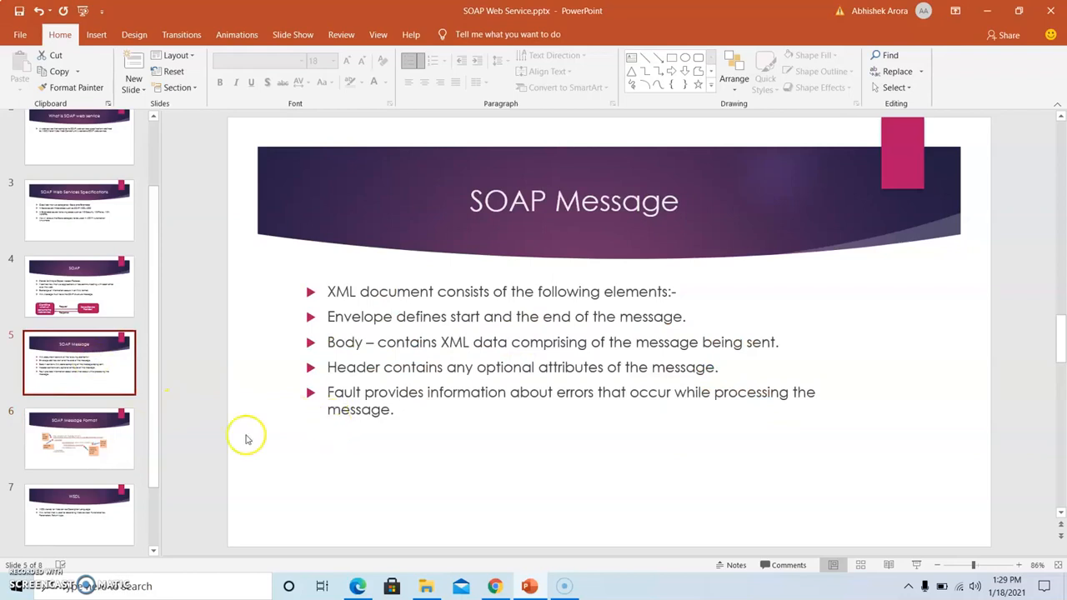
mouse_move(80, 437)
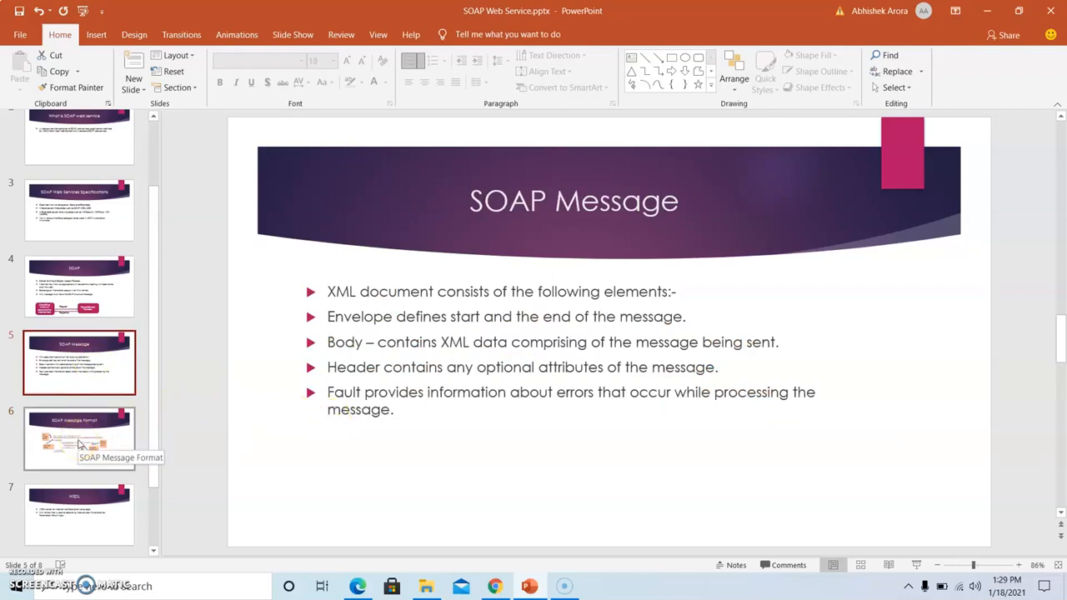
left_click(80, 440)
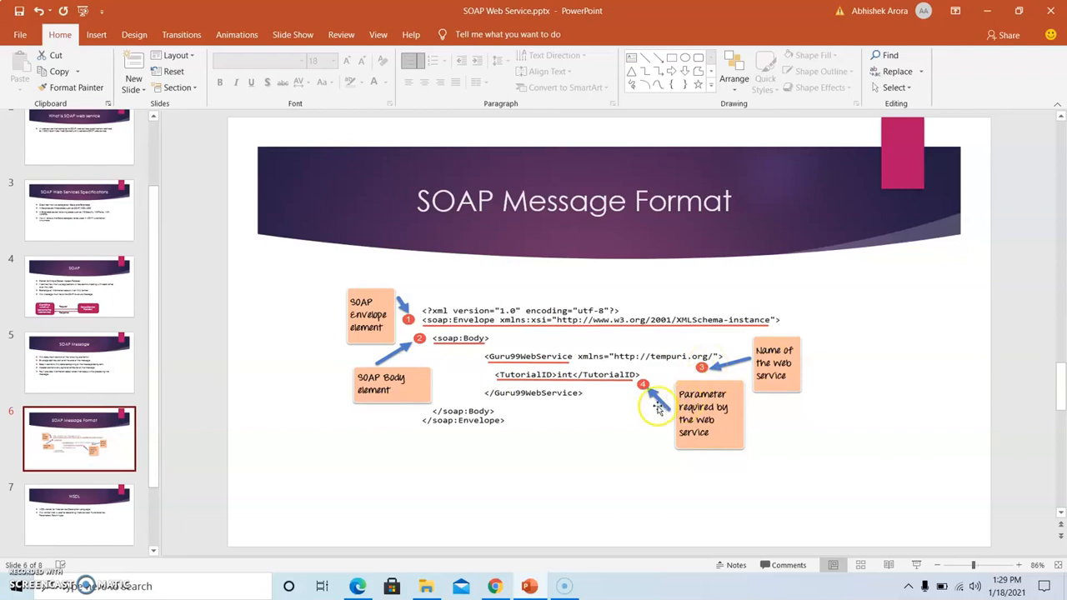
mouse_move(617, 413)
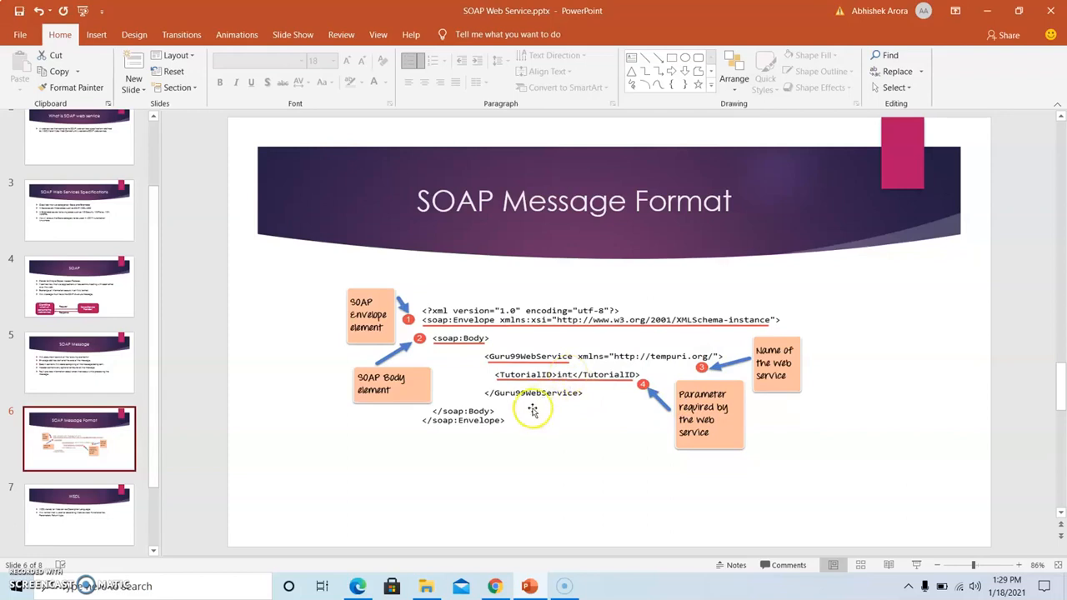
mouse_move(153, 453)
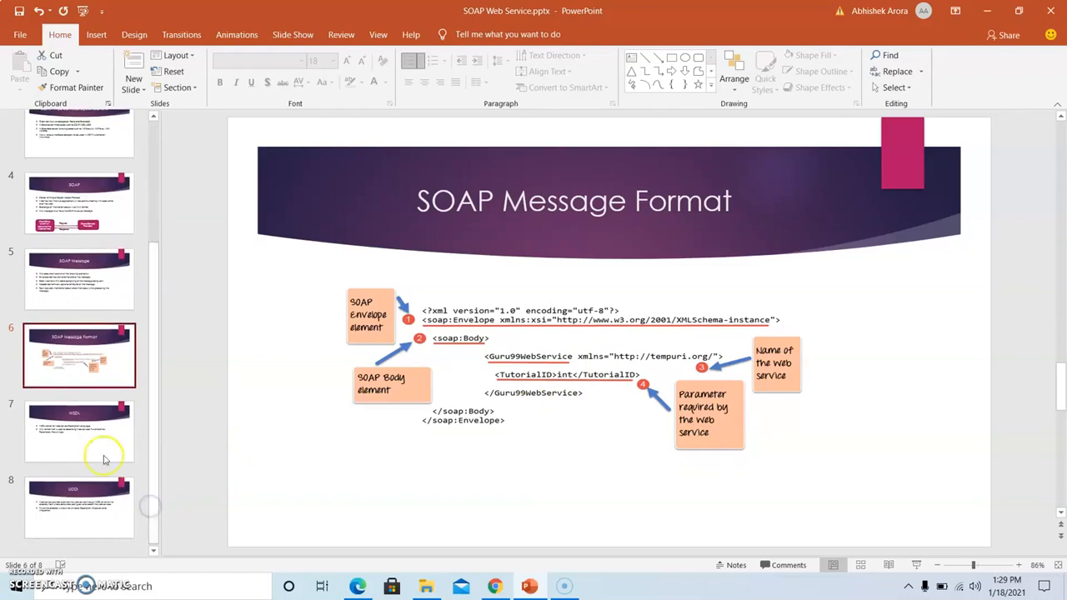
Step: Show the WSDL slide, then the UDDI slide about the online directory of web services
left_click(80, 430)
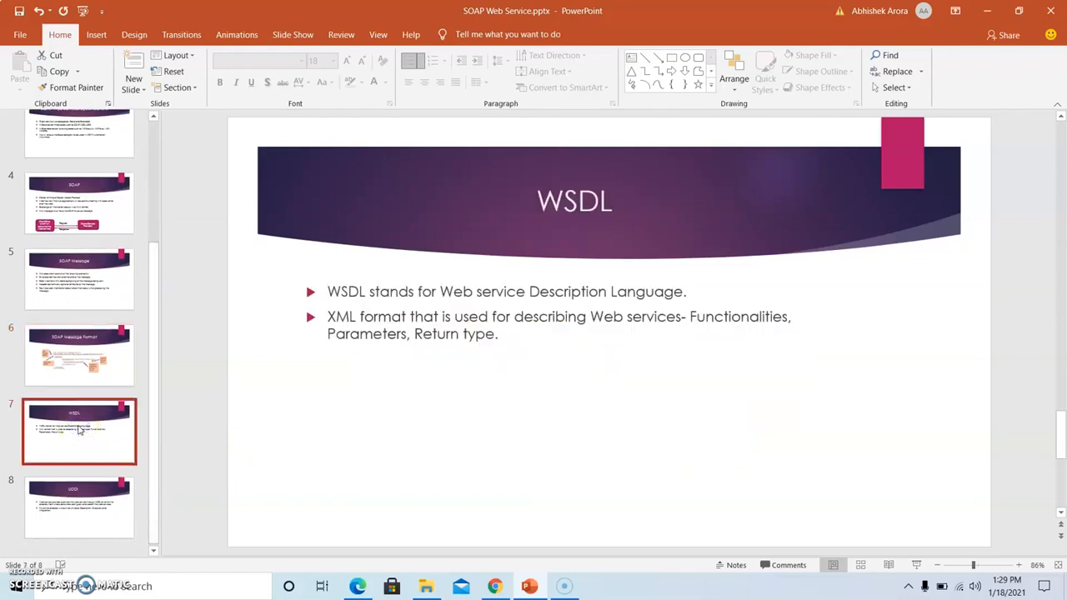
mouse_move(328, 393)
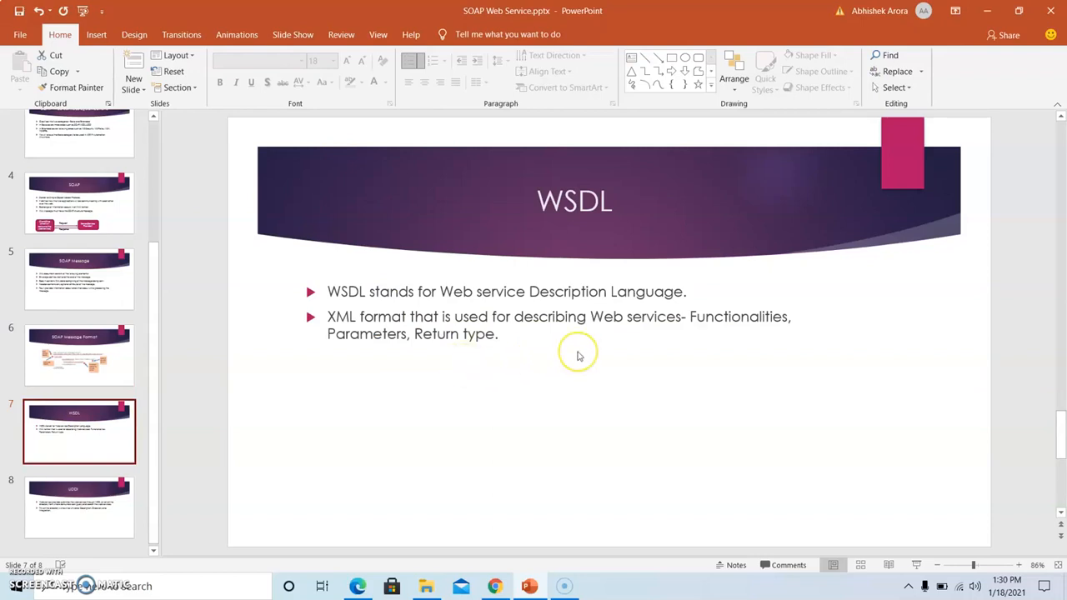
mouse_move(530, 350)
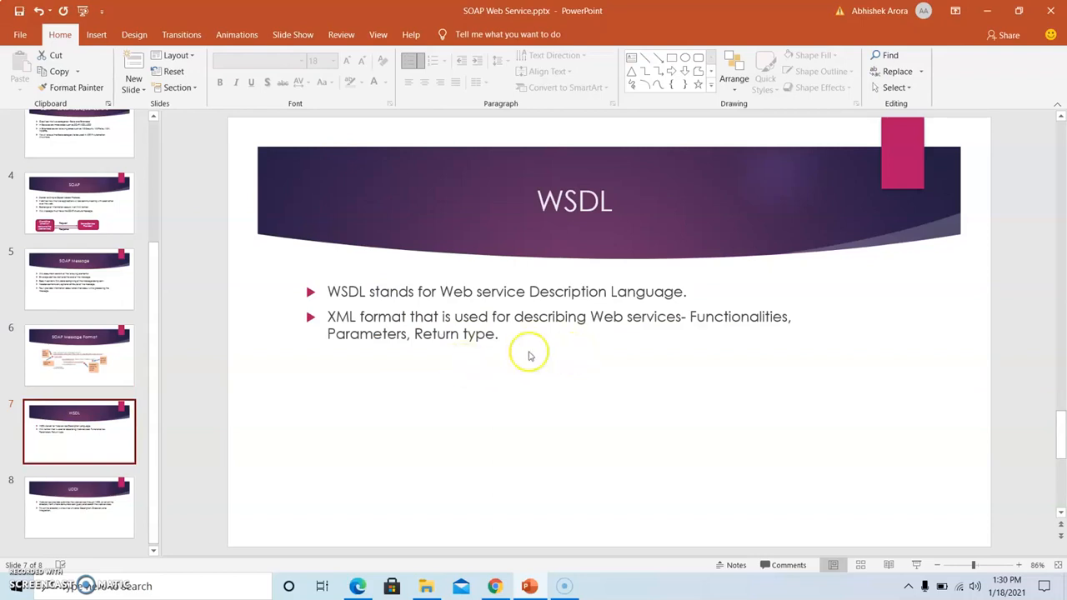
mouse_move(350, 380)
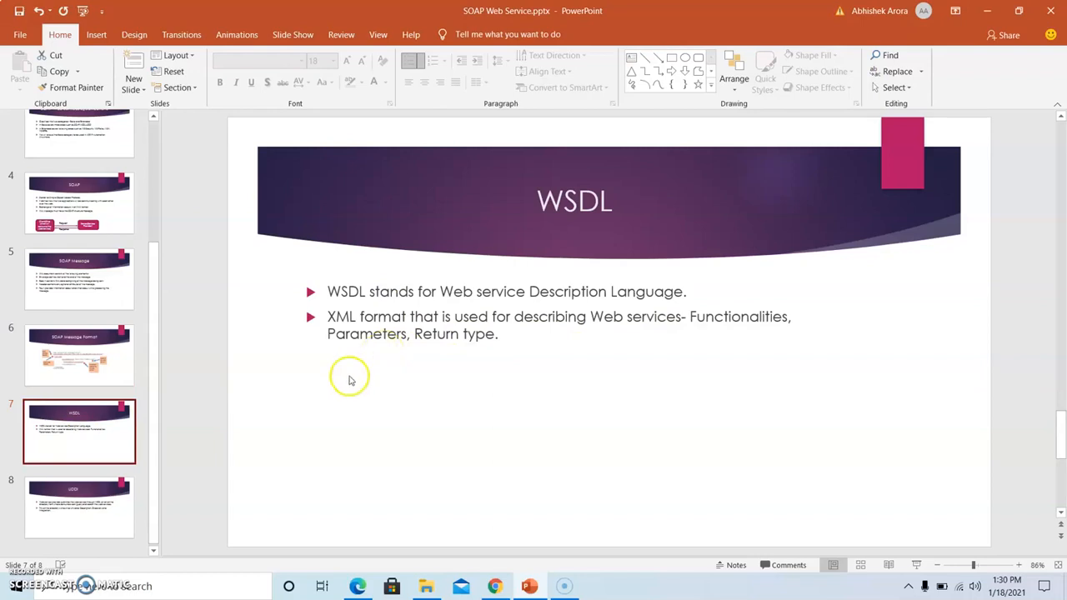
left_click(80, 507)
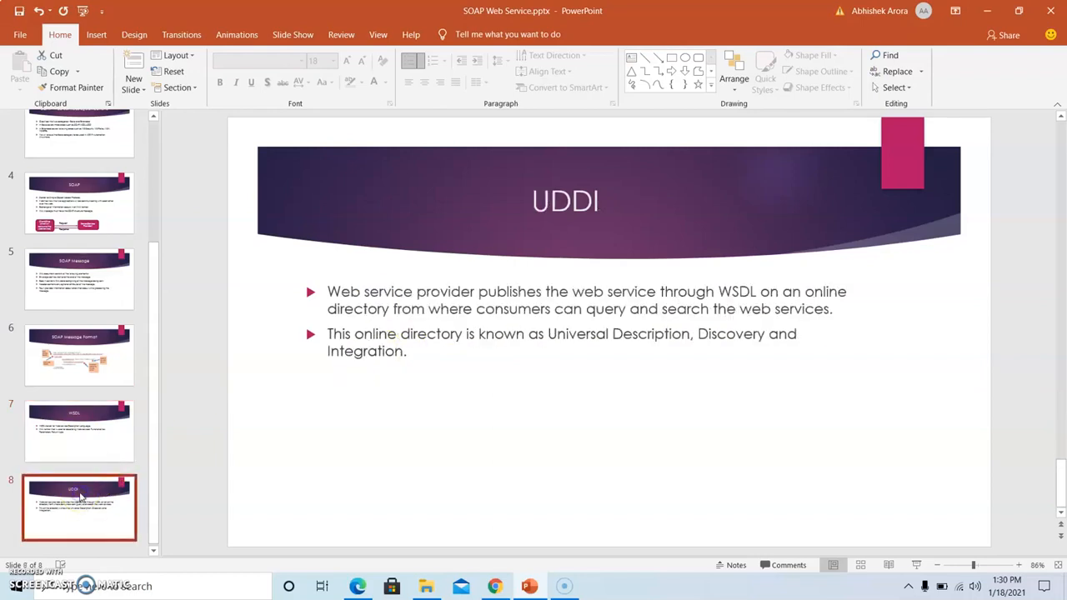
mouse_move(167, 470)
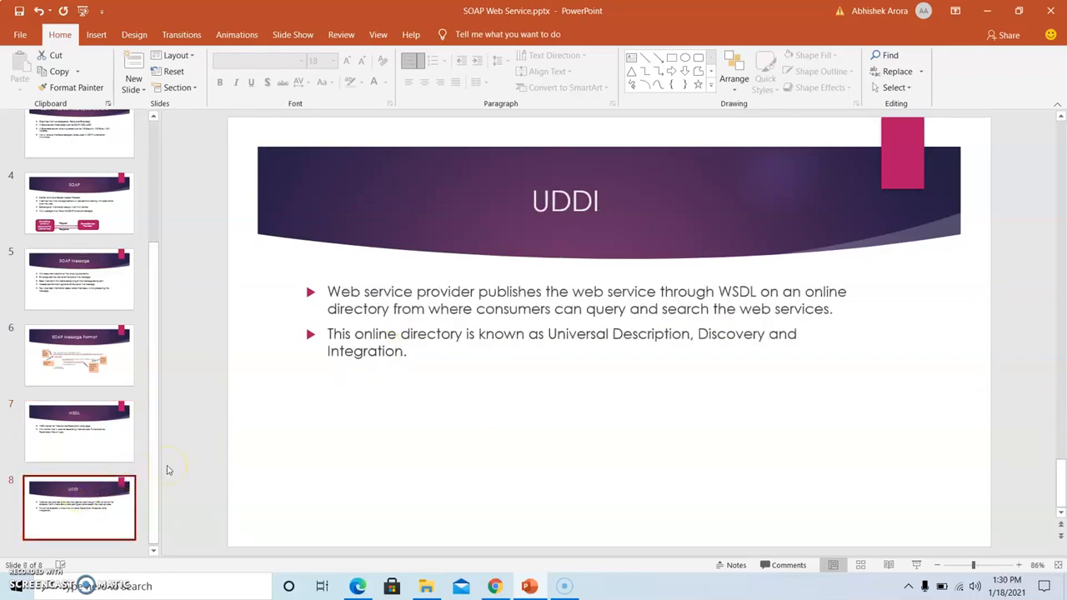
mouse_move(327, 437)
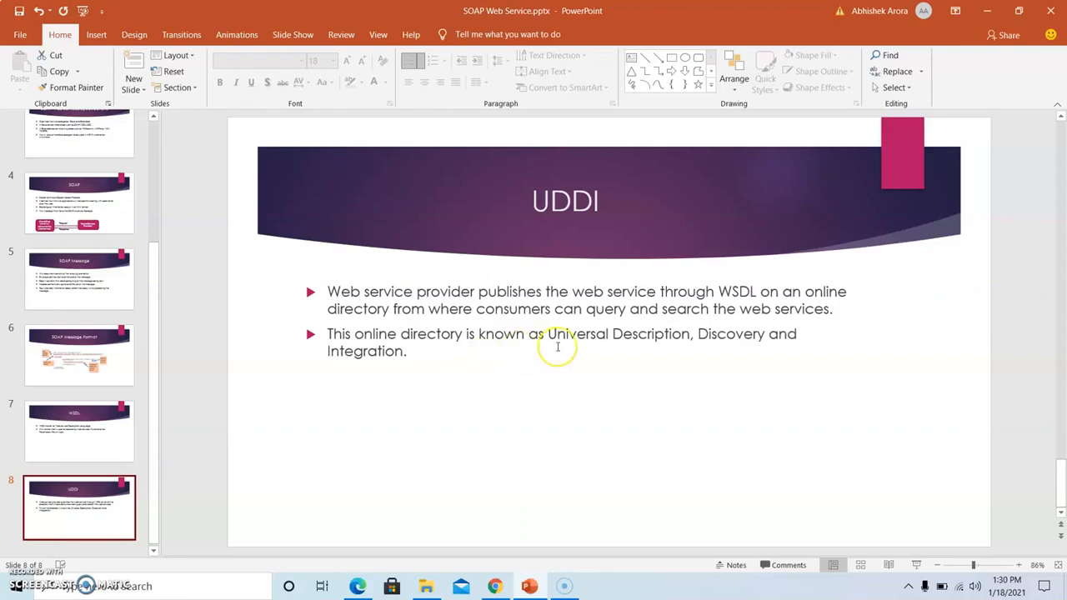
mouse_move(591, 351)
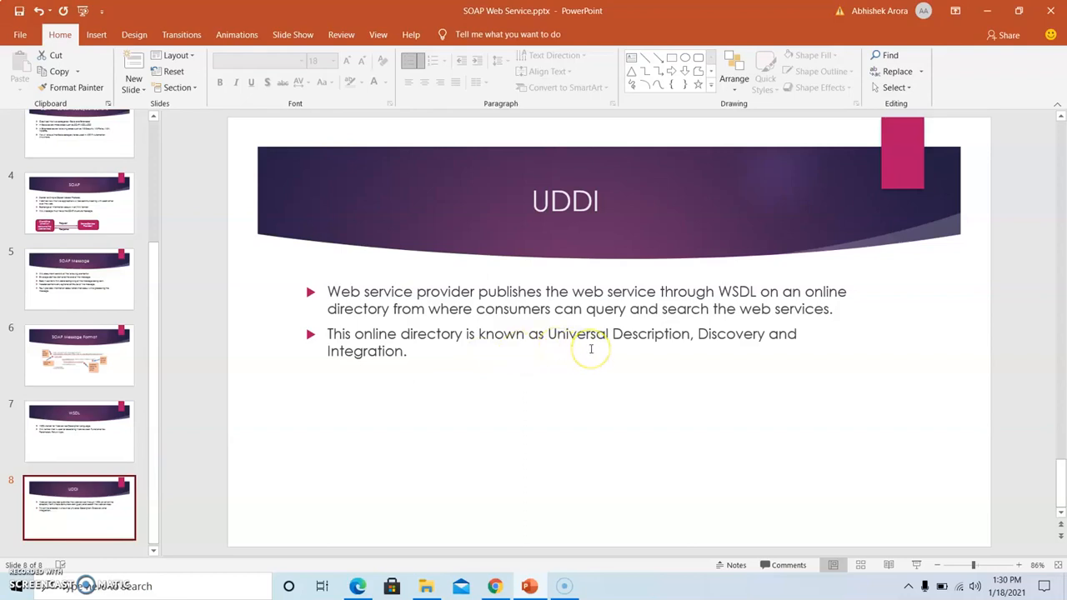
mouse_move(591, 360)
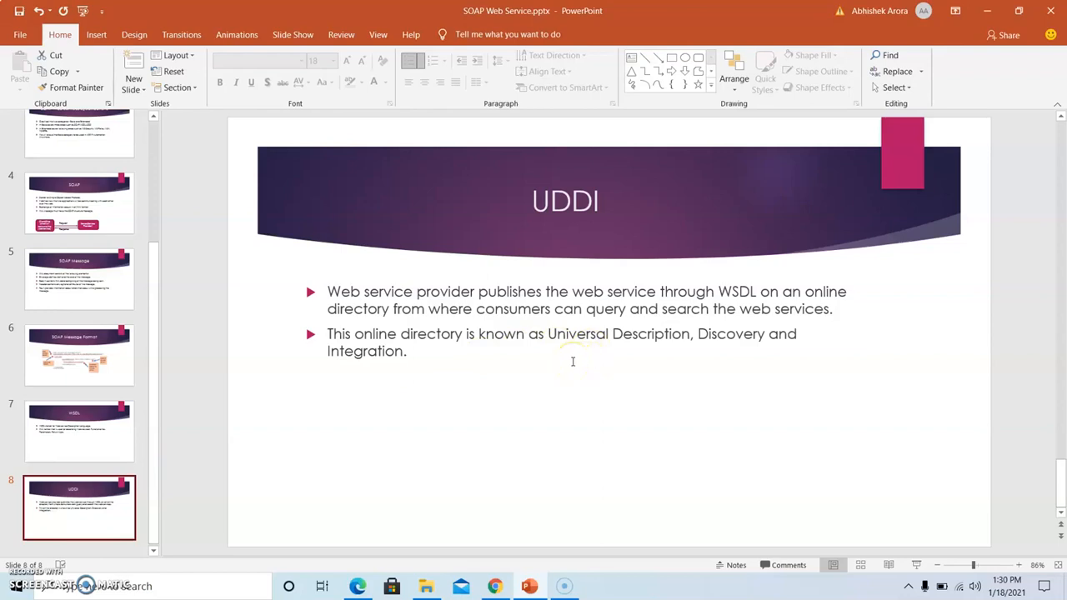
mouse_move(512, 393)
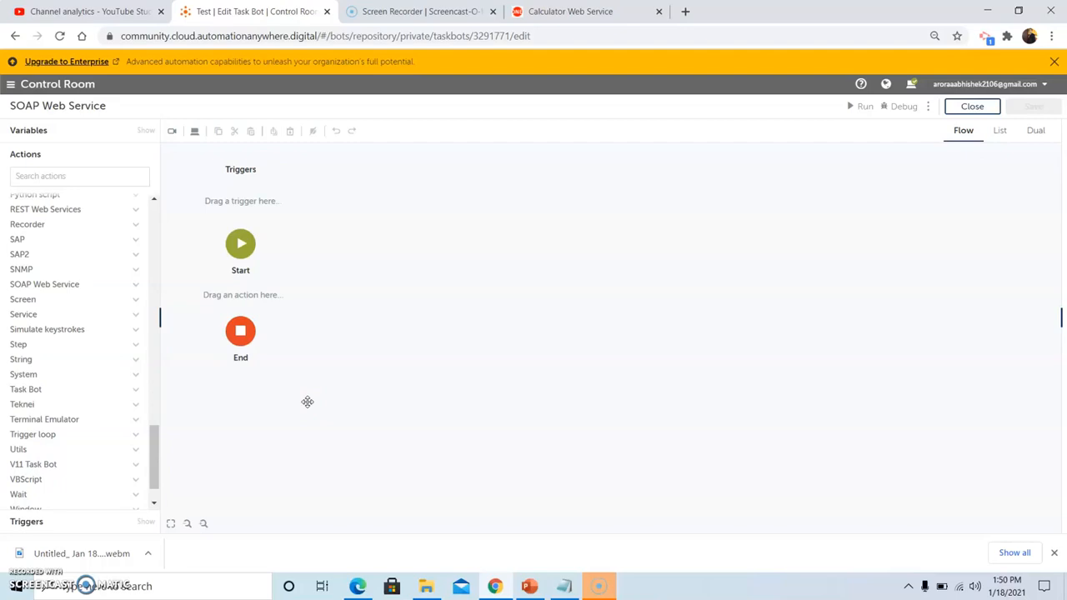
mouse_move(175, 317)
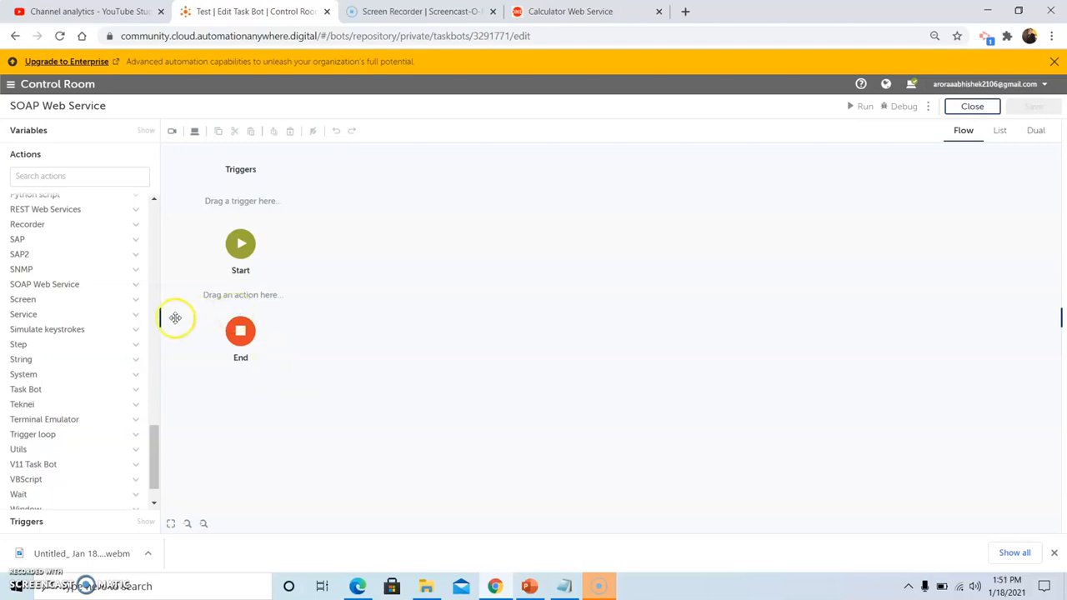
mouse_move(132, 287)
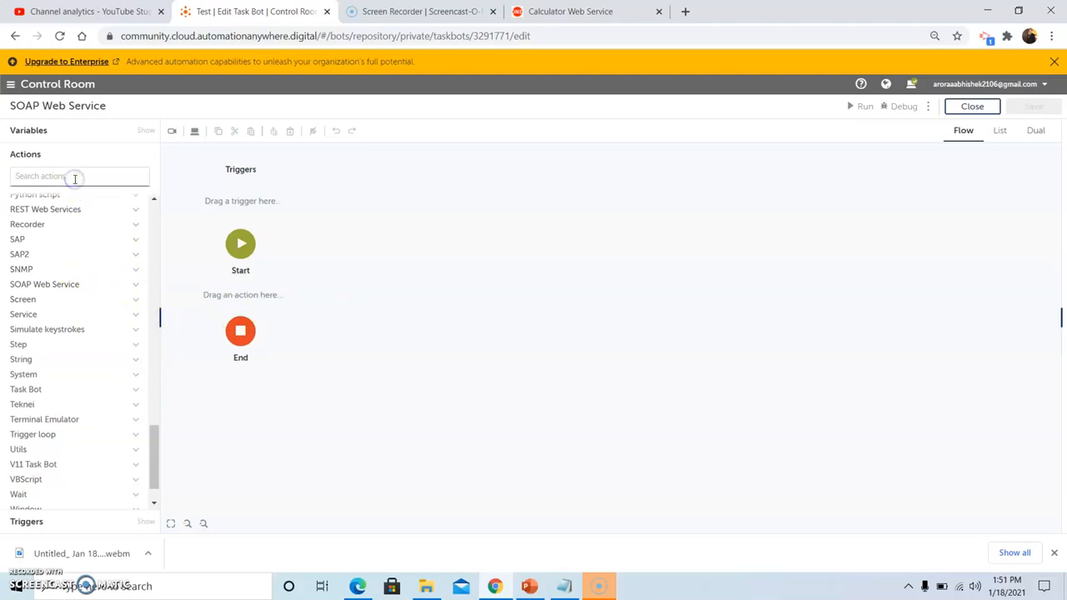
Step: Filter the Actions panel with 'SOAP' to show the SOAP Web Service action
type("SOAP")
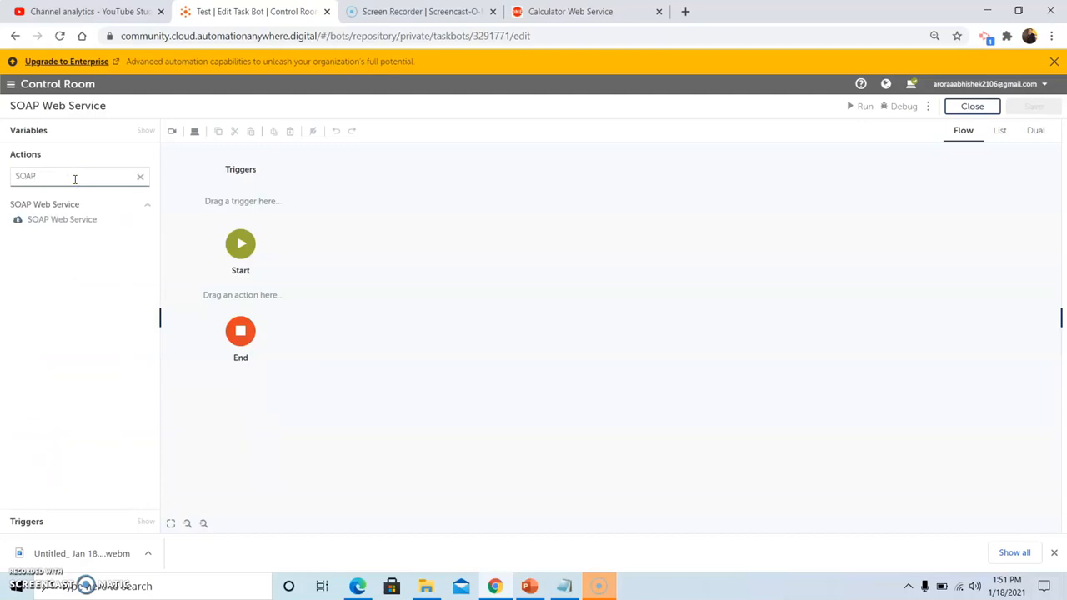
mouse_move(62, 220)
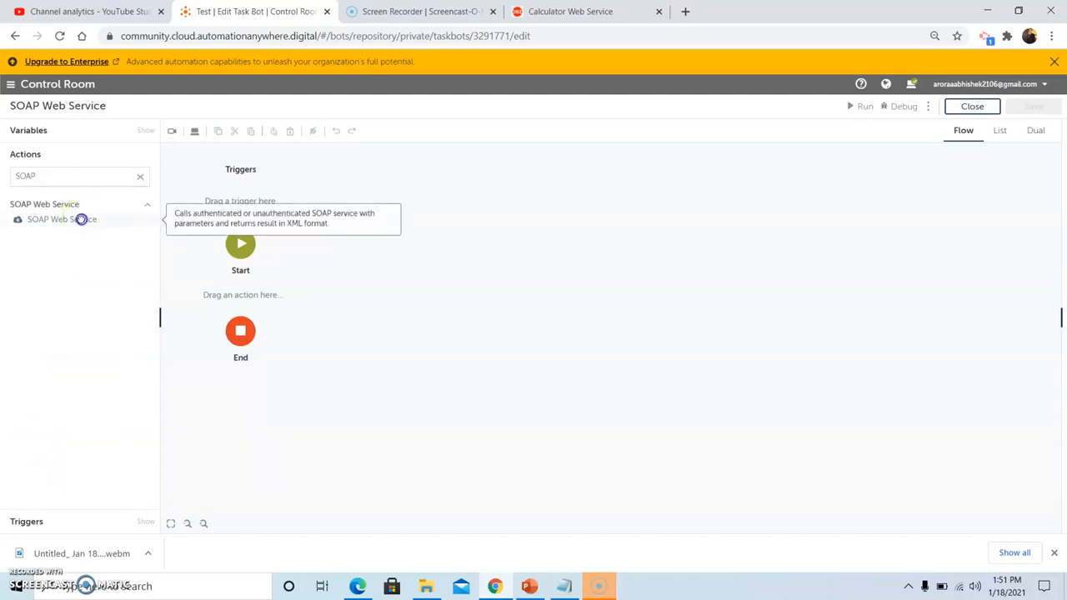
Step: Add a SOAP Web Service step between Start and End in the bot flow
left_click_drag(61, 221, 240, 308)
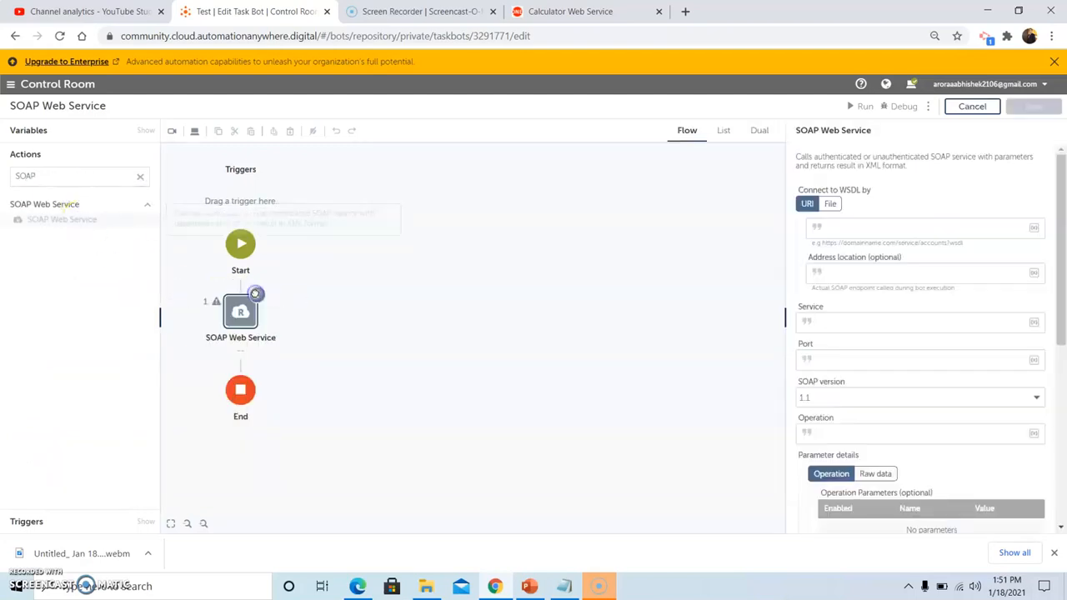
left_click(917, 227)
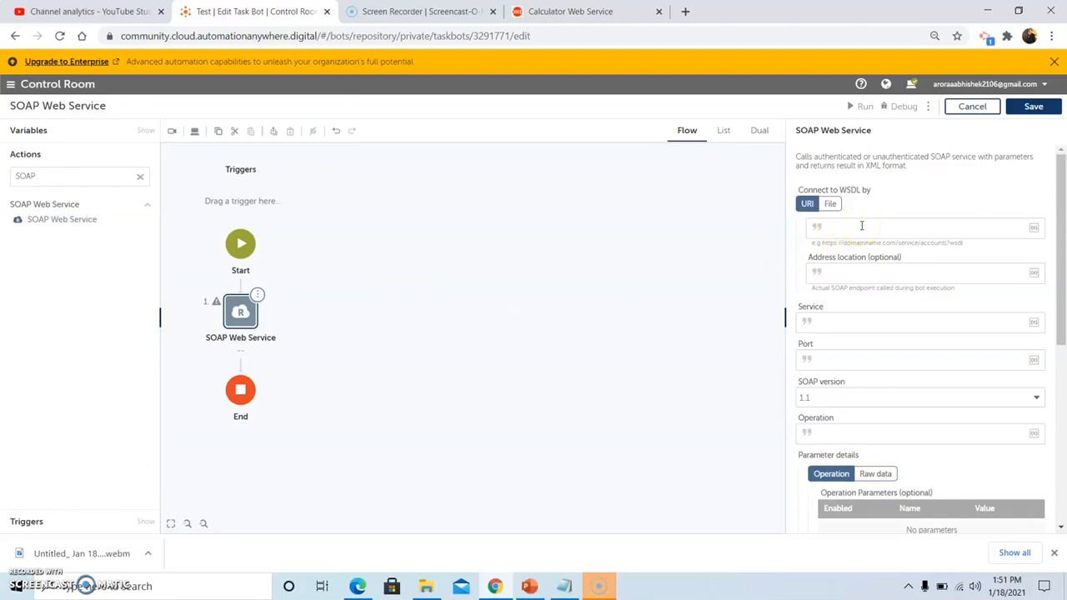
left_click(917, 227)
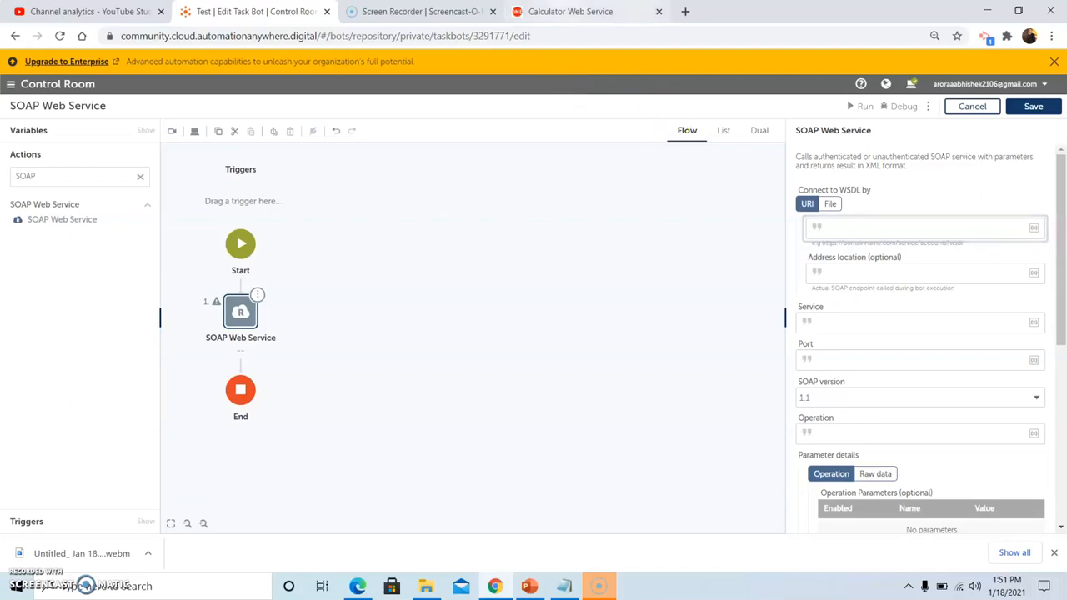
left_click(570, 10)
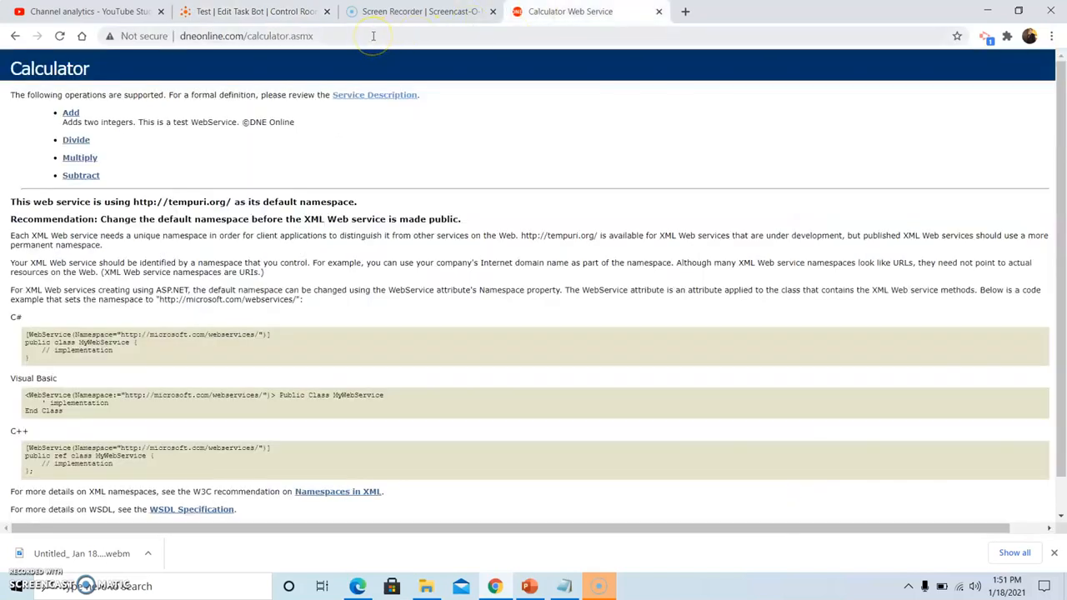
left_click(373, 36)
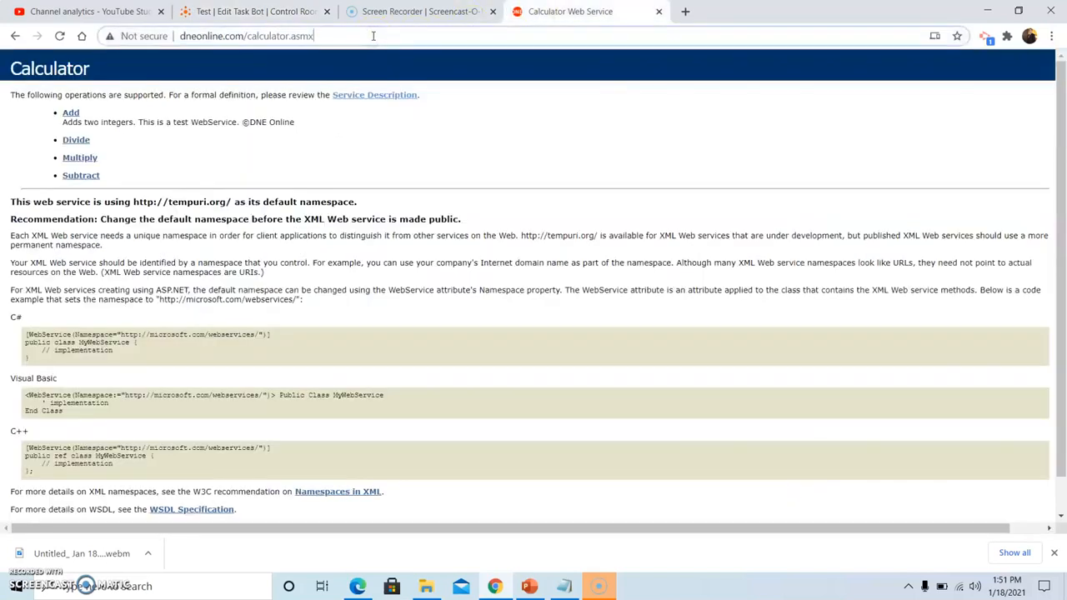
type("?WSDL")
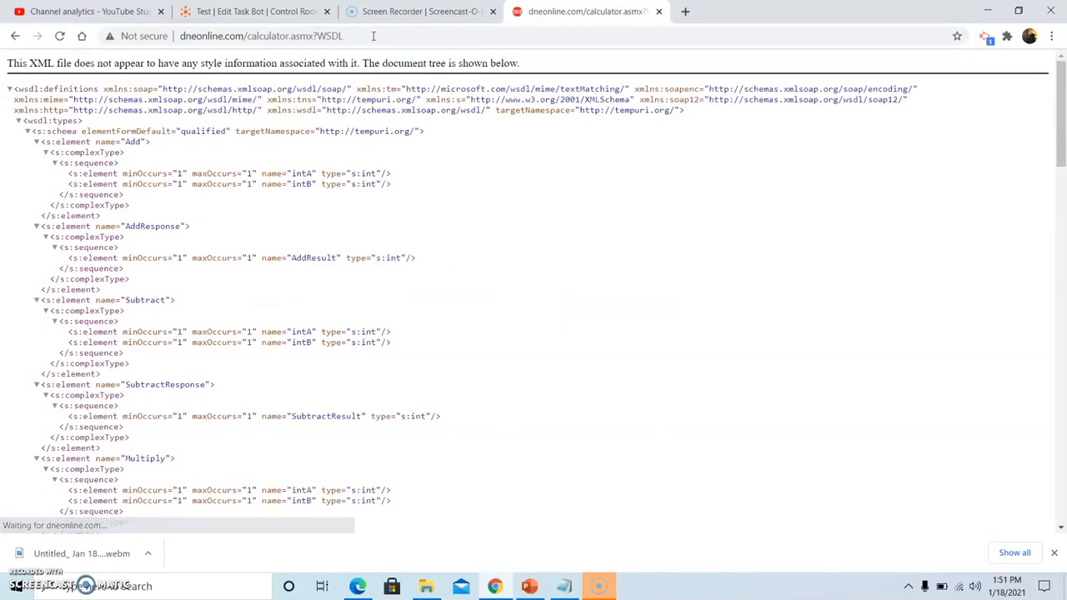
left_click(263, 37)
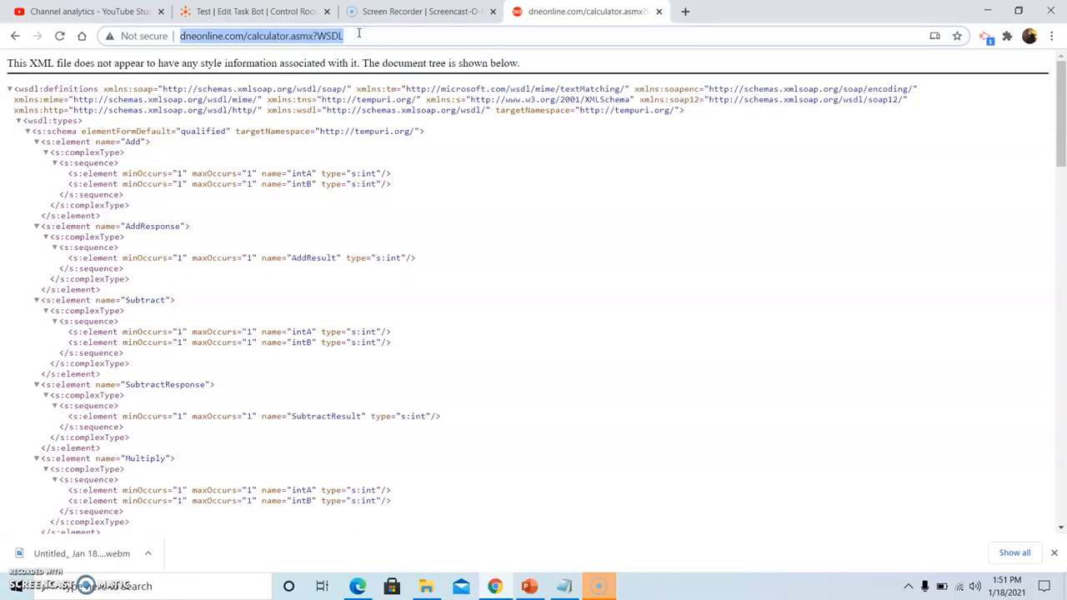
left_click(250, 10)
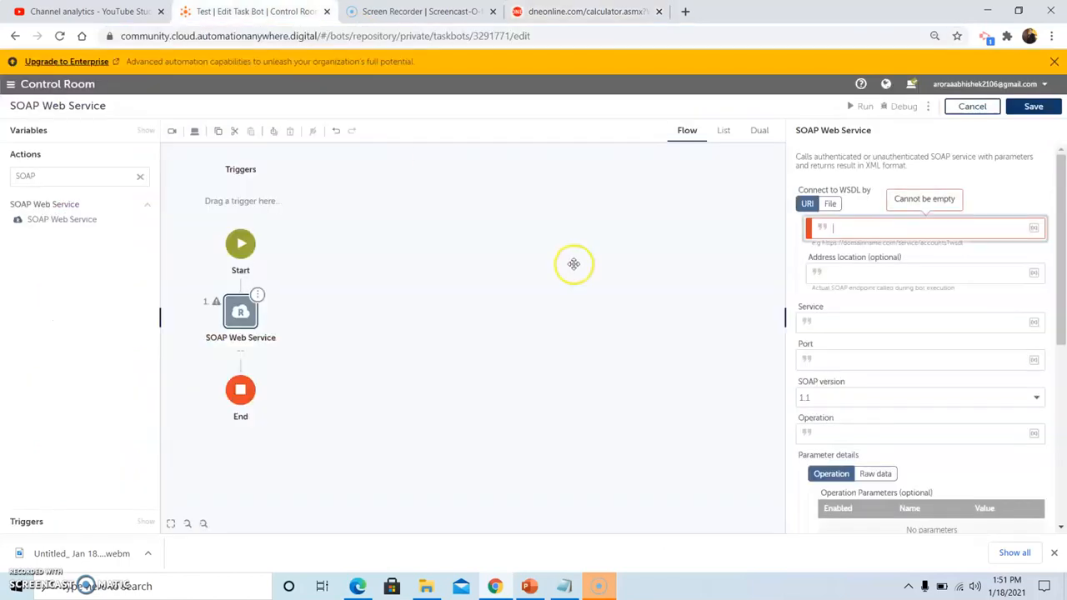
type("http://dneonline.com/calculator.asmx?WSDL")
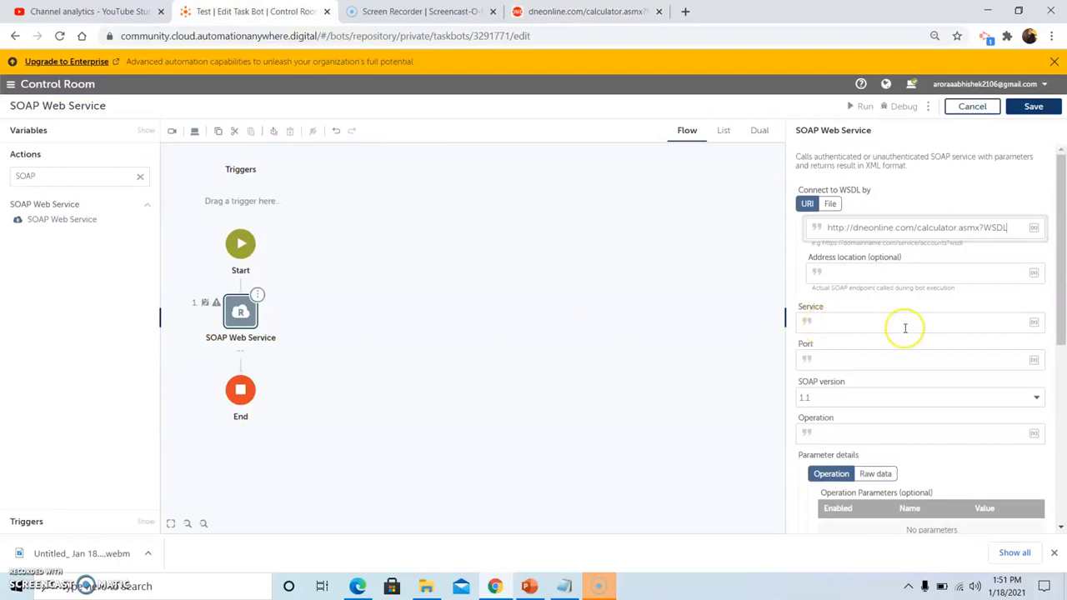
mouse_move(760, 324)
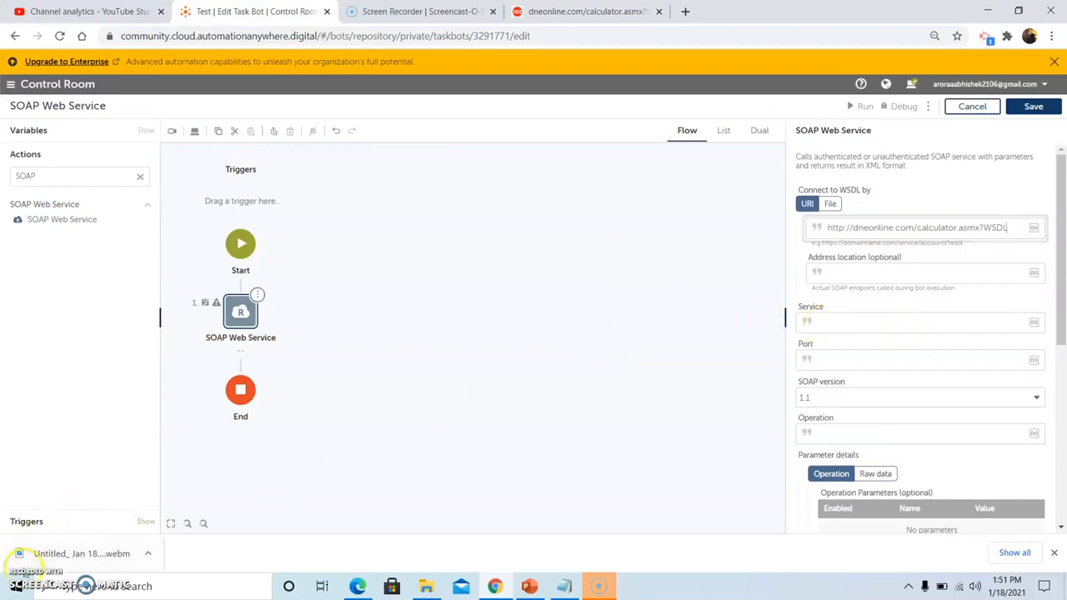
mouse_move(512, 117)
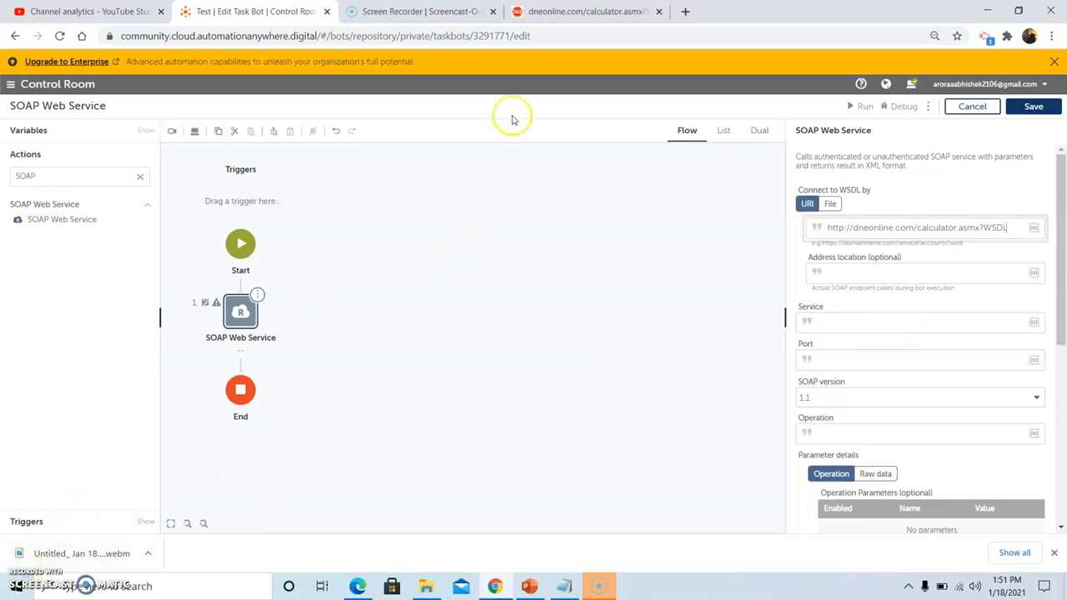
Step: Set Service to Calculator and Port to CalculatorSoap, copied from the WSDL document
left_click(583, 10)
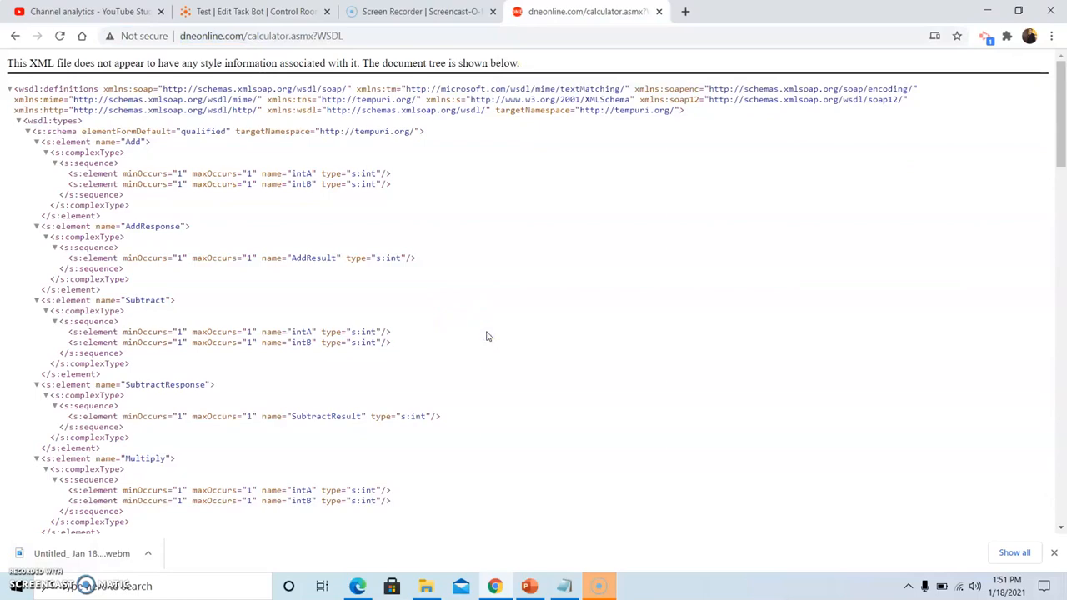
key("Ctrl+f")
type("Service")
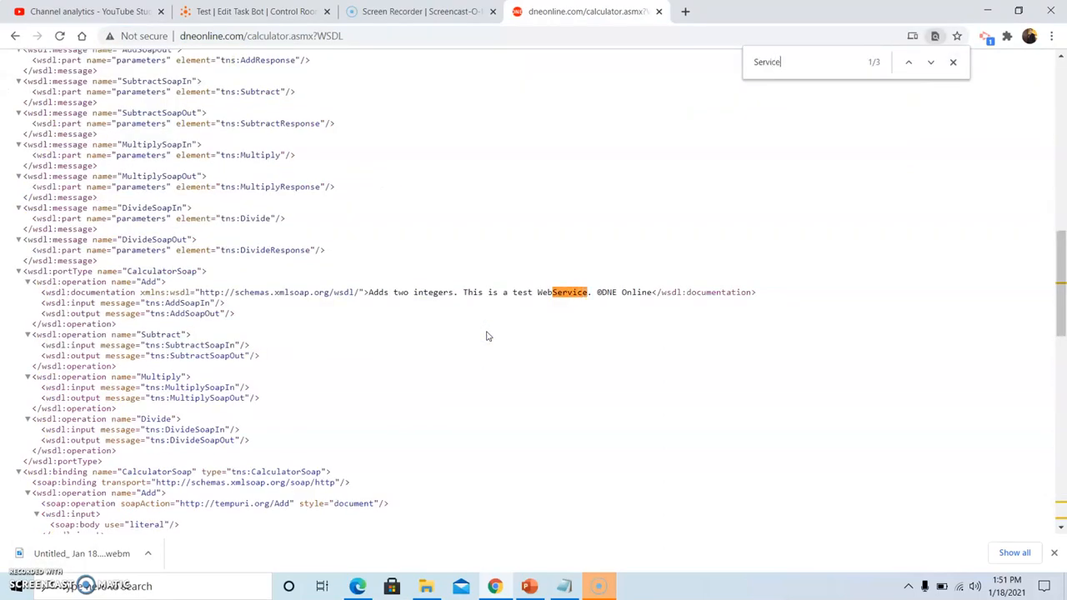
left_click(907, 62)
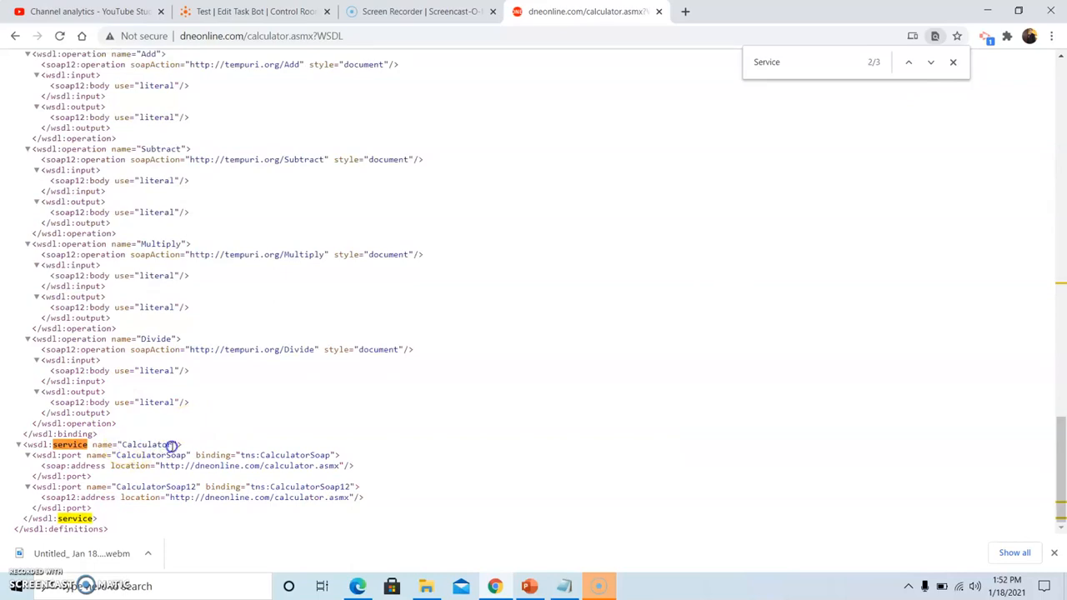
double_click(147, 443)
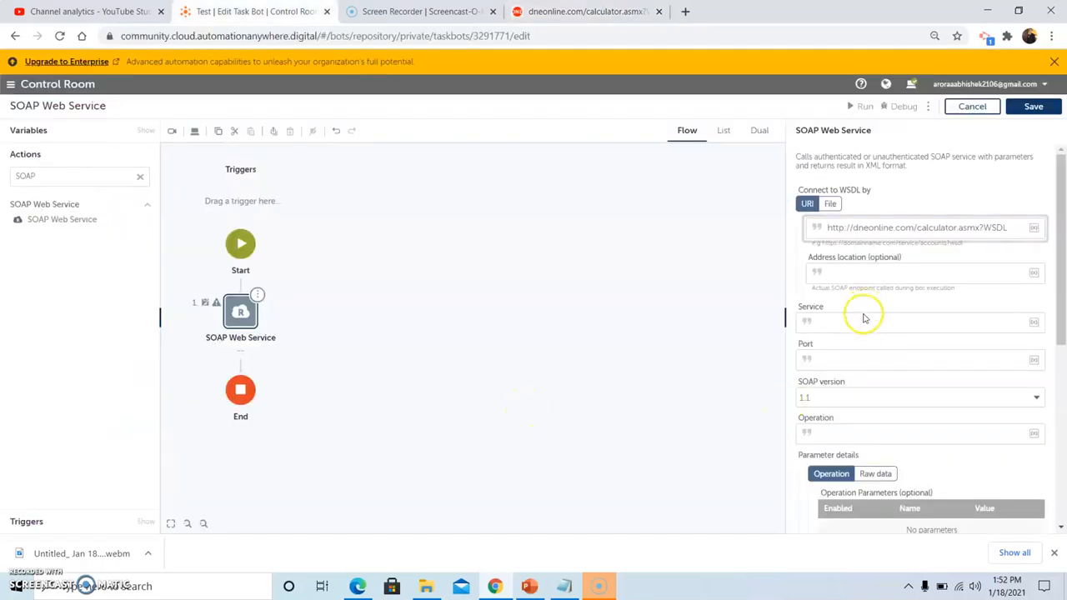
type("Calculator")
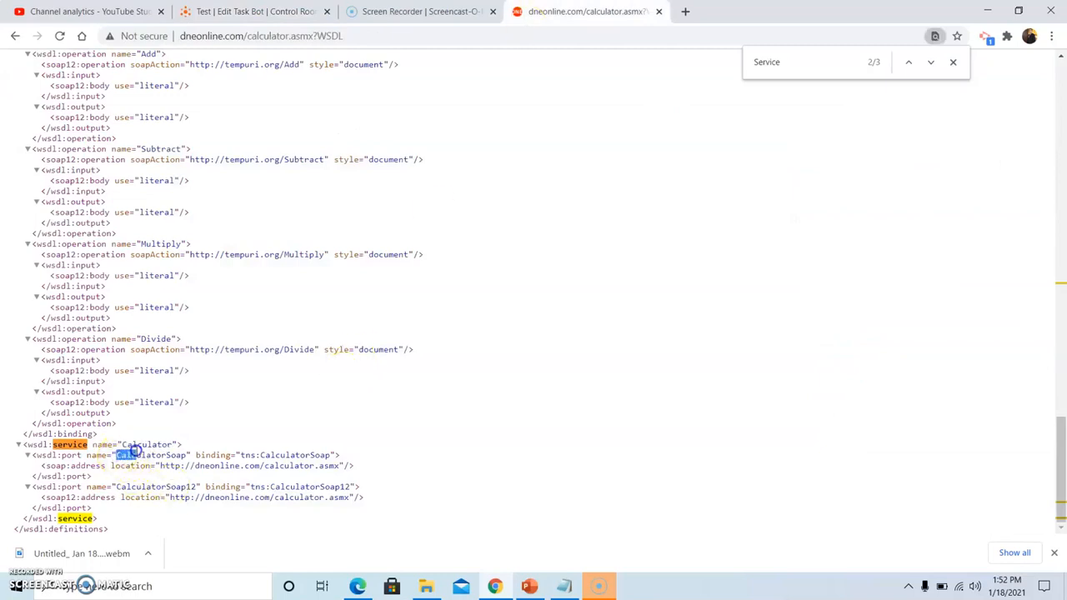
double_click(150, 455)
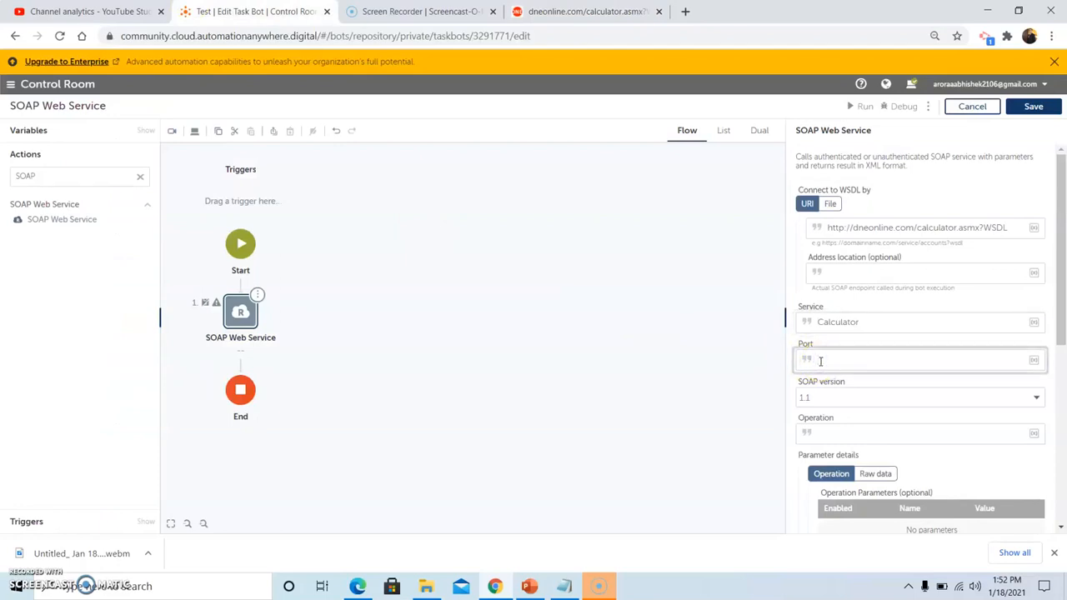
type("CalculatorSoap")
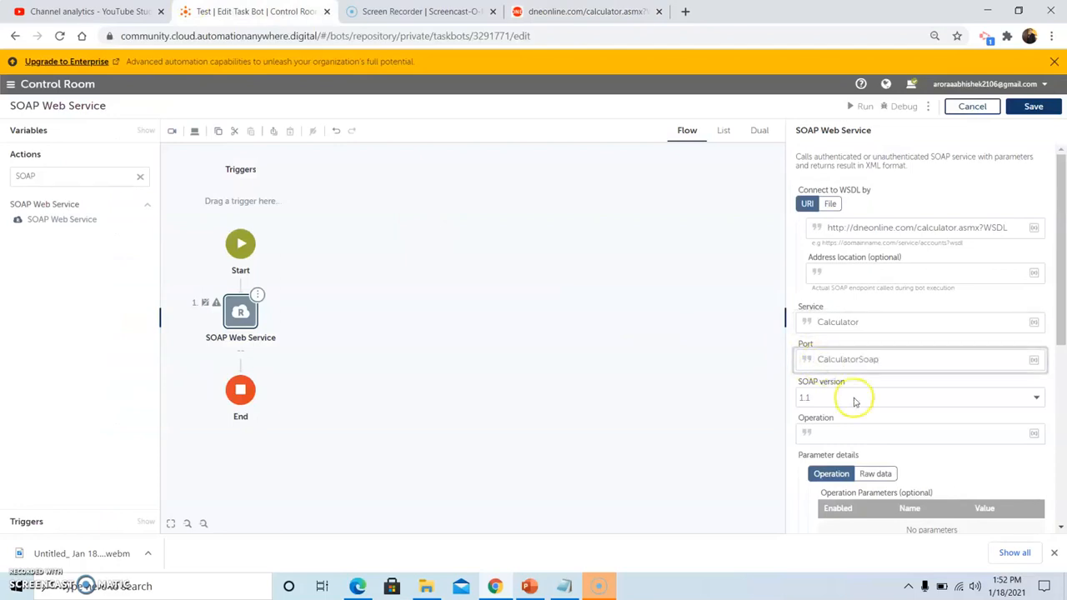
mouse_move(880, 406)
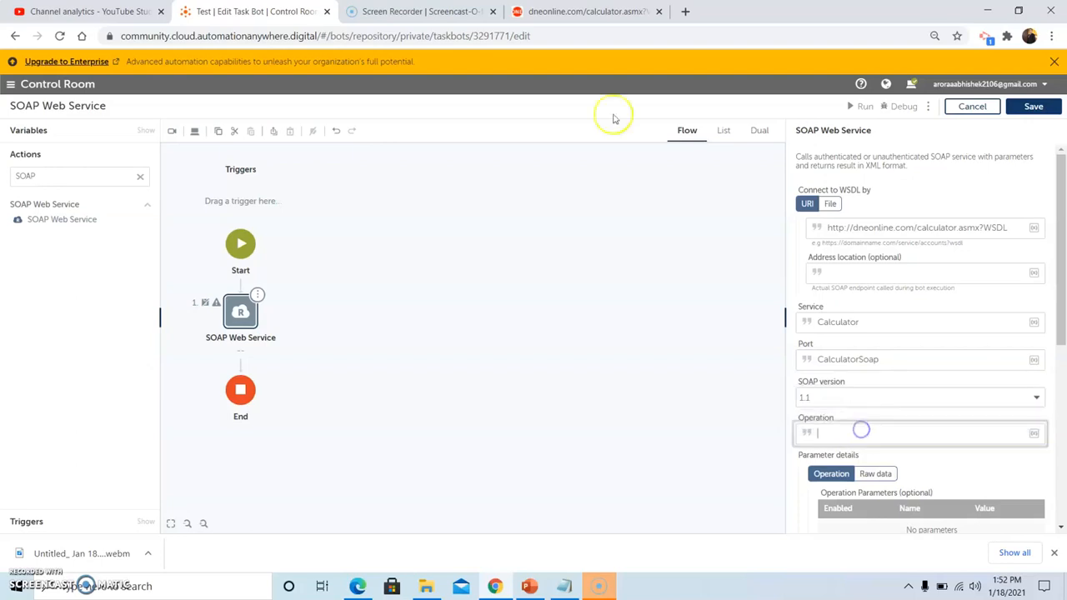
Step: Set Operation to Multiply, copied from the WSDL document
left_click(583, 10)
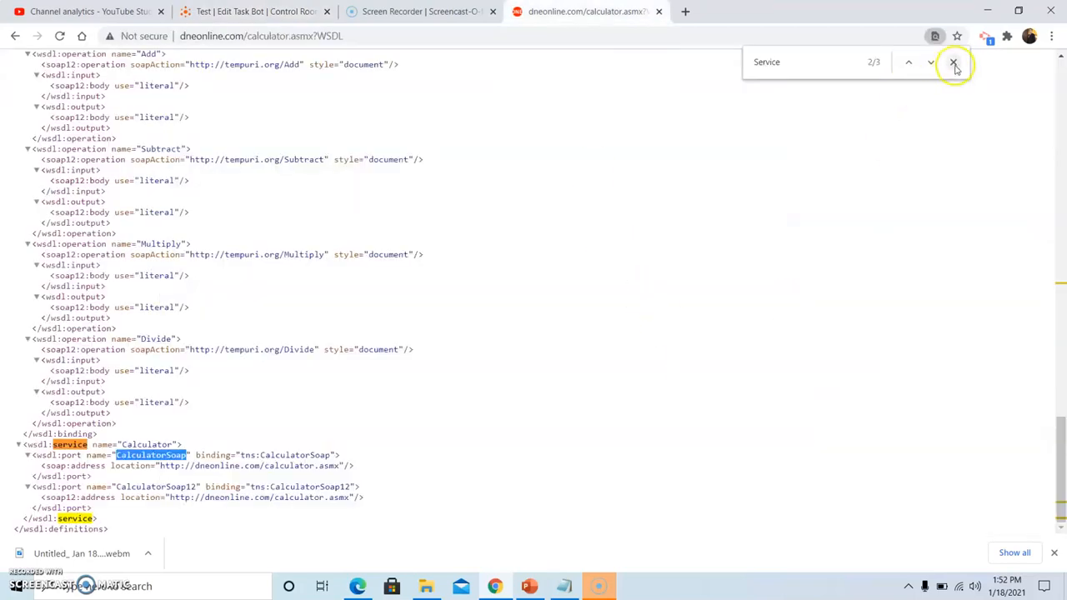
left_click(954, 61)
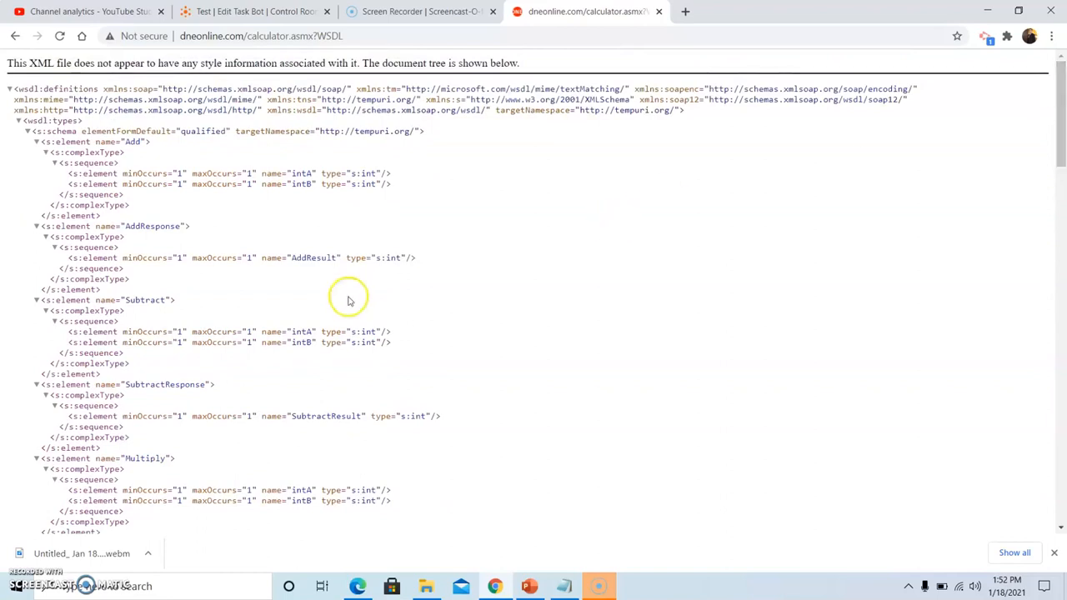
mouse_move(372, 317)
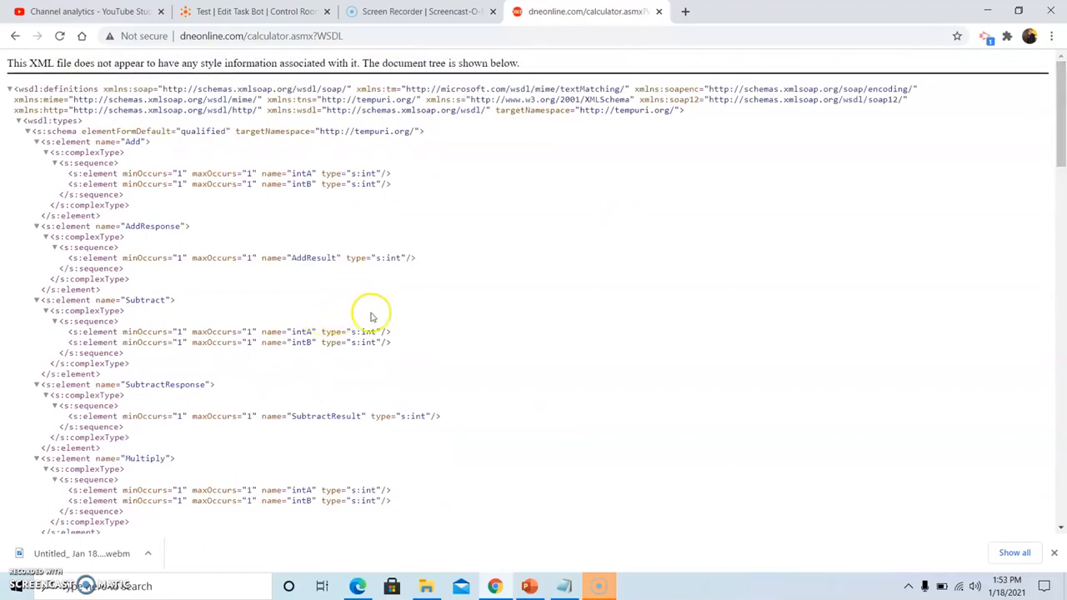
mouse_move(363, 360)
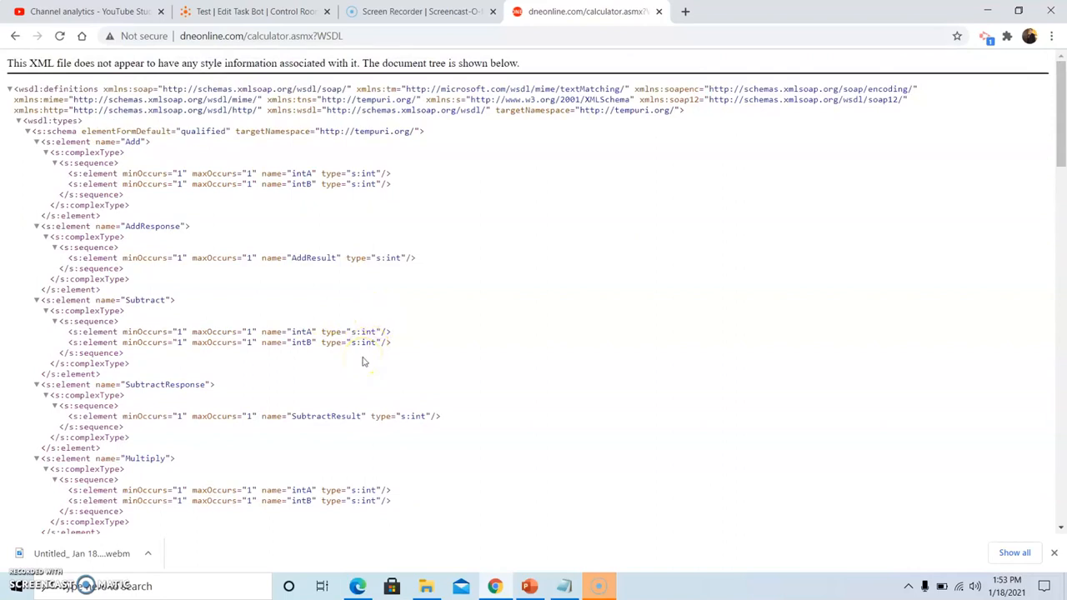
mouse_move(360, 382)
type("Operation")
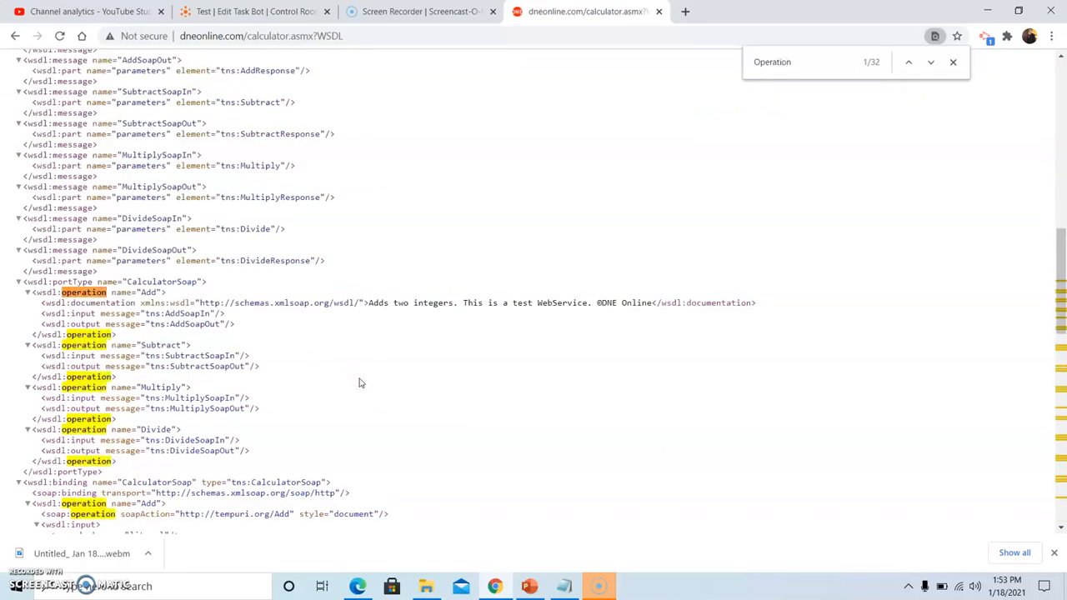
left_click(147, 392)
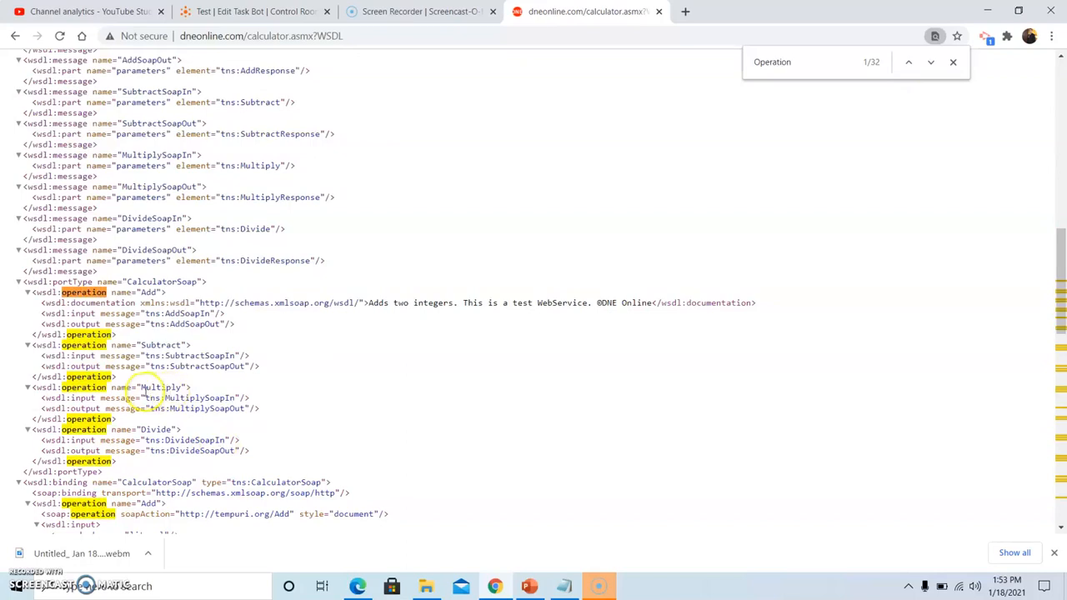
double_click(150, 387)
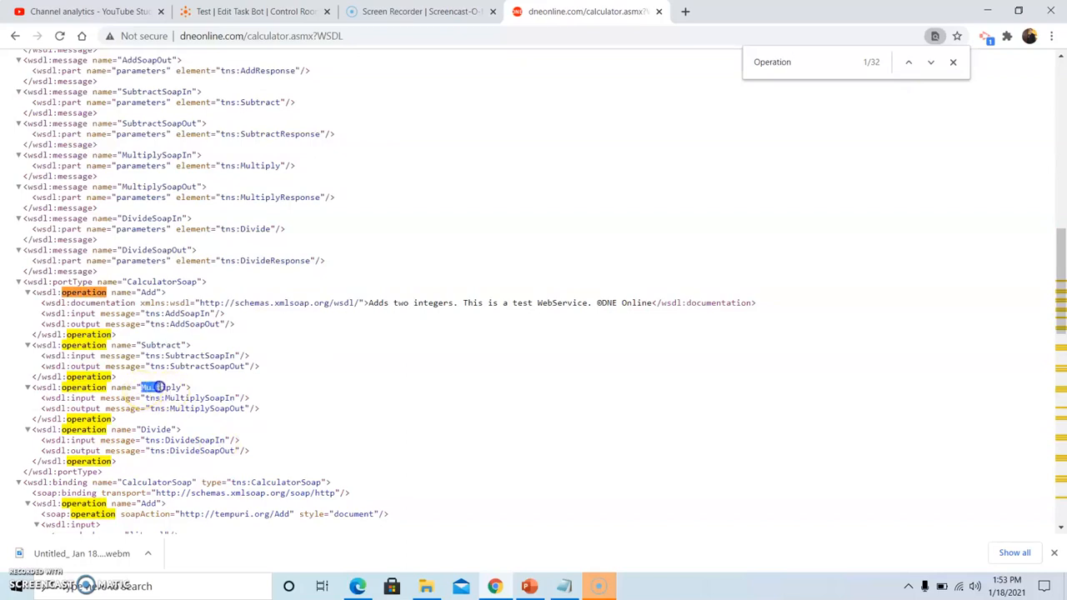
double_click(164, 386)
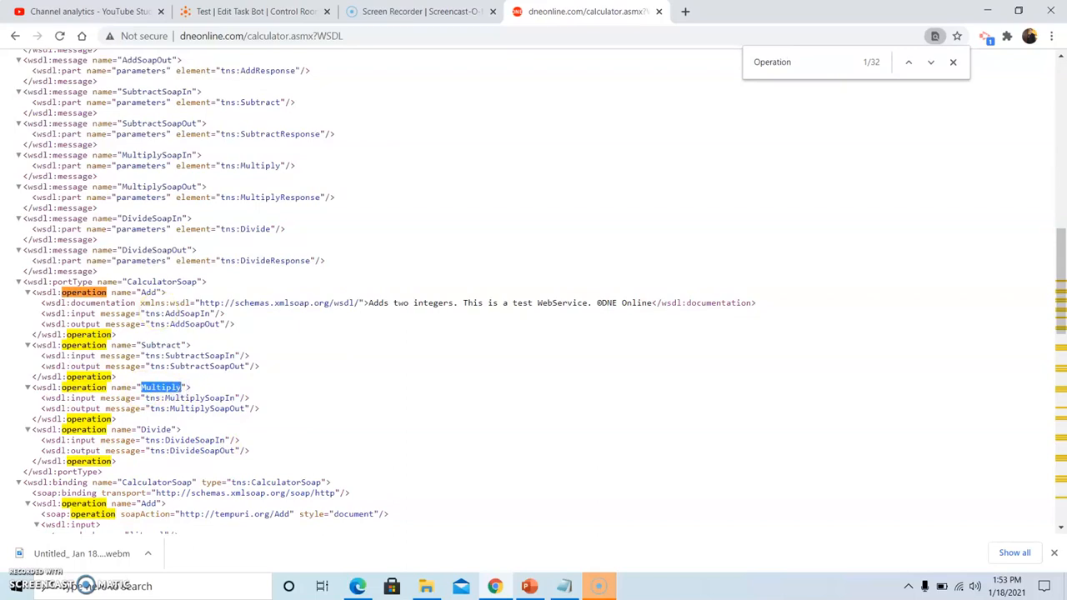
left_click(253, 10)
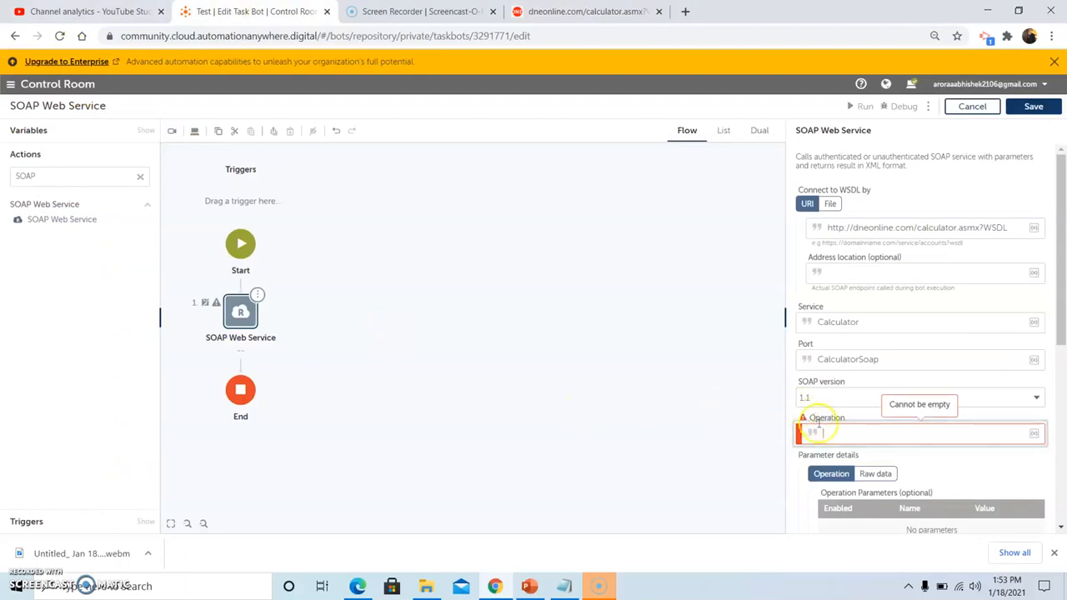
type("Multiply")
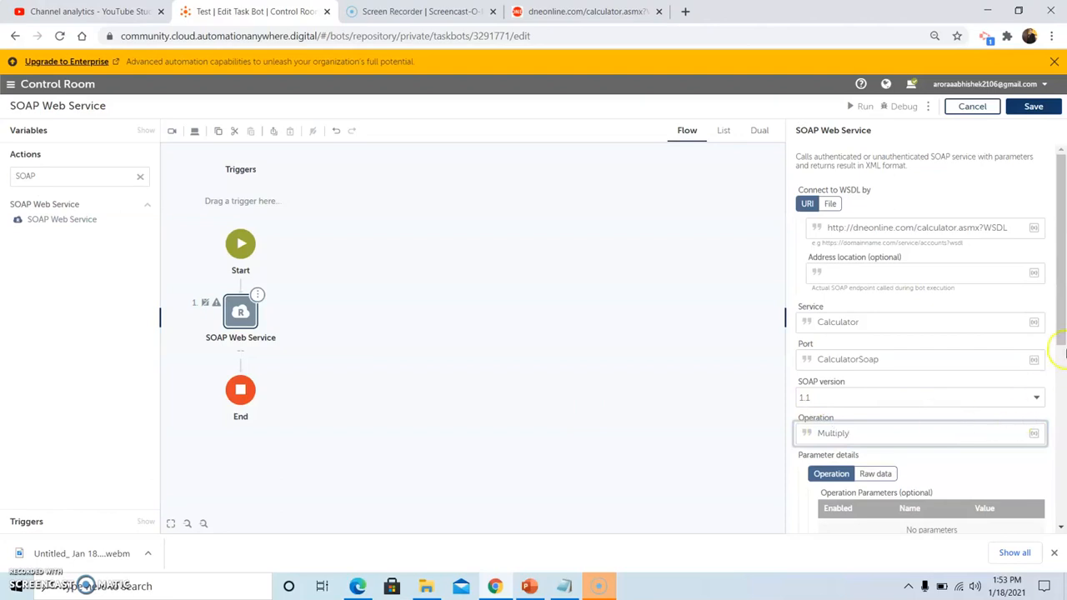
scroll("down", 3)
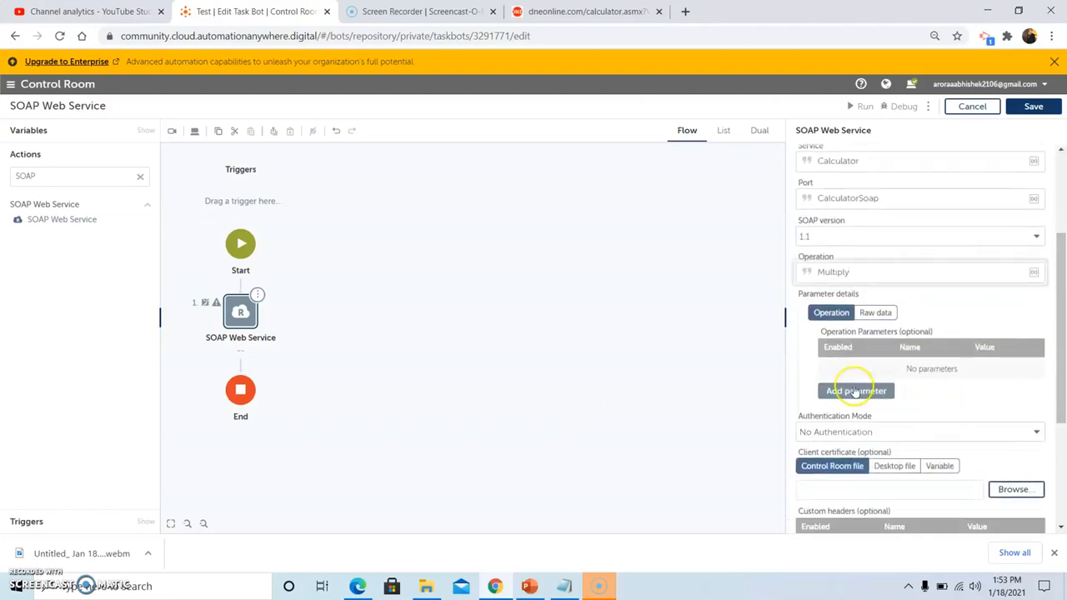
Step: Add a first operation parameter with plain-text value intA
left_click(856, 390)
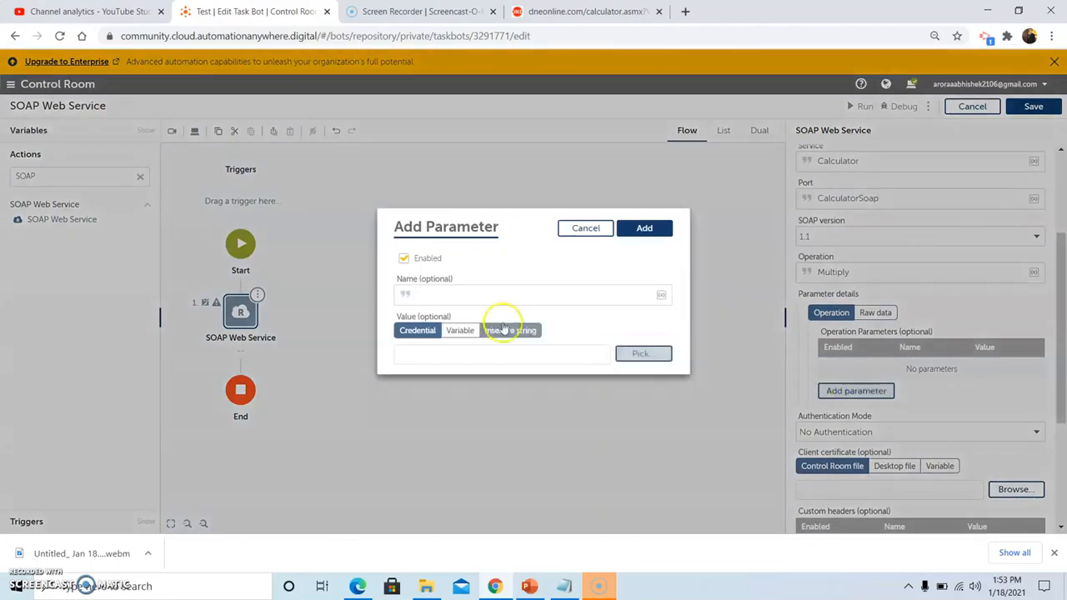
mouse_move(511, 330)
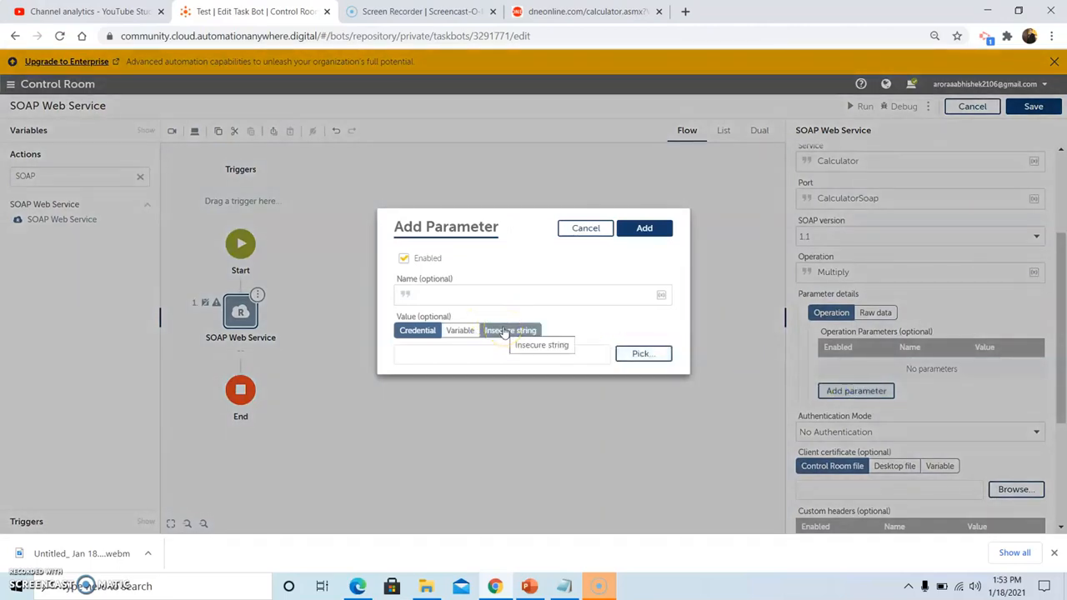
left_click(510, 330)
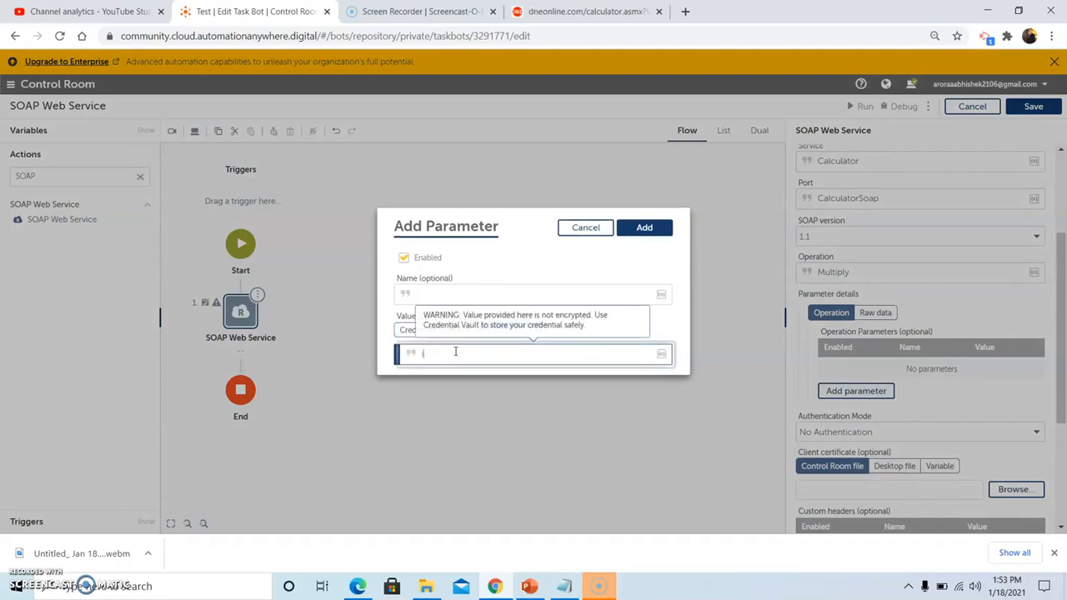
type("intA")
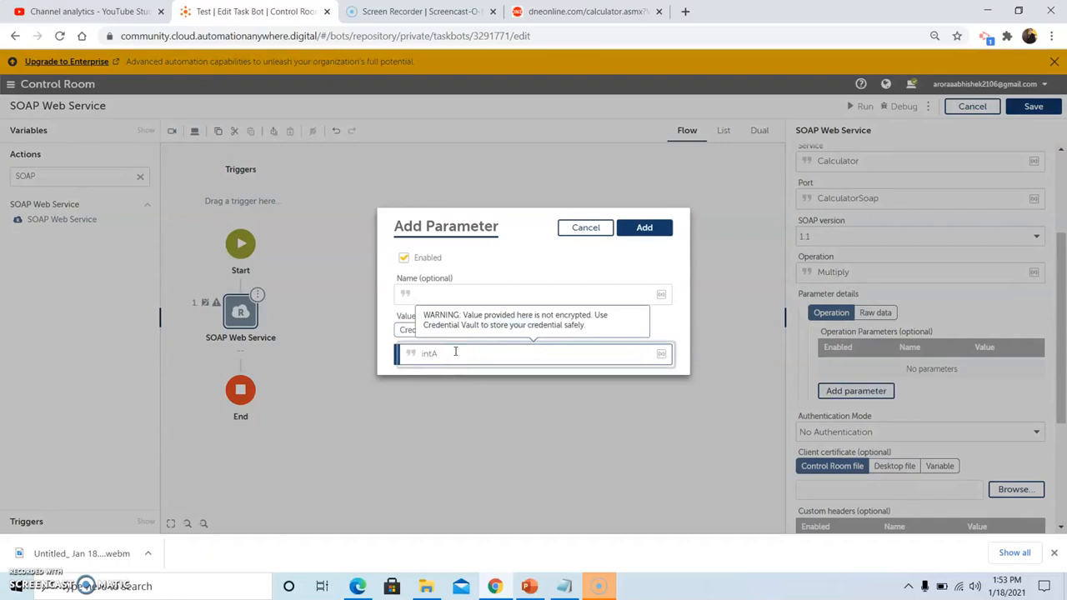
left_click(644, 227)
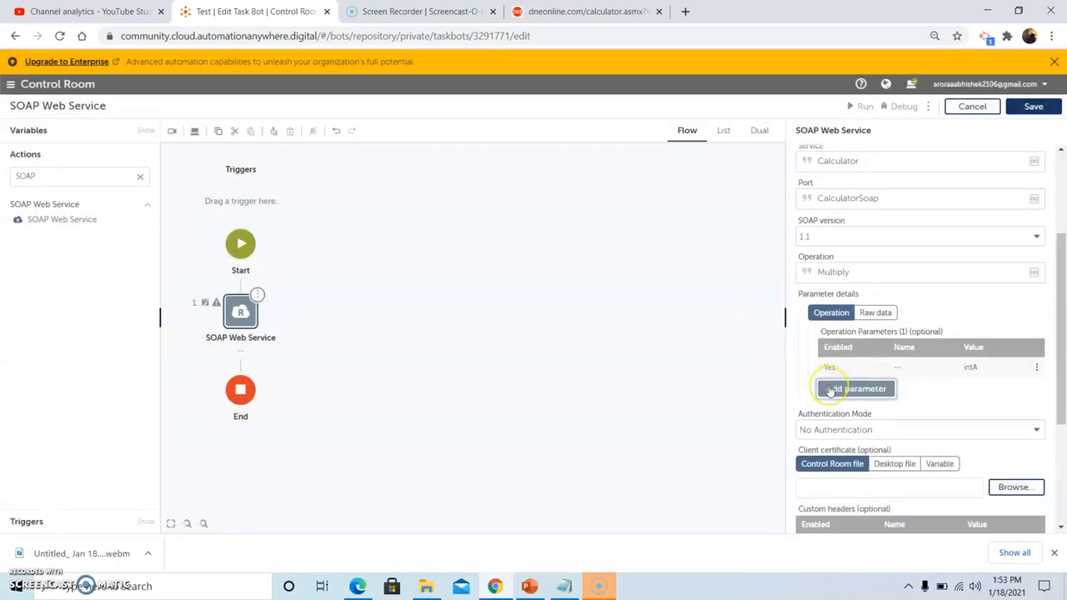
Step: Add a second operation parameter and edit it to the plain-text value intB
left_click(855, 388)
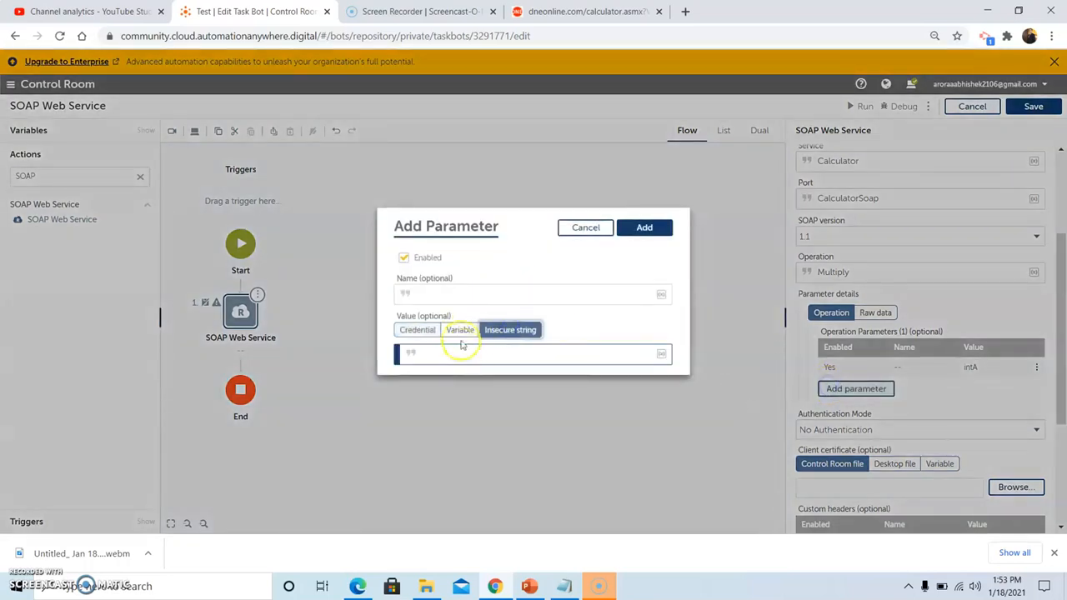
left_click(461, 330)
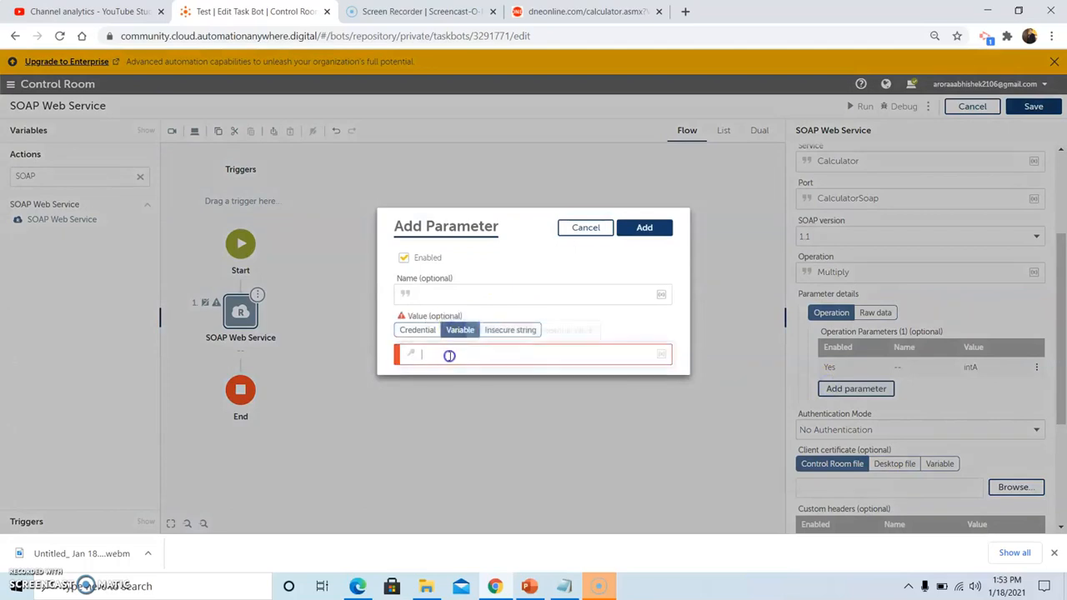
type("intB")
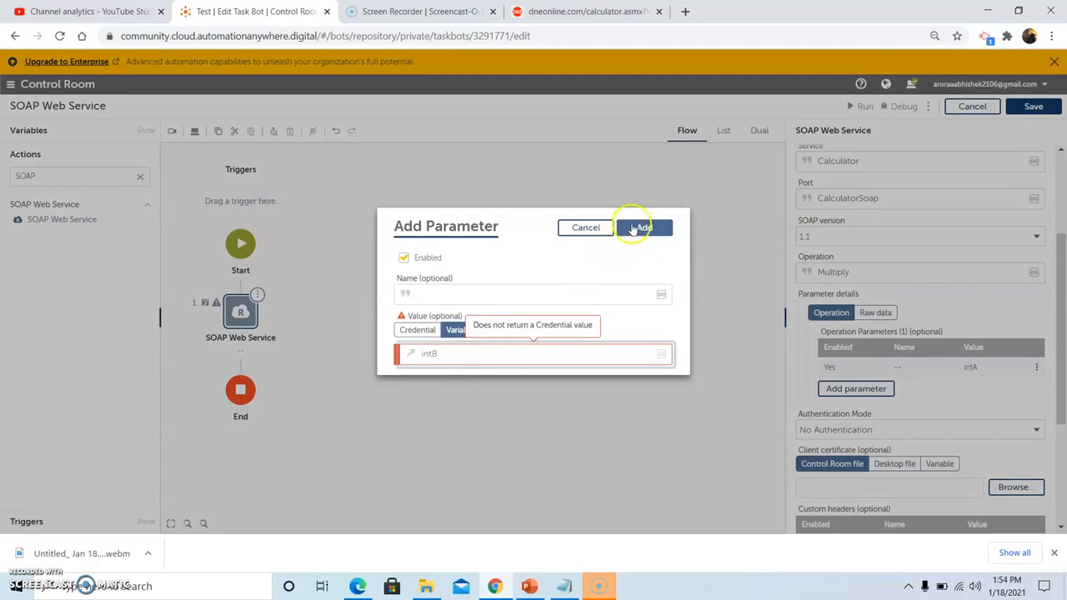
left_click(640, 226)
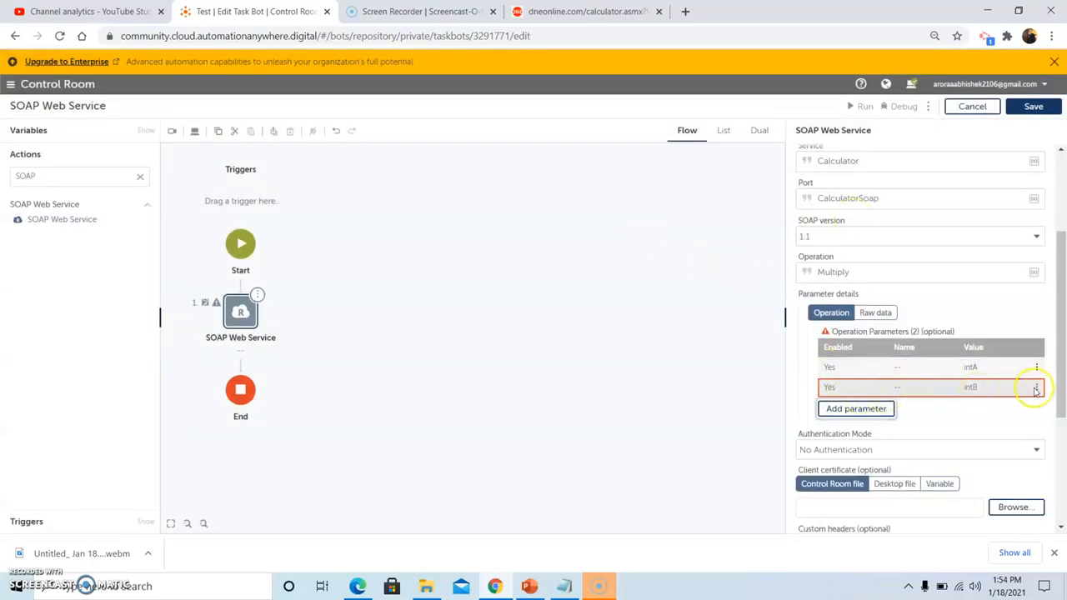
left_click(1037, 387)
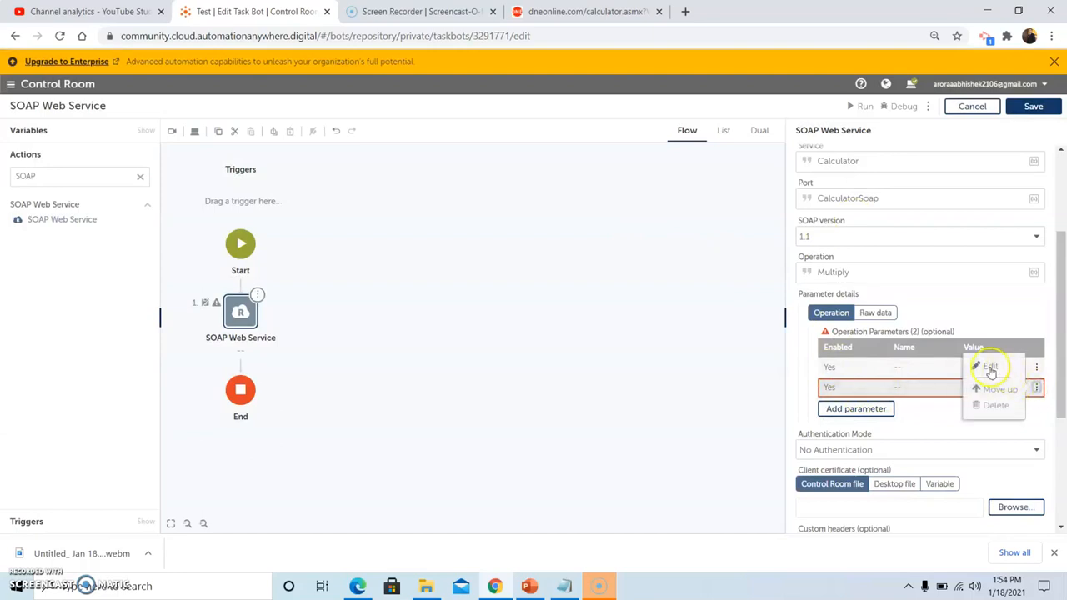
left_click(990, 367)
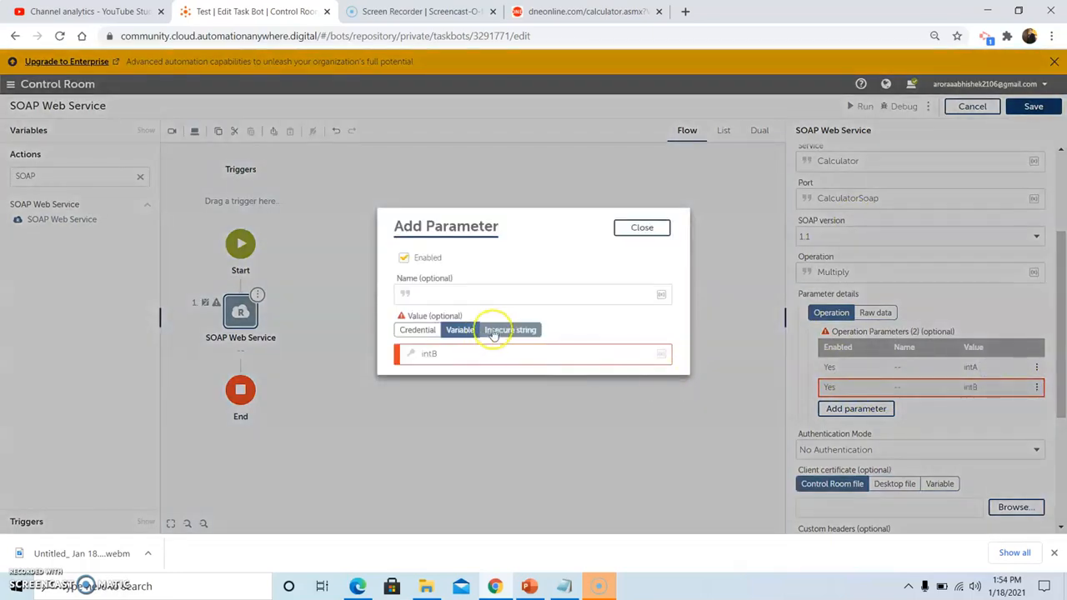
left_click(510, 330)
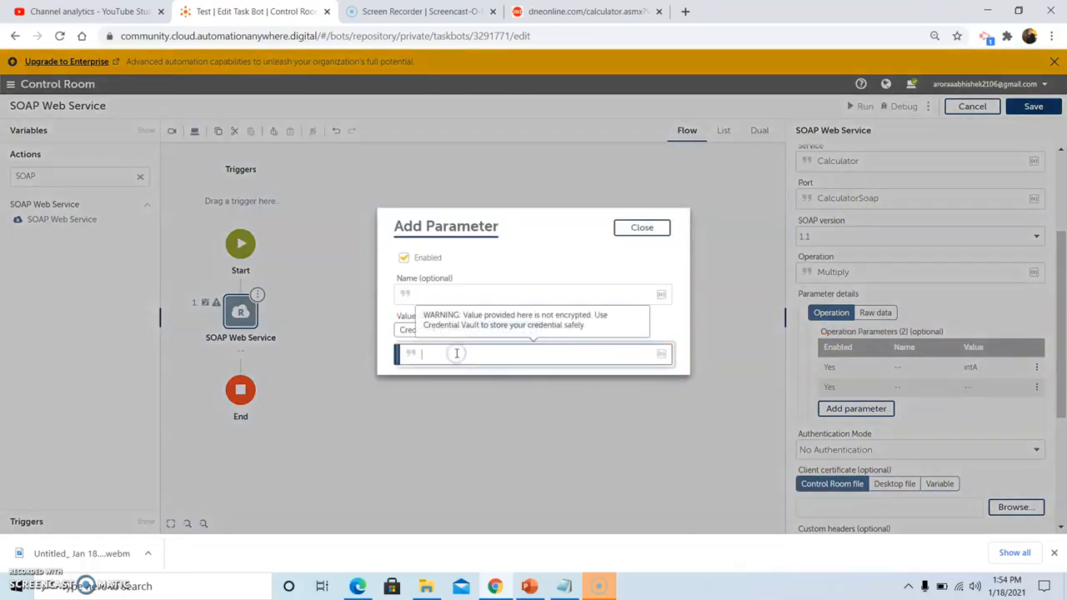
type("i")
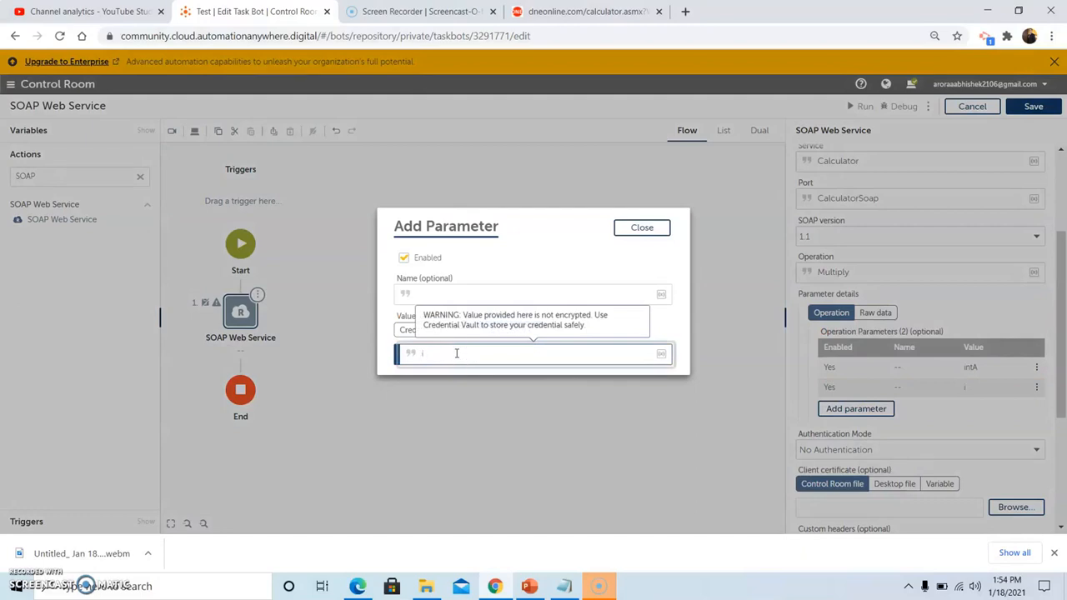
type("intB")
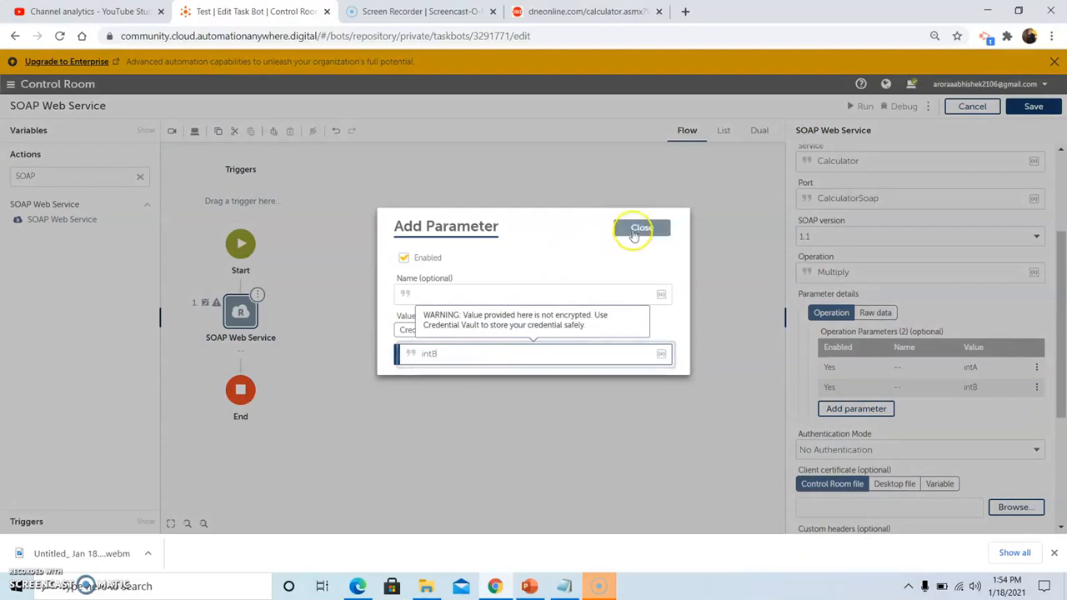
Step: Close Add Parameter, leaving intA and intB with No Authentication, and reach Output settings
left_click(641, 227)
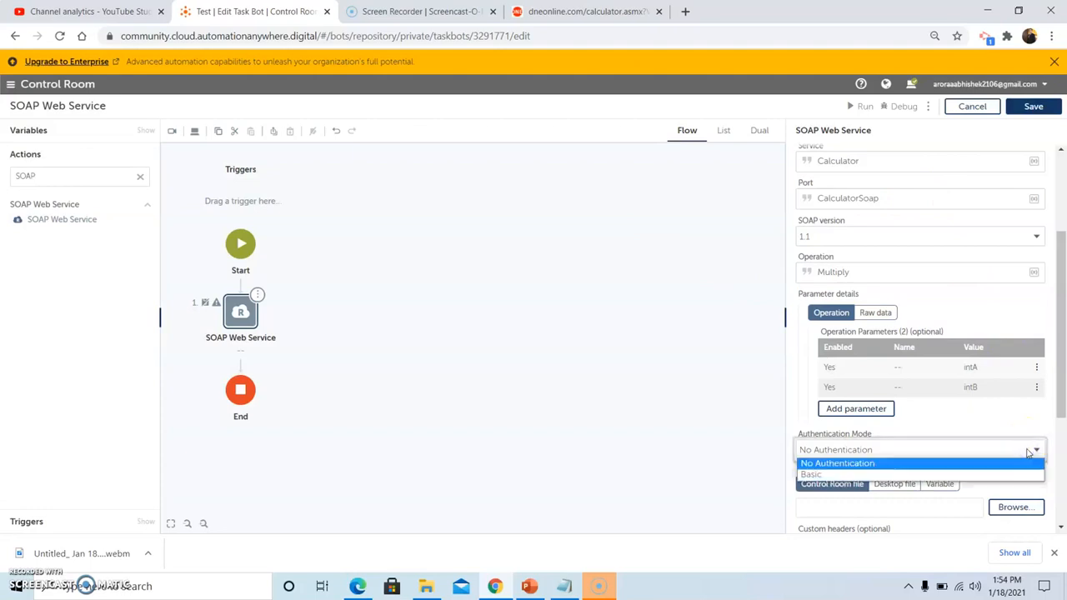
mouse_move(820, 426)
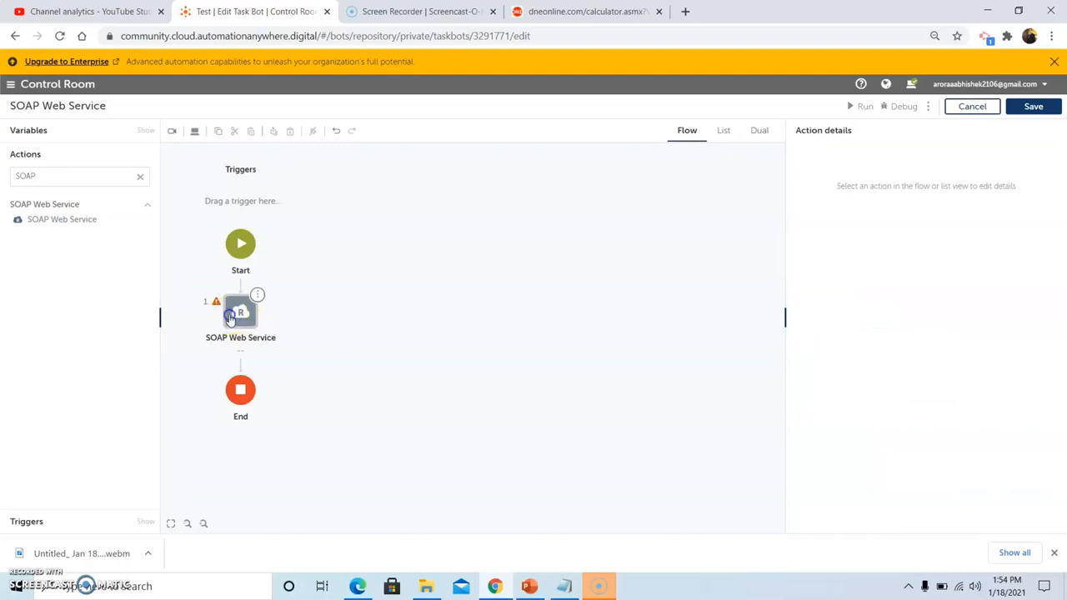
left_click(240, 311)
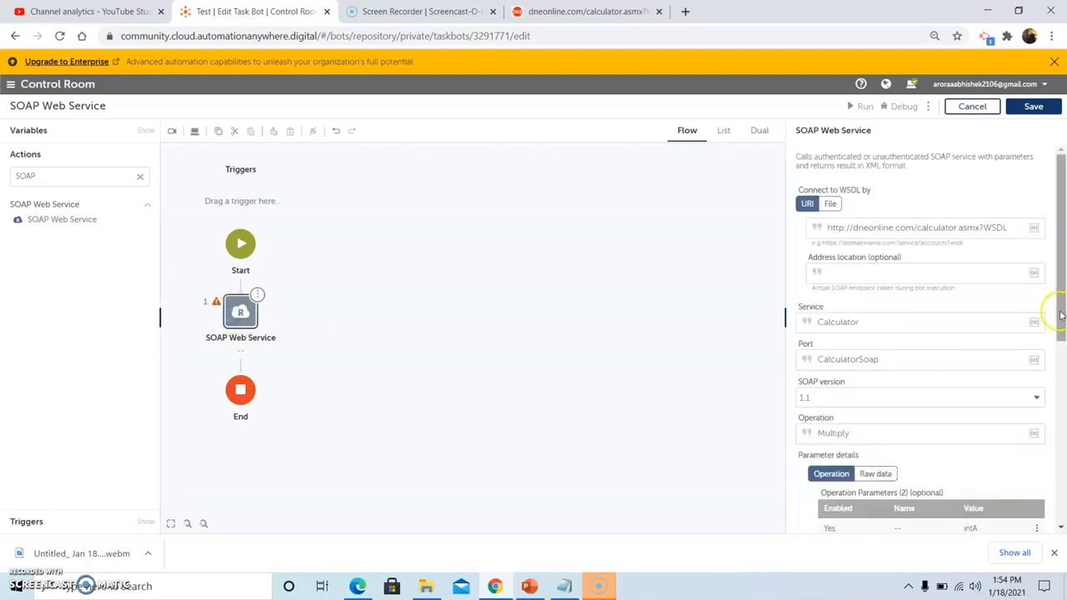
scroll("down", 3)
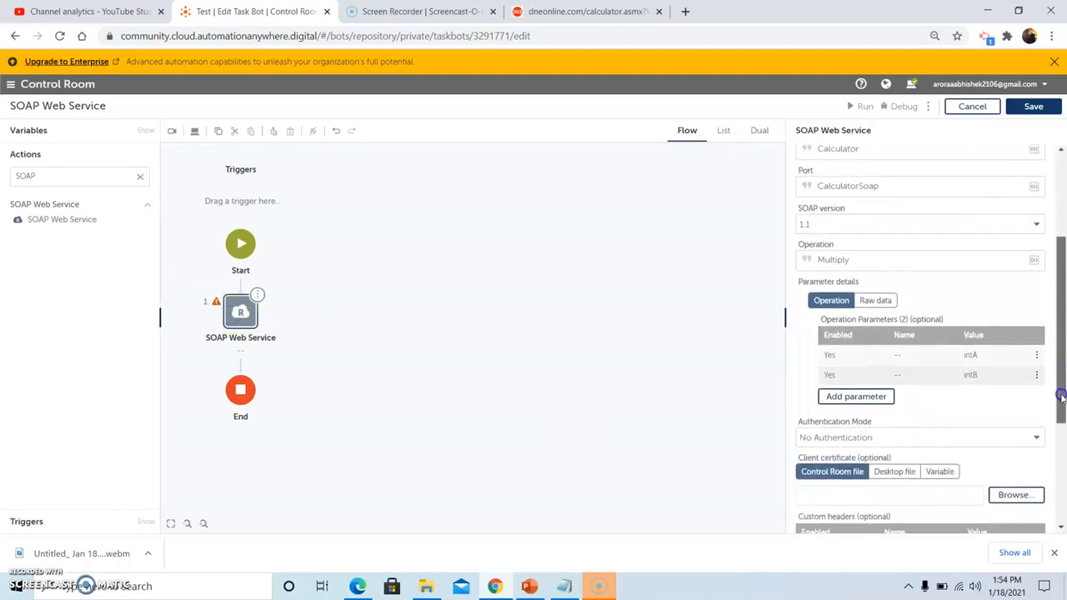
scroll("down", 3)
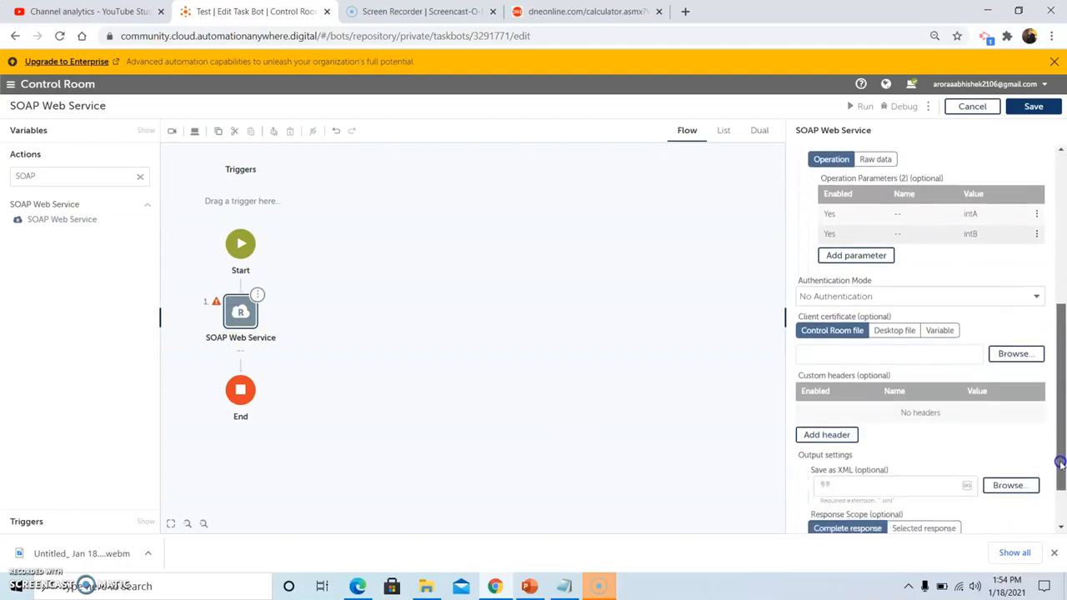
scroll("down", 3)
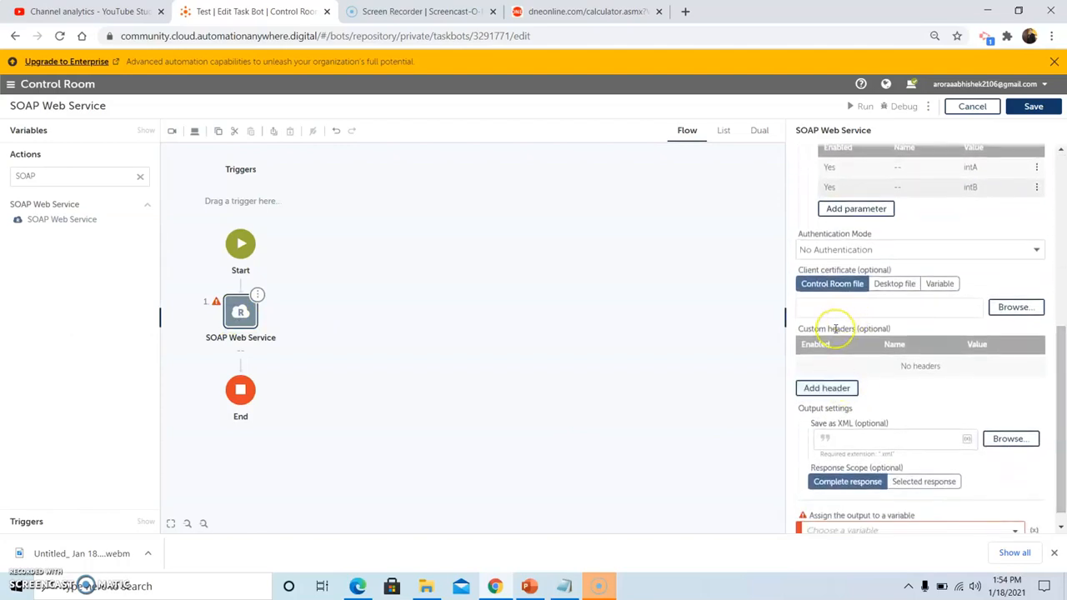
mouse_move(858, 325)
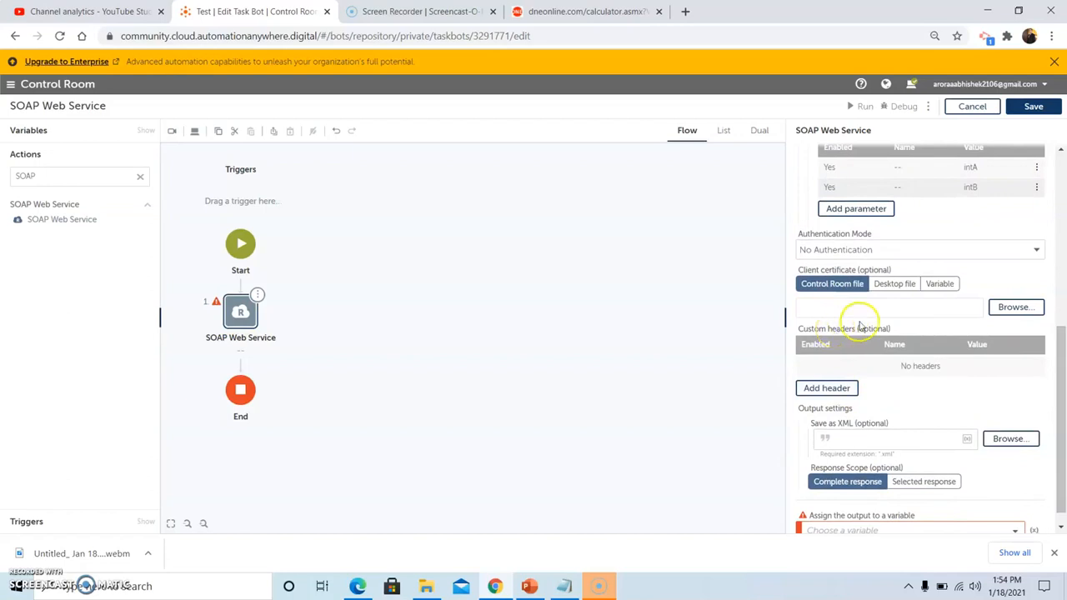
mouse_move(863, 325)
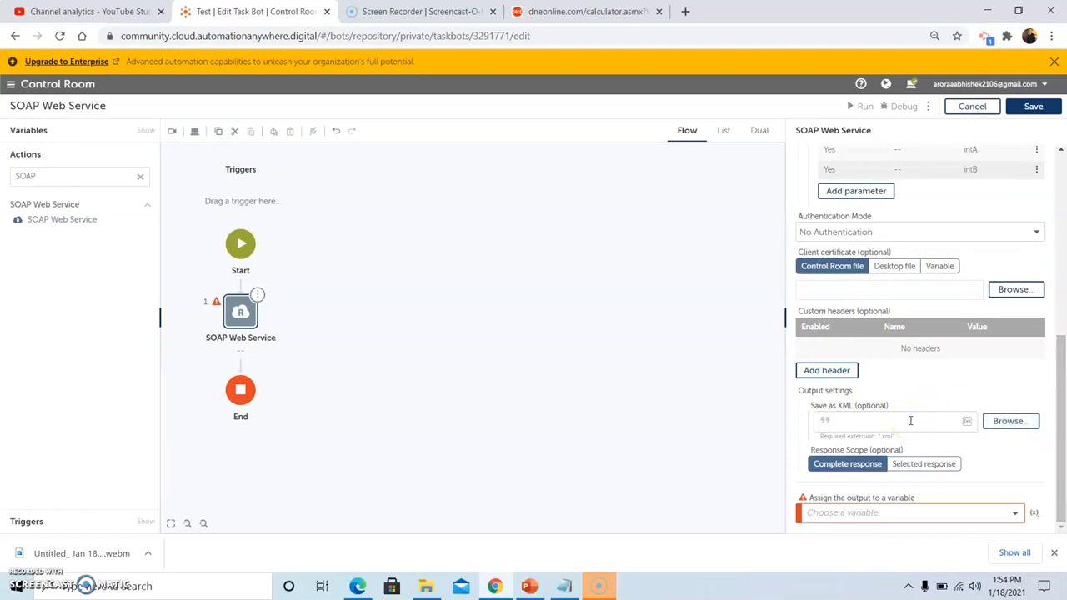
Step: Start browsing for the Save as XML file and view the Desktop folder in File Explorer
left_click(1010, 420)
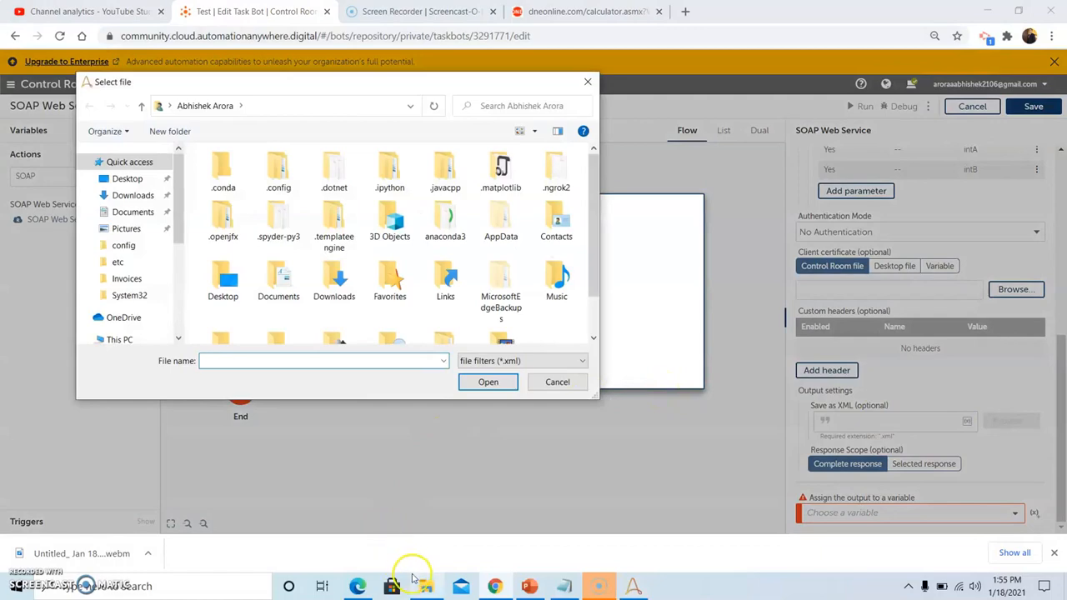
left_click(425, 587)
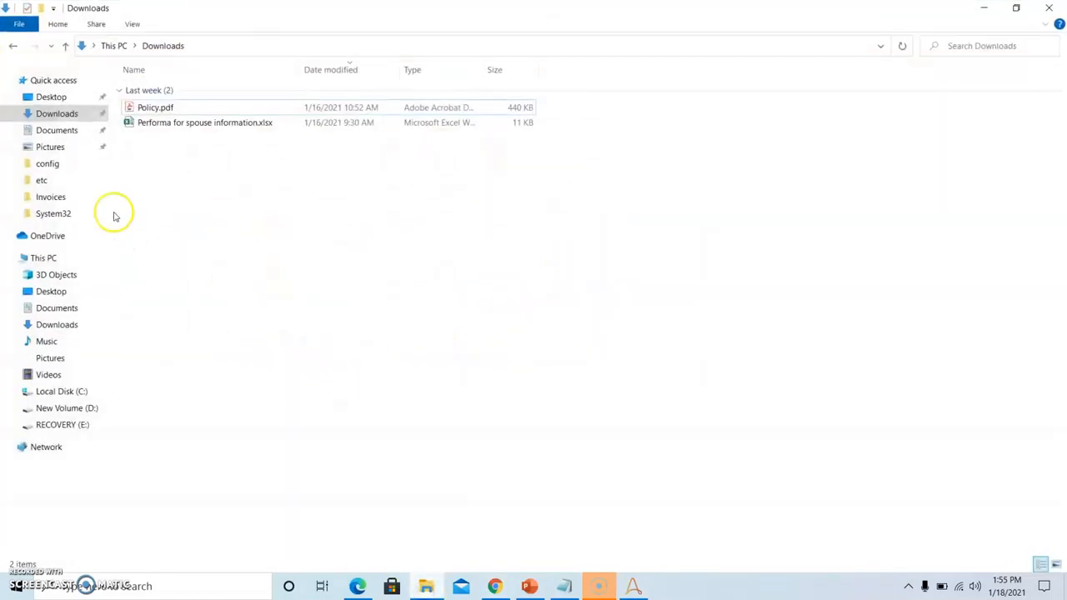
left_click(50, 96)
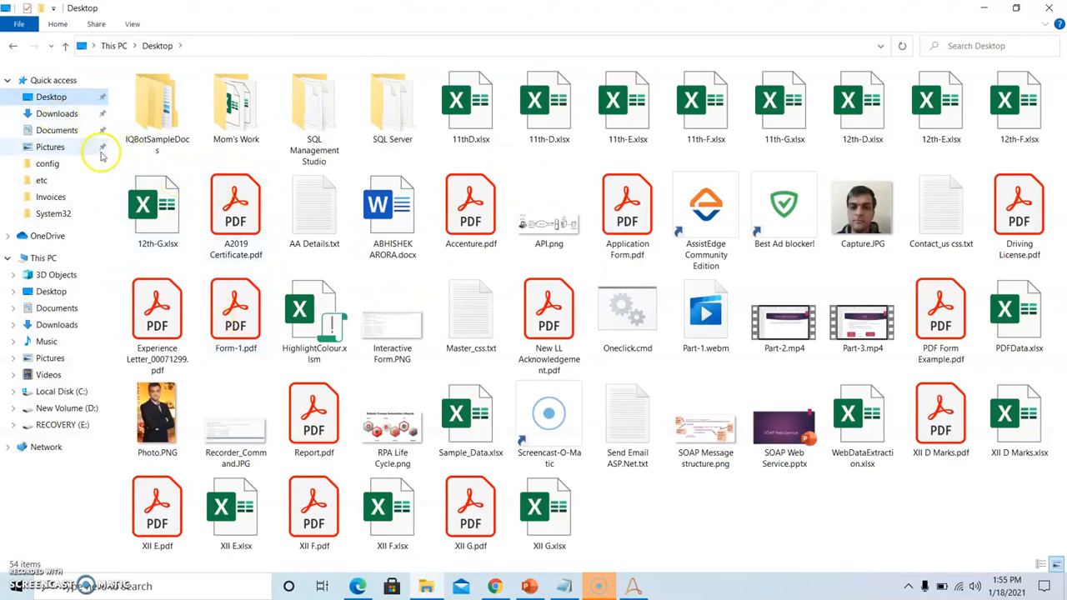
mouse_move(613, 515)
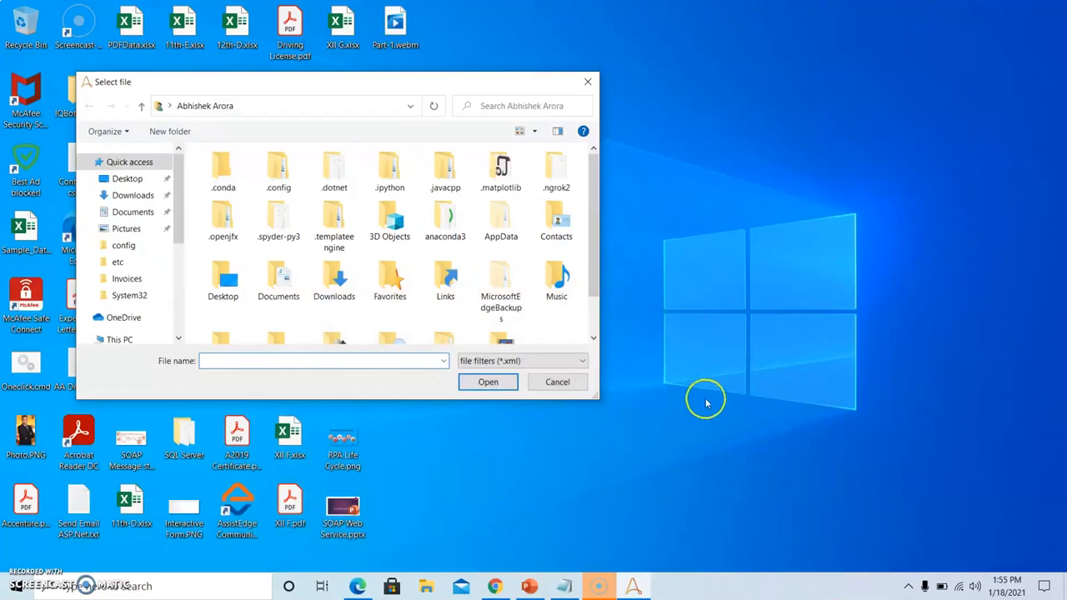
mouse_move(713, 420)
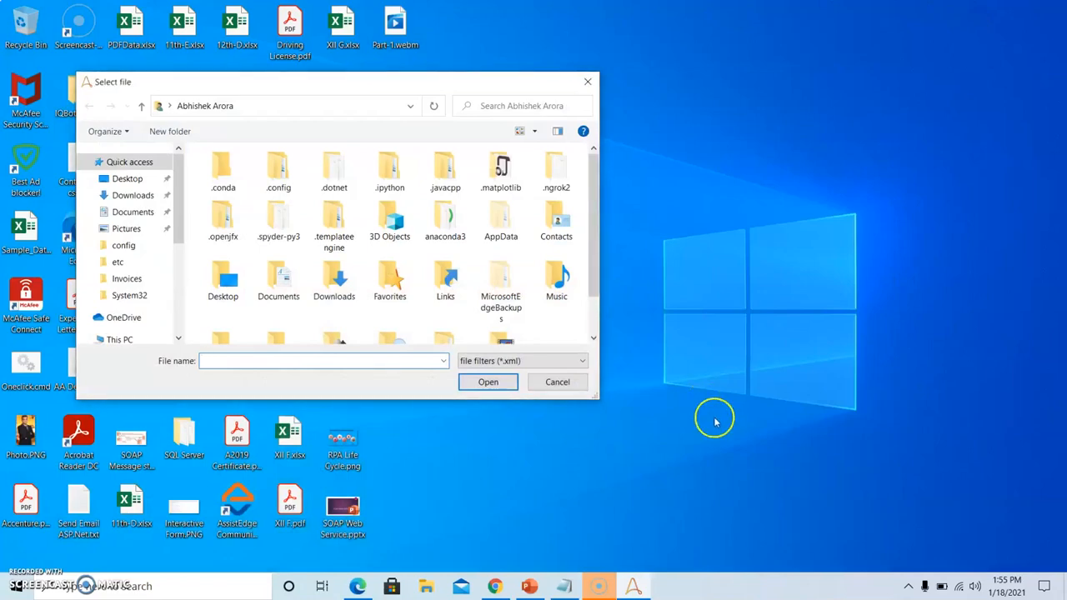
Step: Create a new text document on the desktop and open it in Notepad
left_click(556, 382)
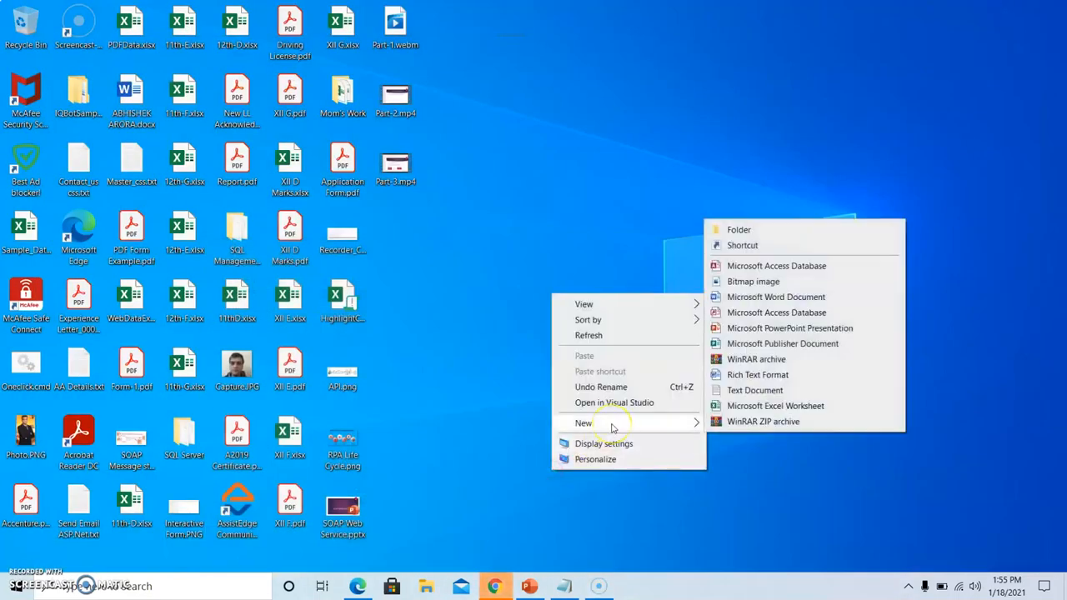
mouse_move(617, 430)
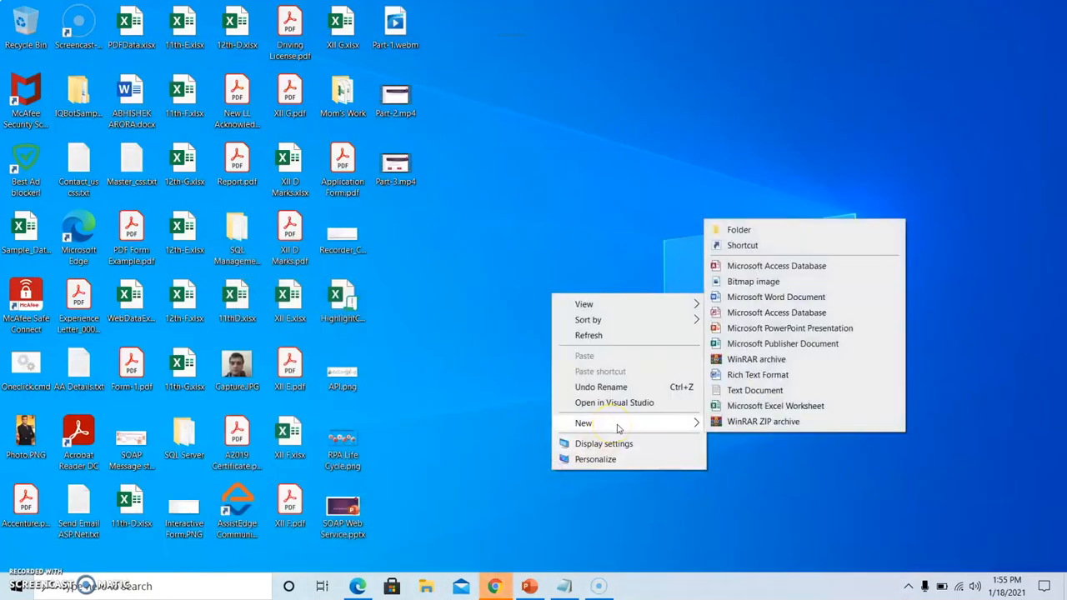
mouse_move(740, 398)
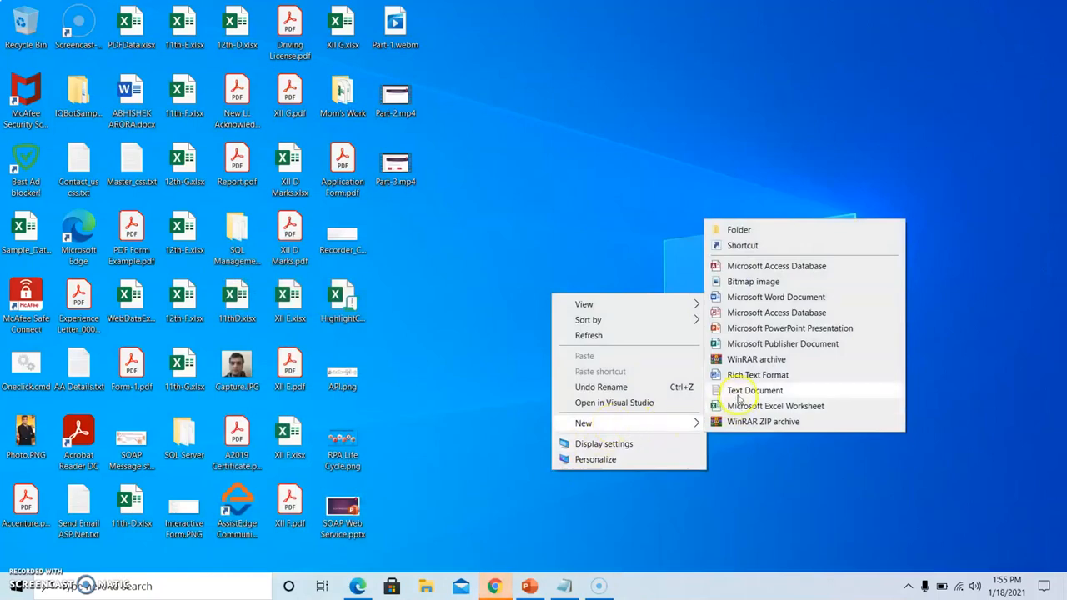
left_click(753, 390)
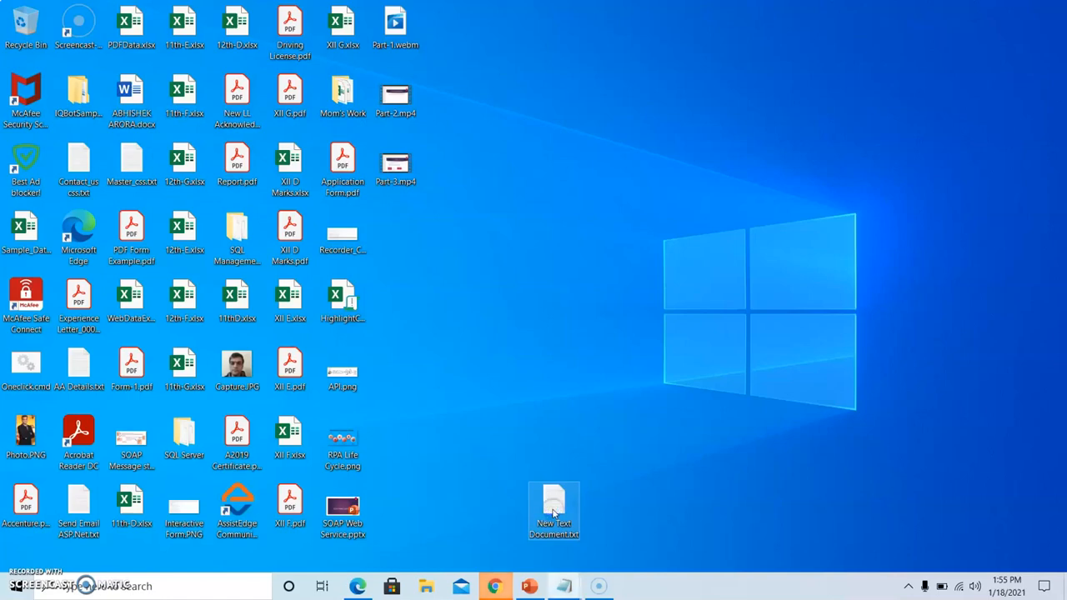
left_click(253, 85)
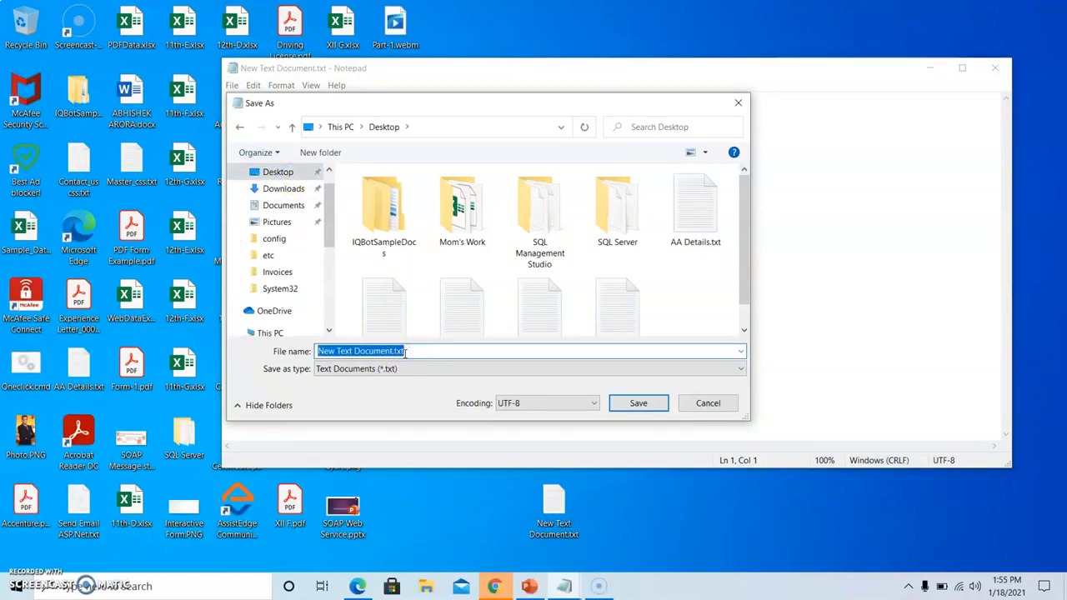
Step: Save the blank file as 'SOAP Web Service Message.xml' with All Files type and close Notepad
type("SOAP Web Service Message")
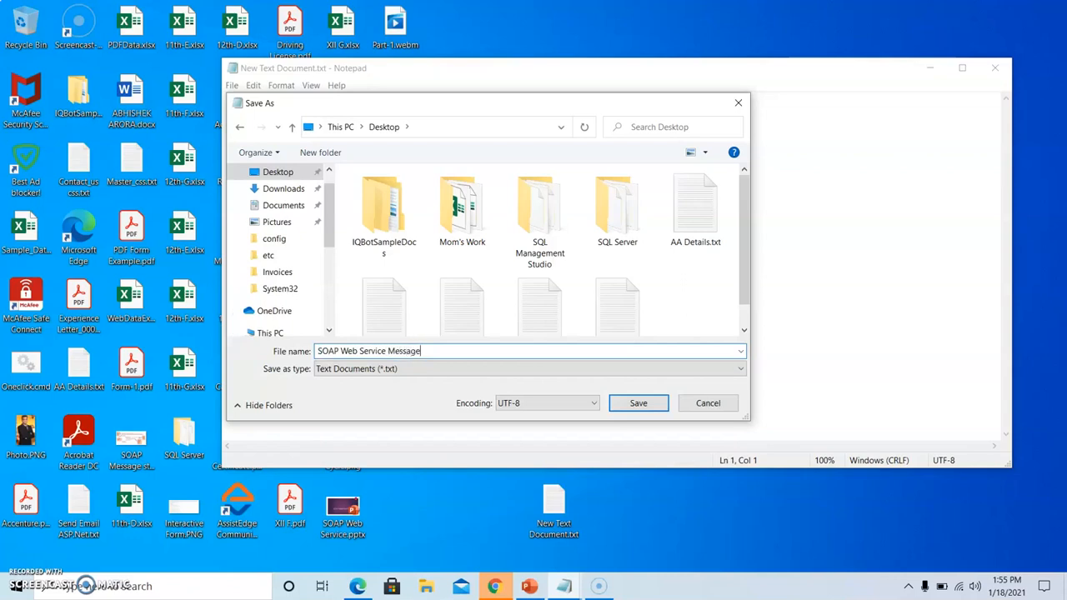
type(".xml")
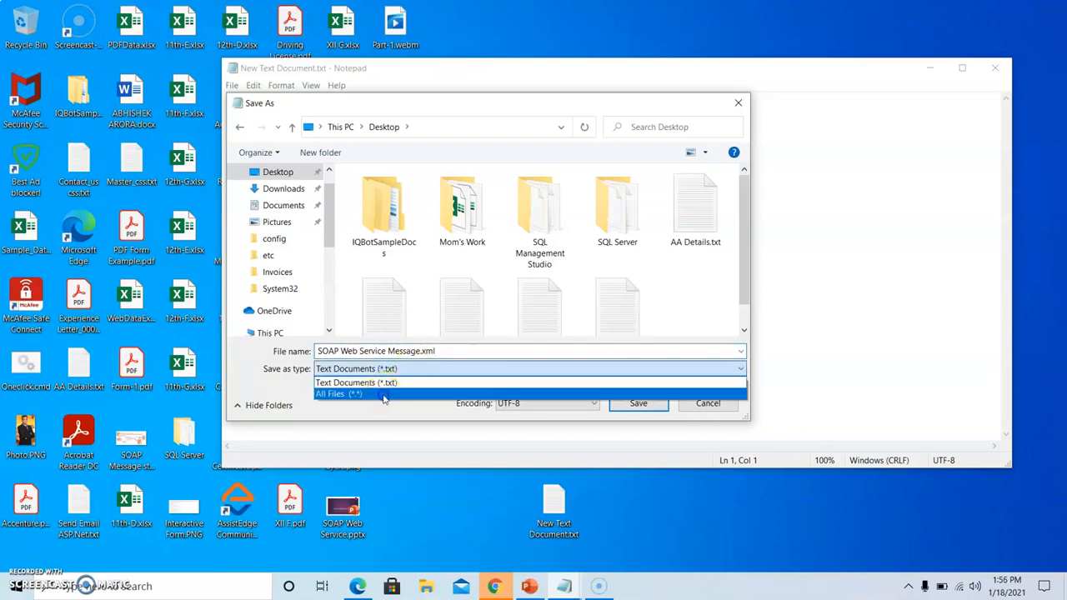
left_click(340, 393)
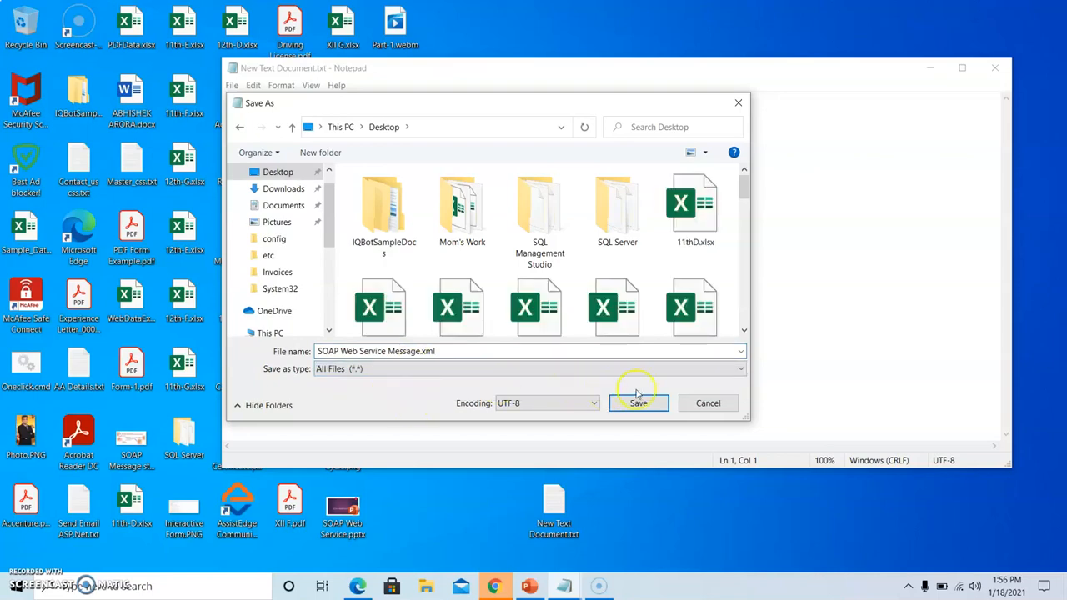
left_click(638, 402)
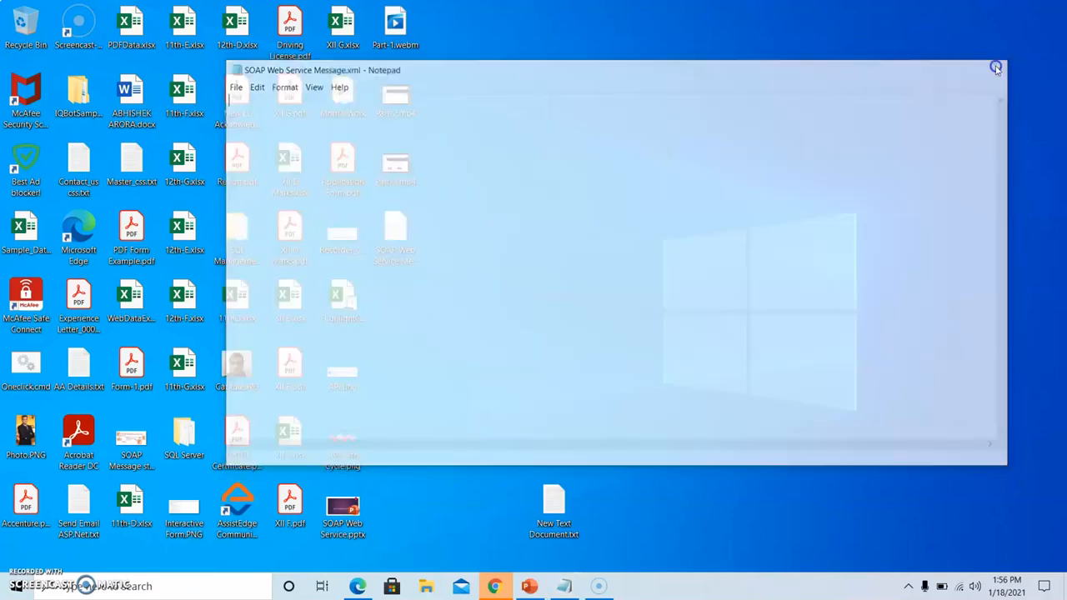
left_click(995, 67)
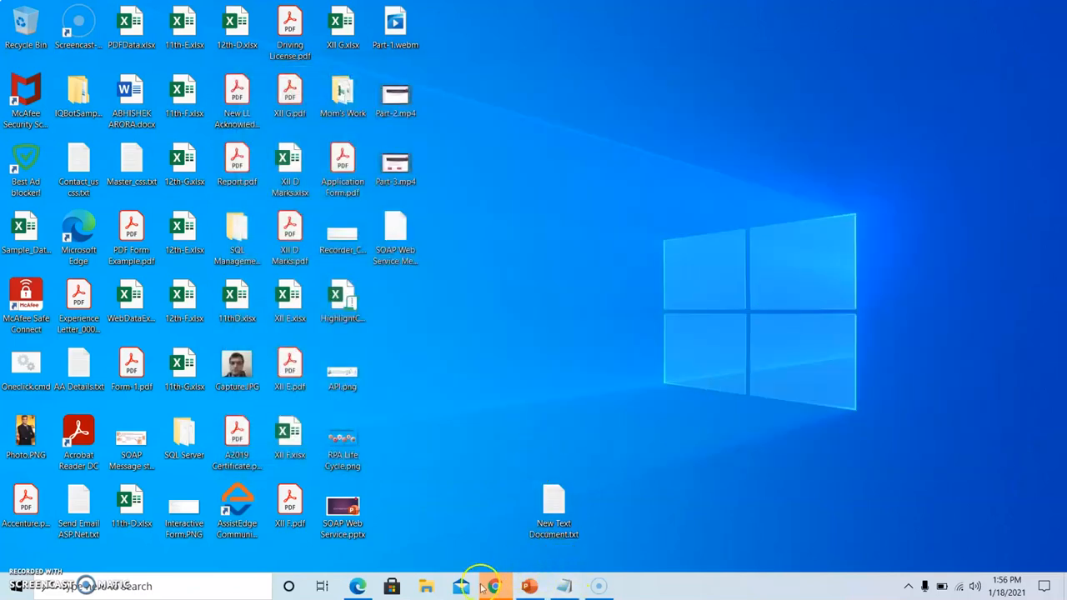
Step: Set Save as XML to SOAP Web Service Message.xml on the Desktop, keeping Complete response
left_click(495, 587)
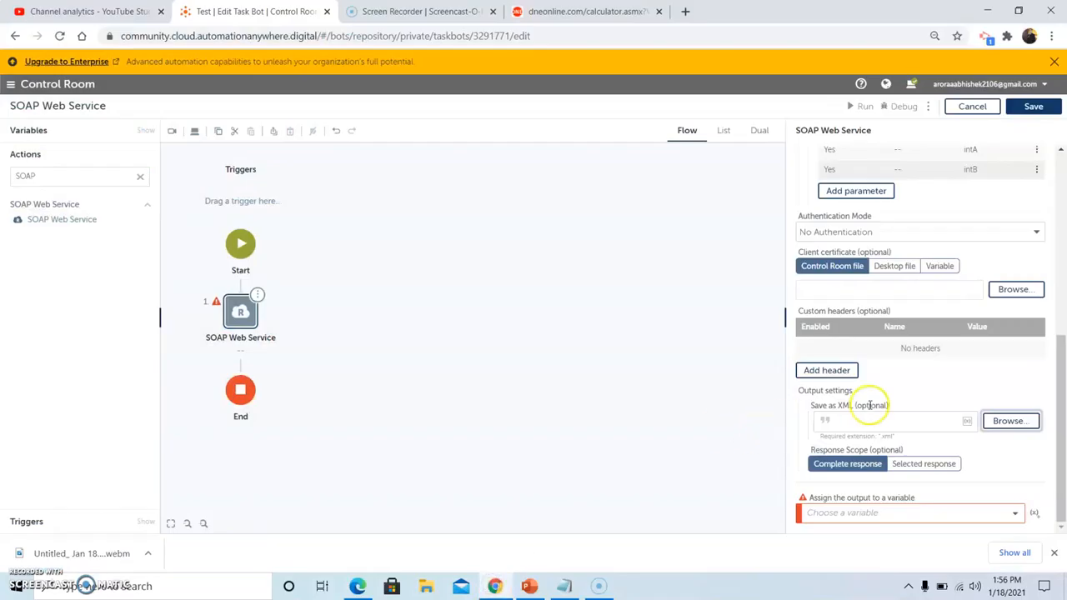
left_click(1010, 420)
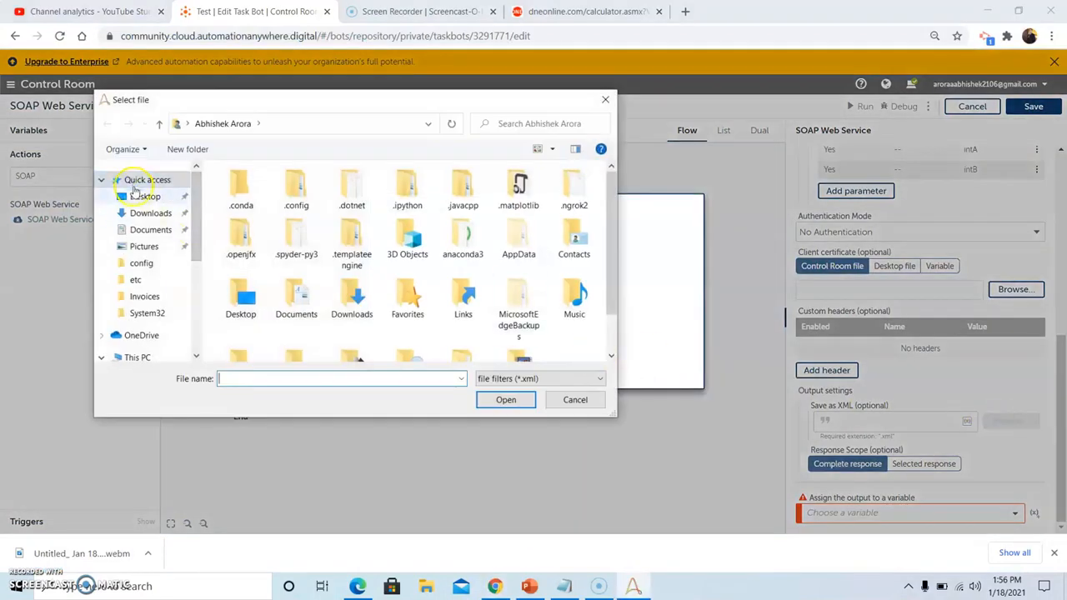
left_click(143, 197)
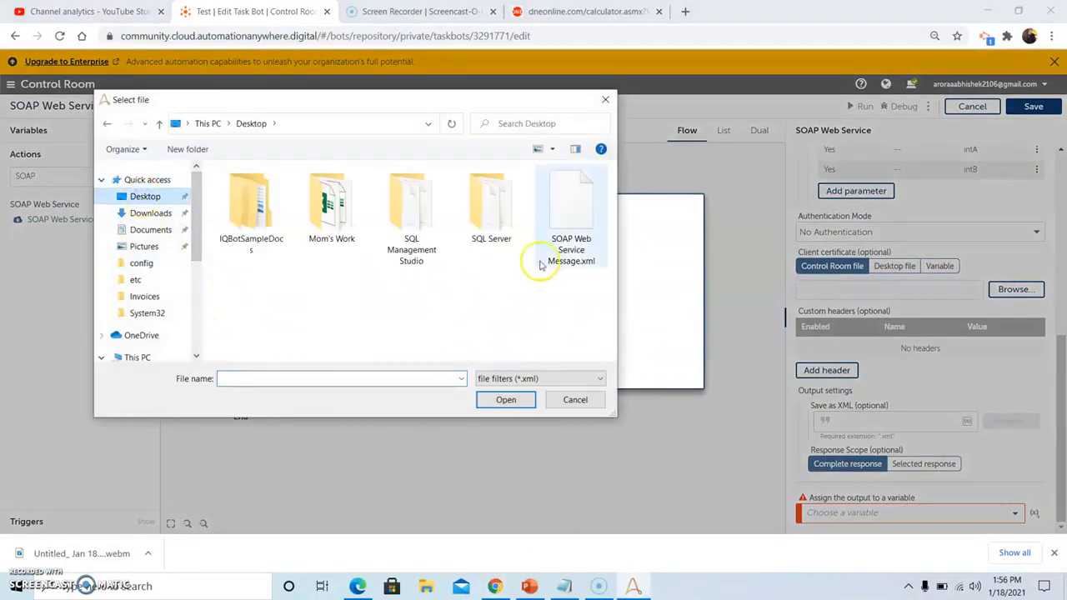
left_click(570, 209)
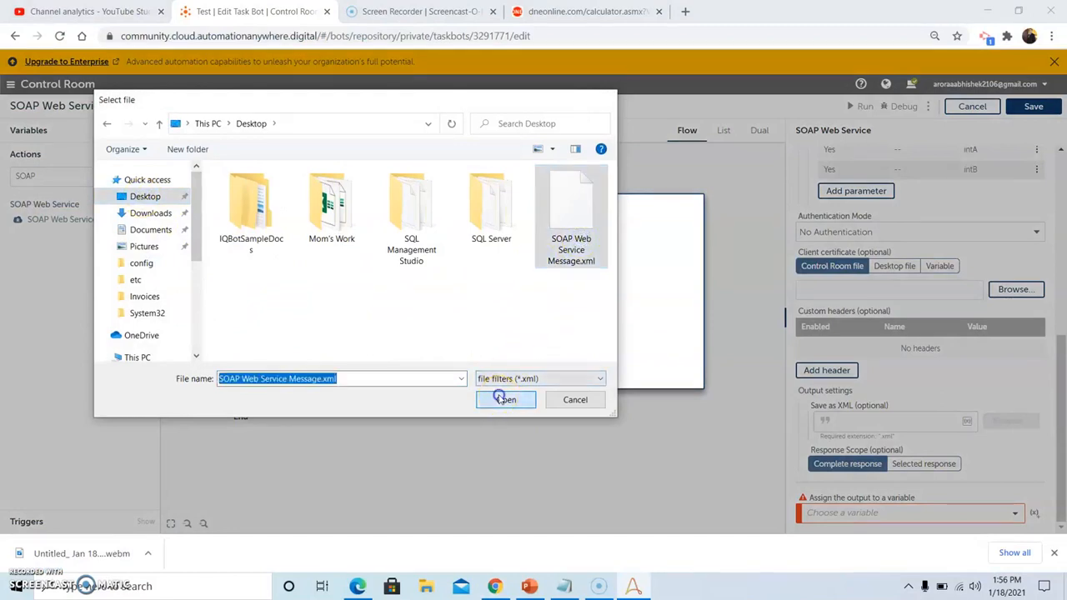
left_click(507, 400)
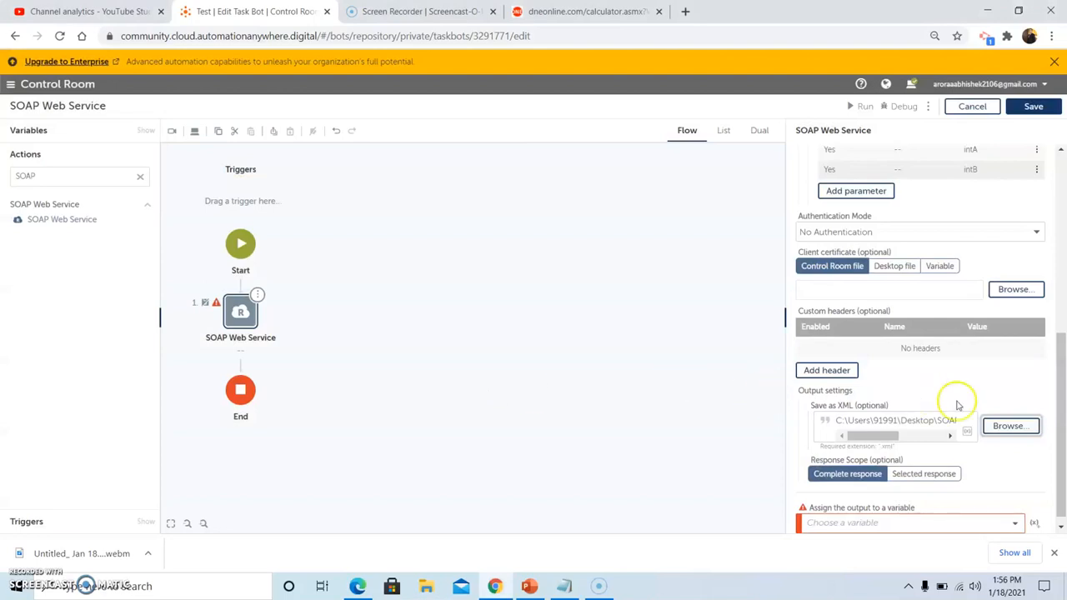
scroll("down", 3)
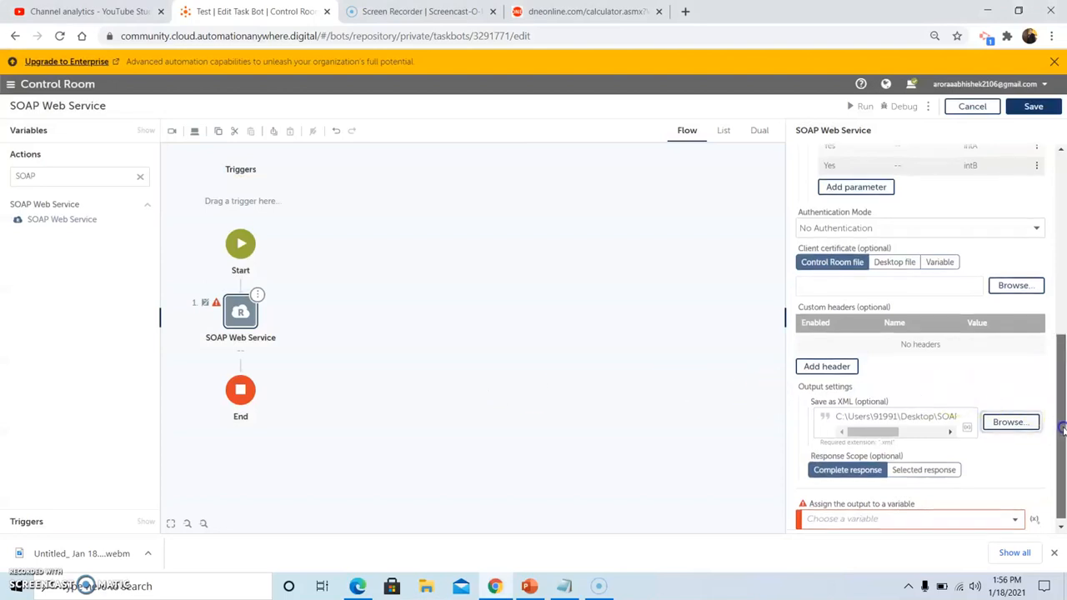
scroll("down", 3)
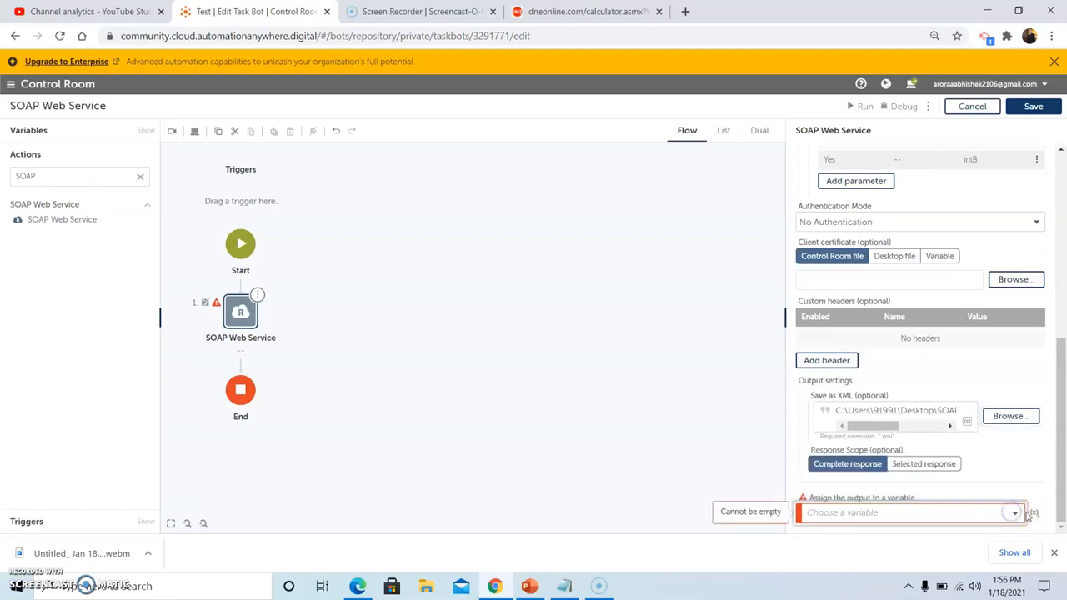
Step: Create string variable MultiplyNumbers as the action's output and save the bot
left_click(1034, 512)
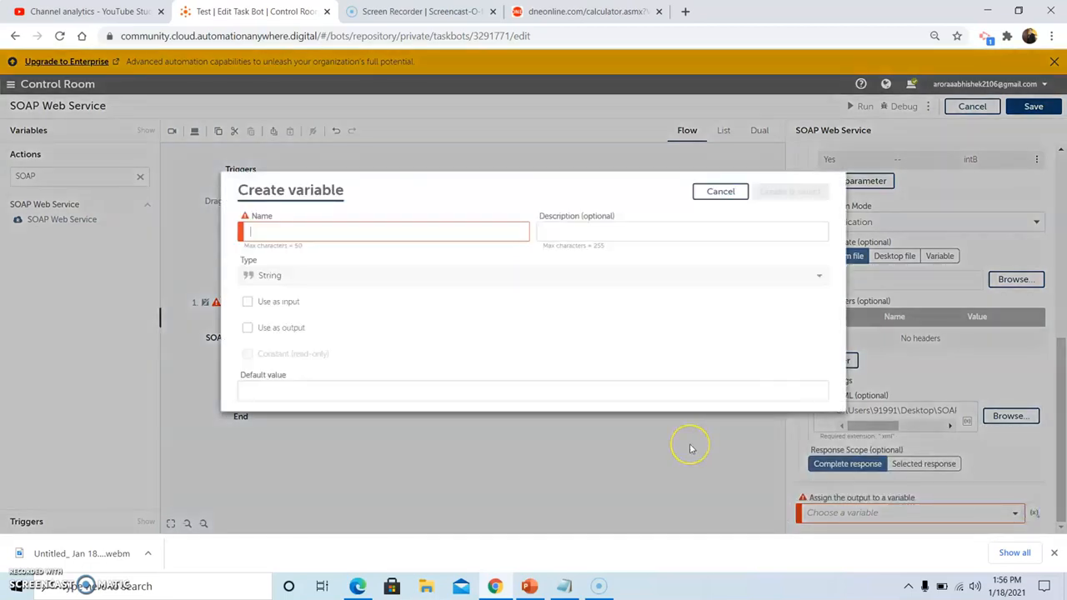
type("M")
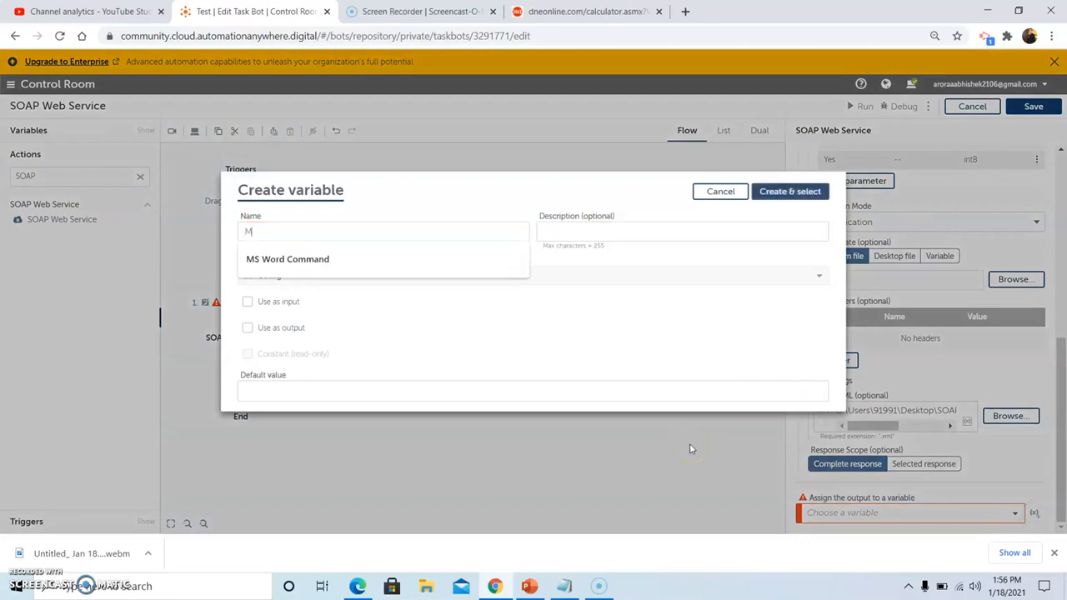
type("ultiply")
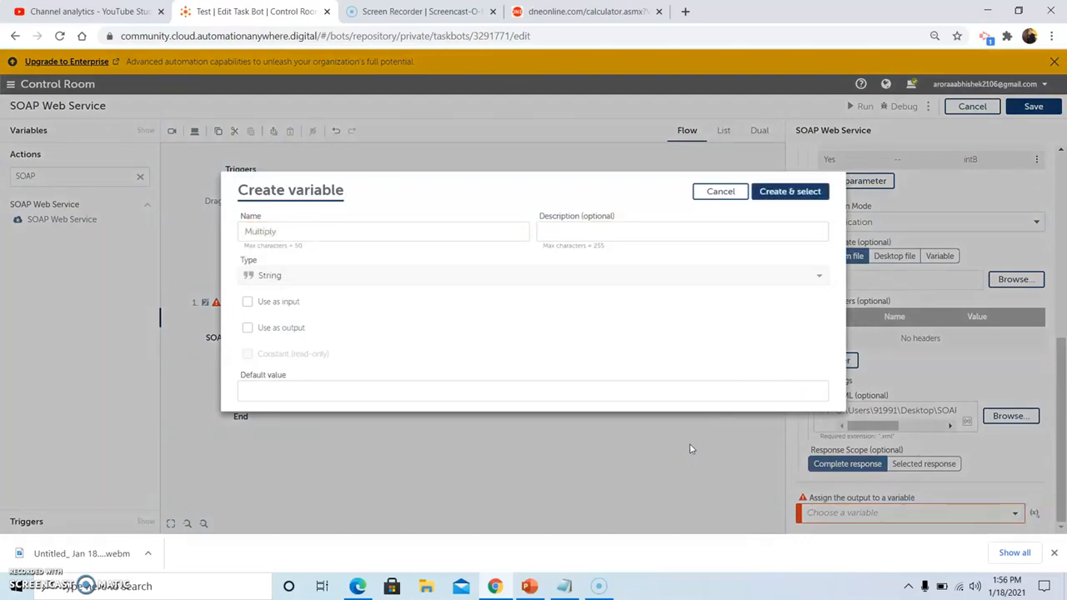
type("Numbers")
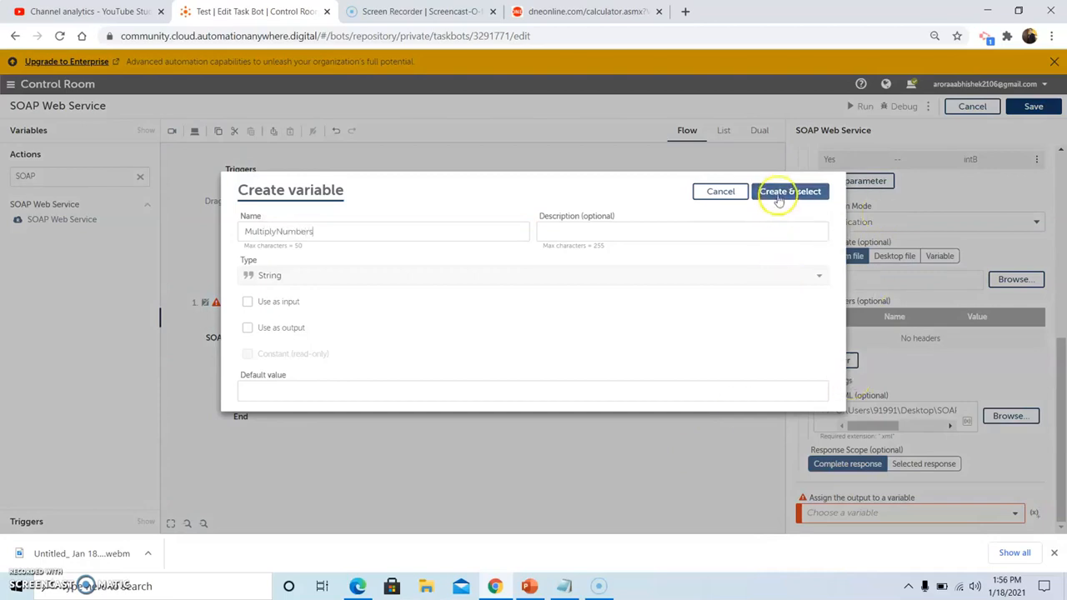
left_click(790, 190)
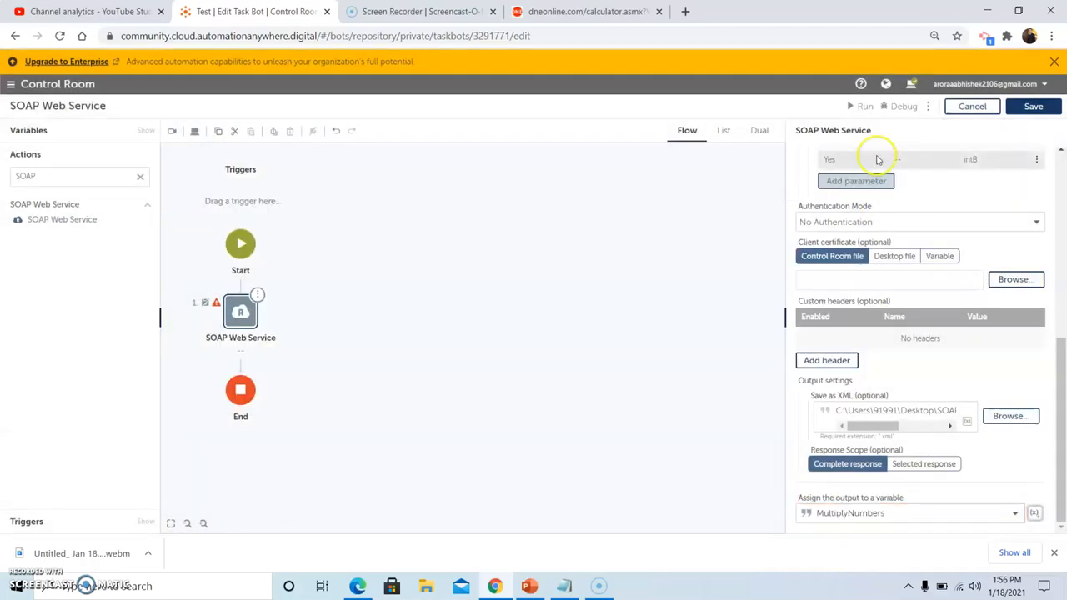
left_click(1033, 107)
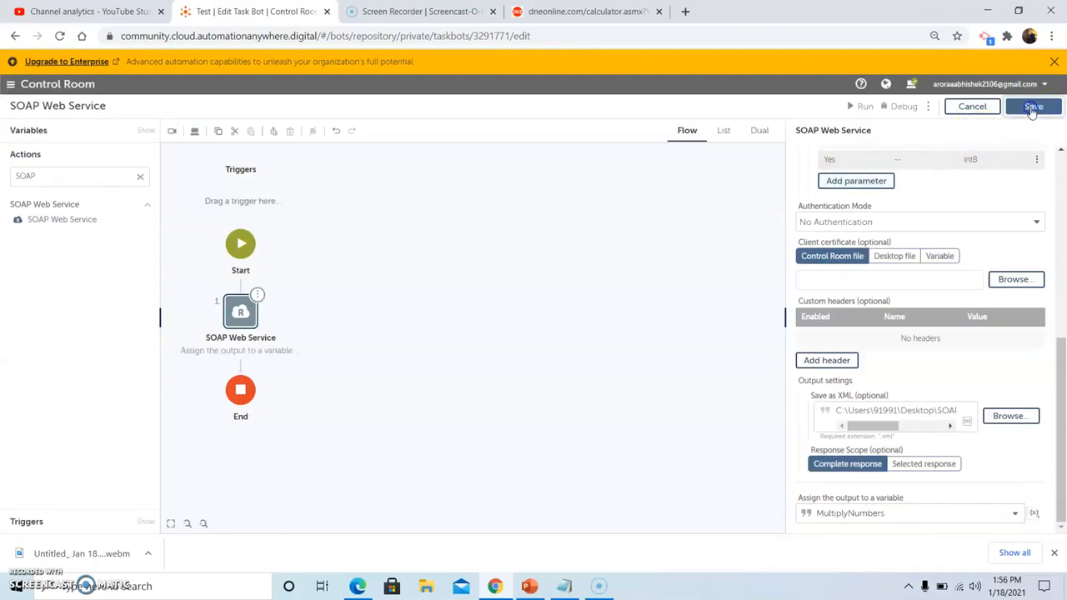
left_click(1032, 106)
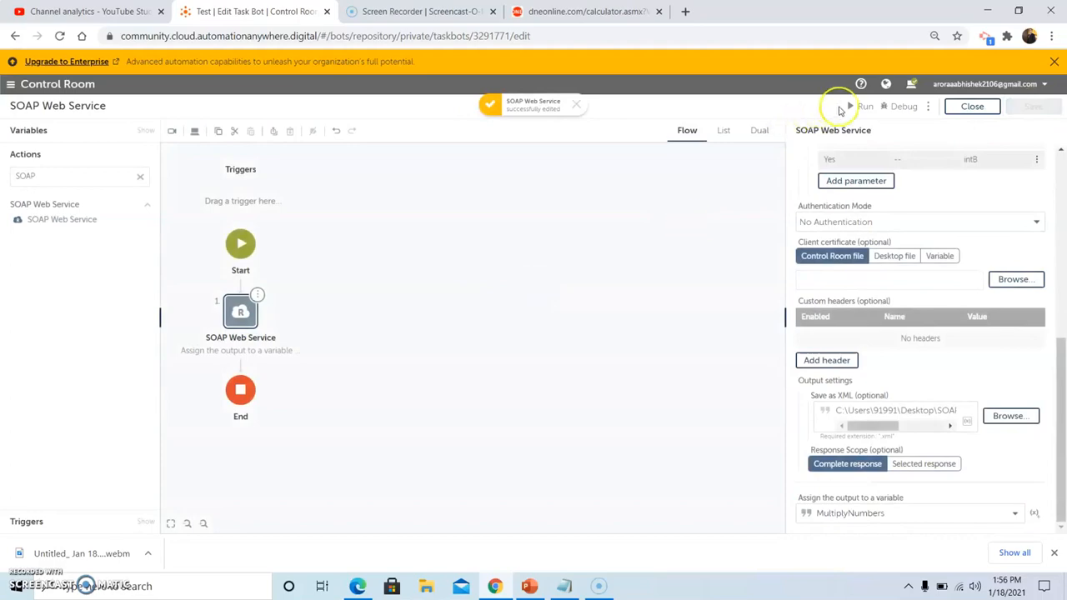
Step: Add a Message box step after SOAP Web Service showing $MultiplyNumbers$
left_click(864, 107)
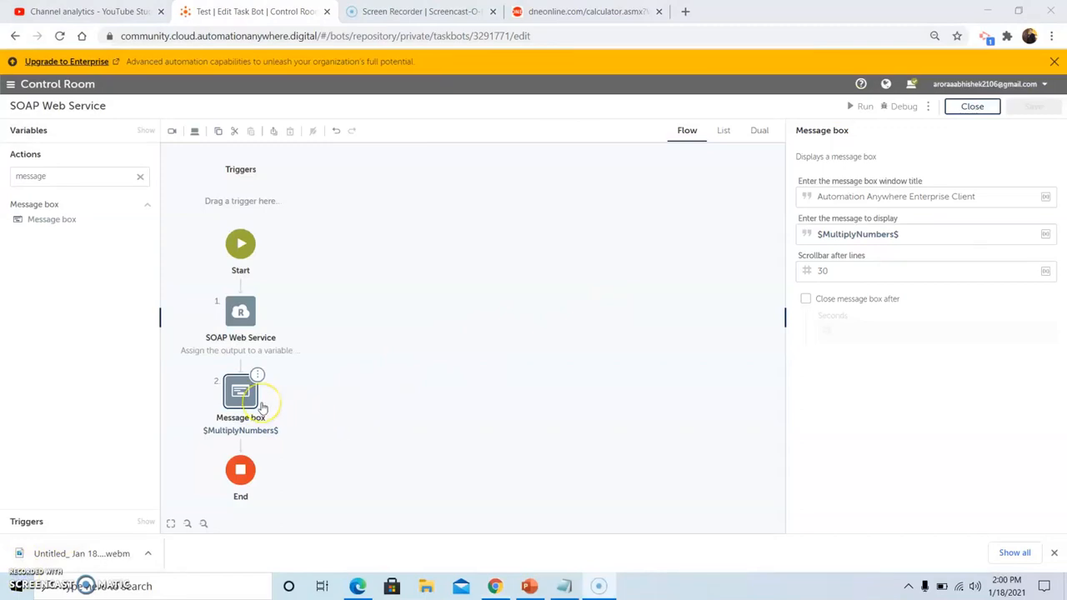
mouse_move(580, 333)
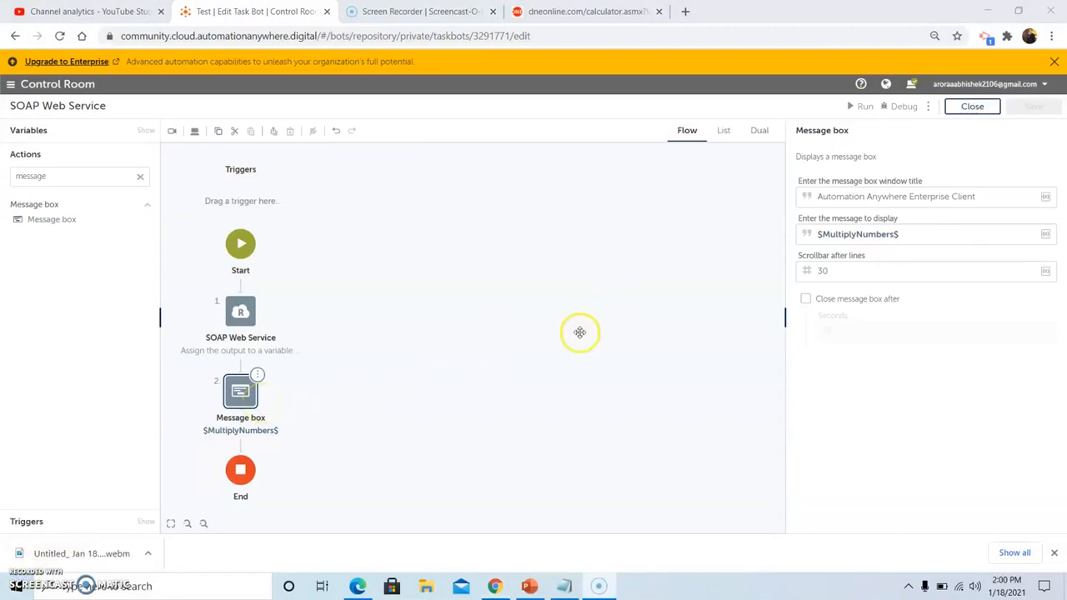
mouse_move(873, 167)
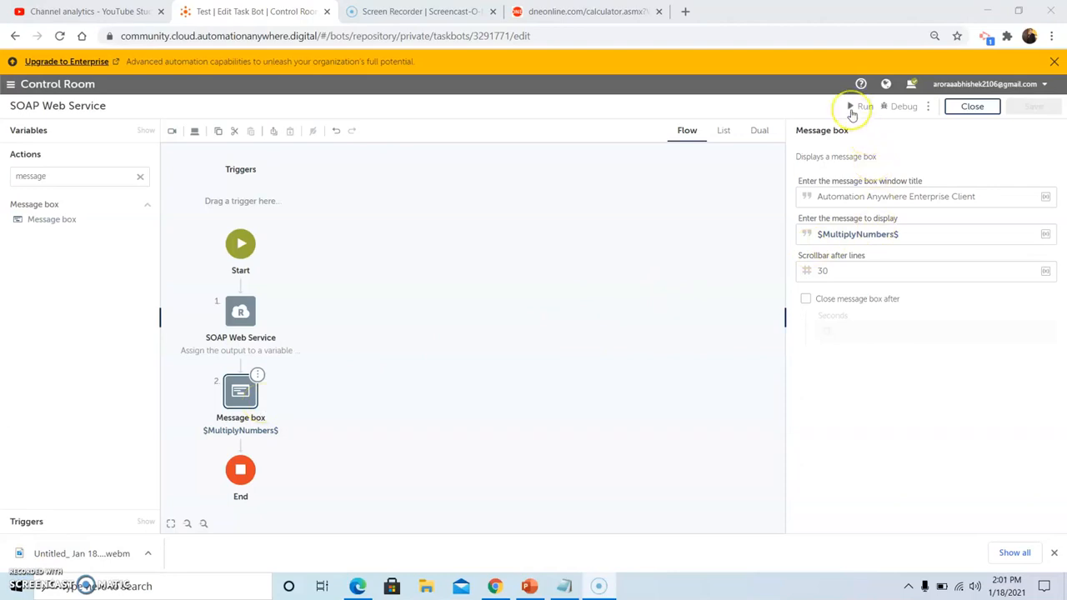
Step: Run the bot, view the response XML with MultiplyResult 800, and dismiss the dialogs
left_click(864, 107)
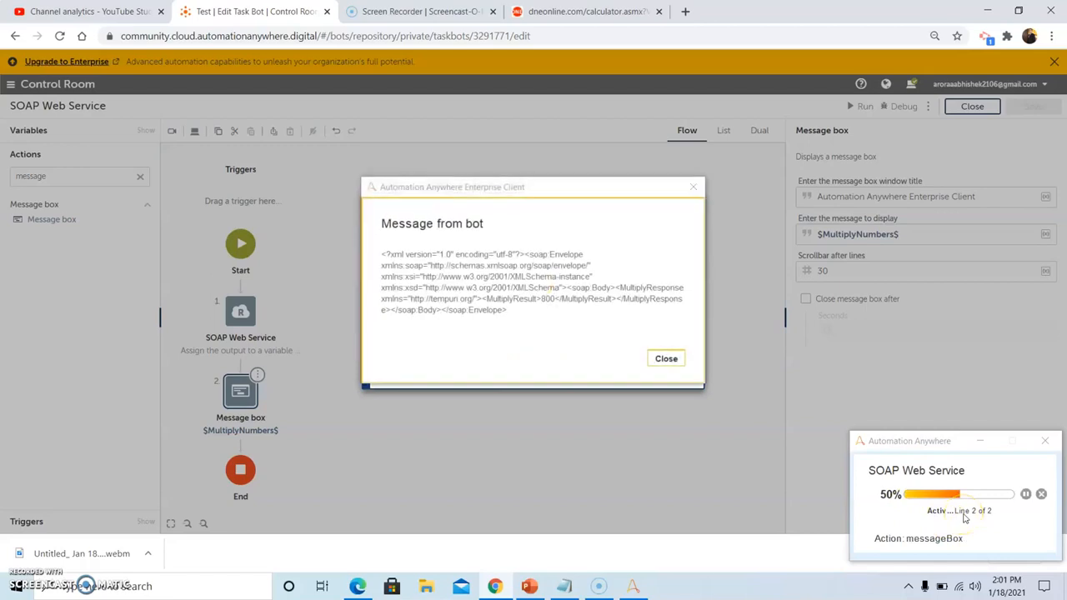
mouse_move(540, 350)
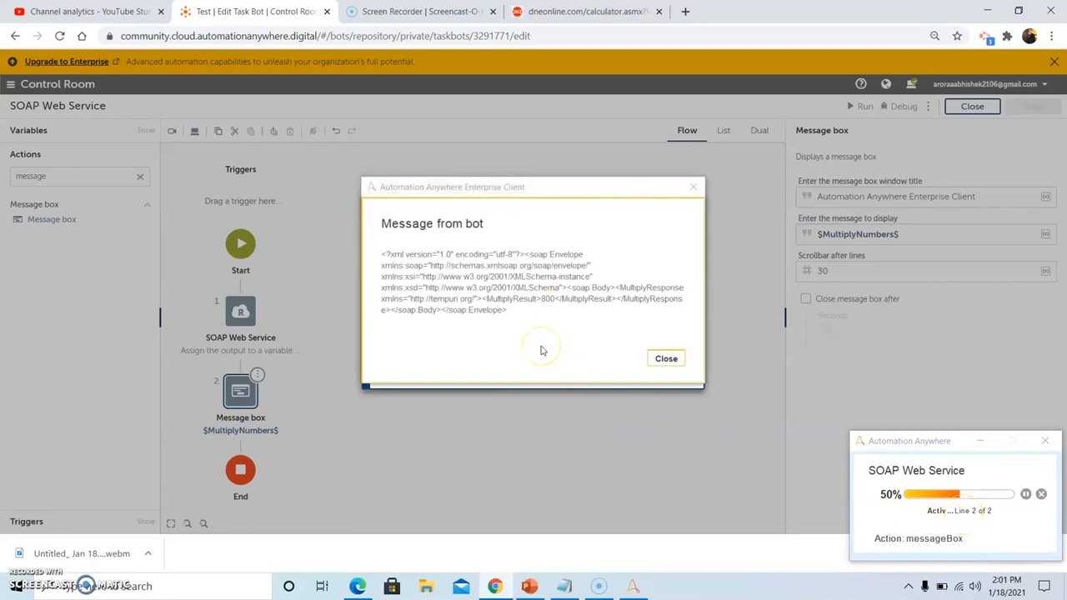
mouse_move(515, 320)
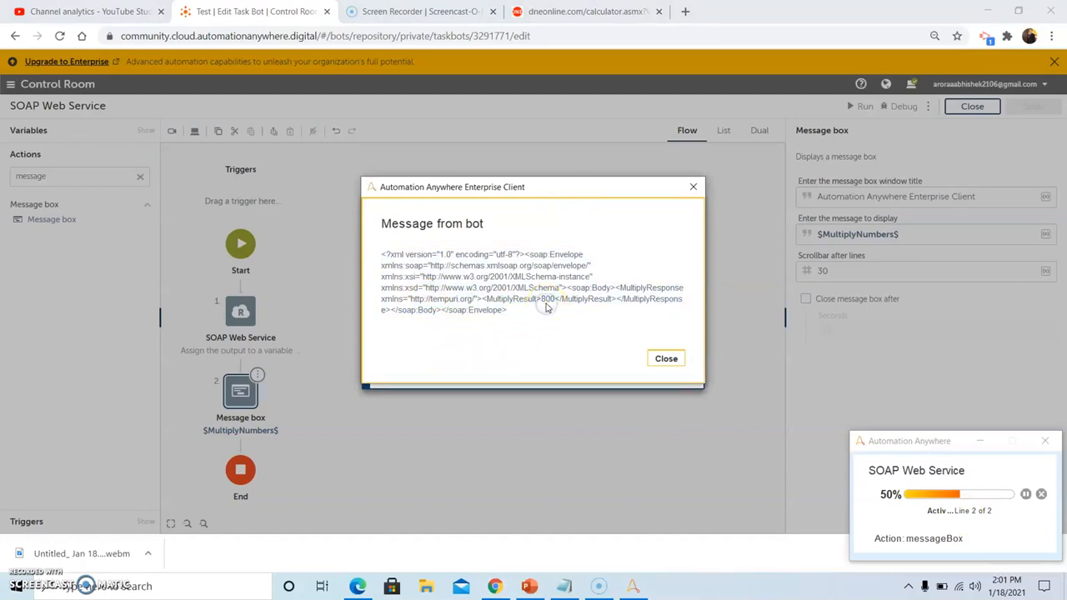
mouse_move(552, 307)
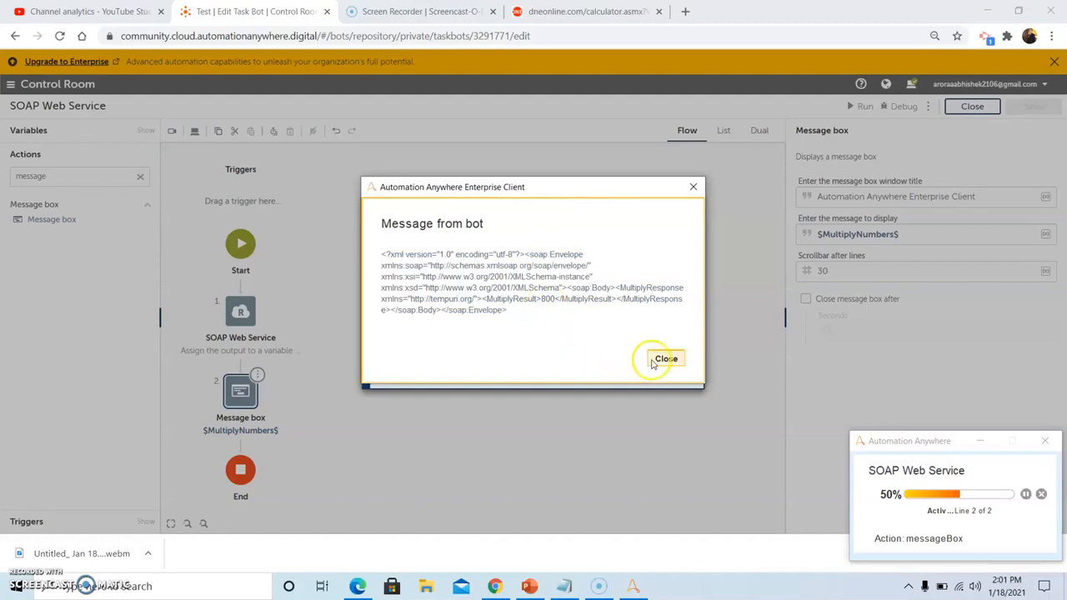
left_click(665, 358)
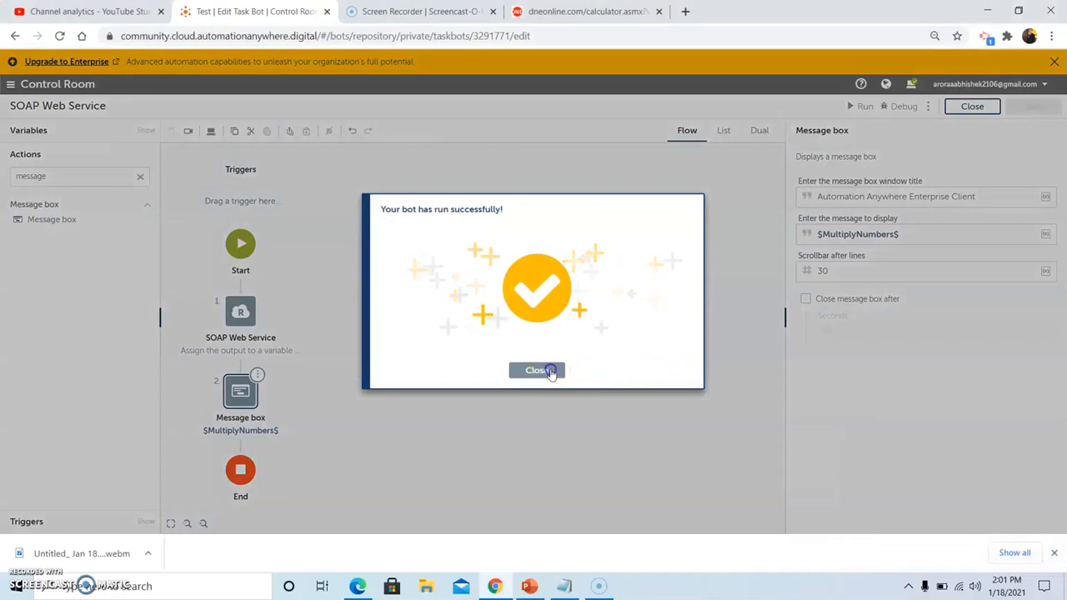
left_click(536, 371)
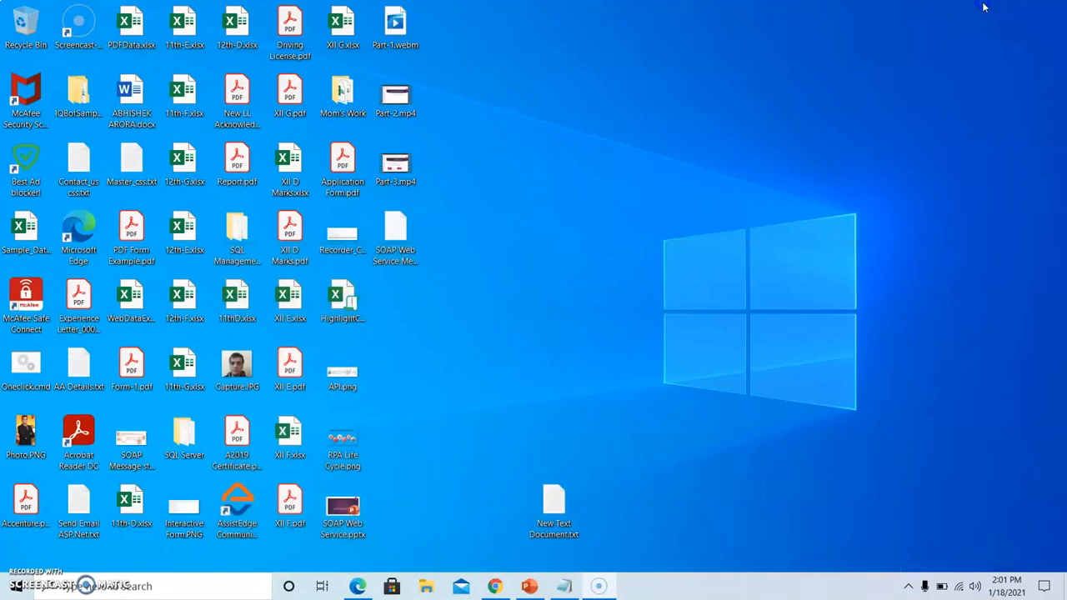
mouse_move(463, 324)
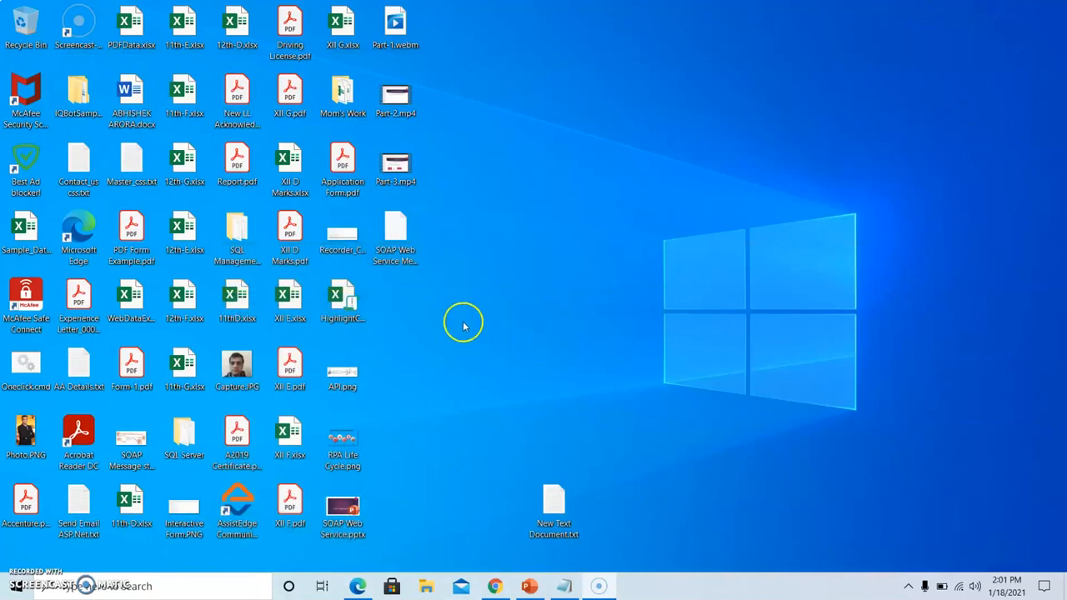
Step: Open SOAP Web Service Message.xml from the desktop with Internet Explorer
left_click(395, 233)
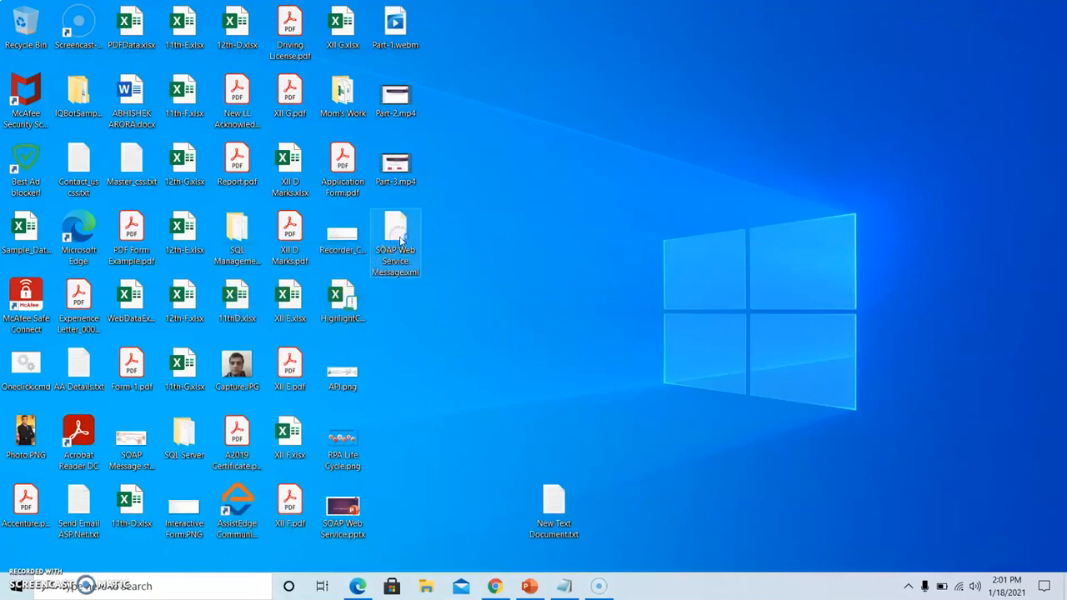
double_click(395, 242)
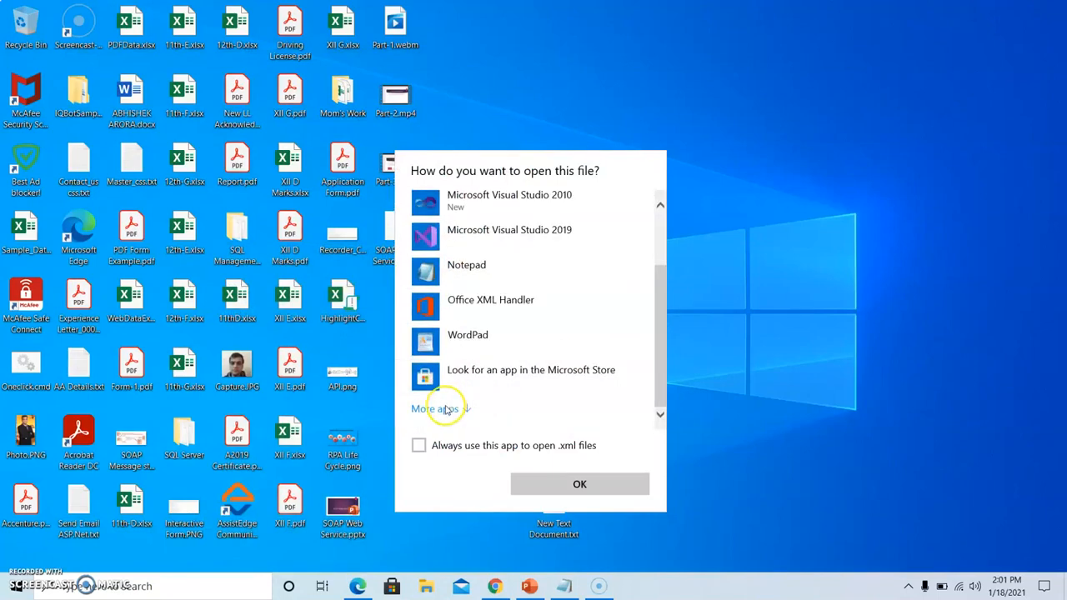
left_click(441, 408)
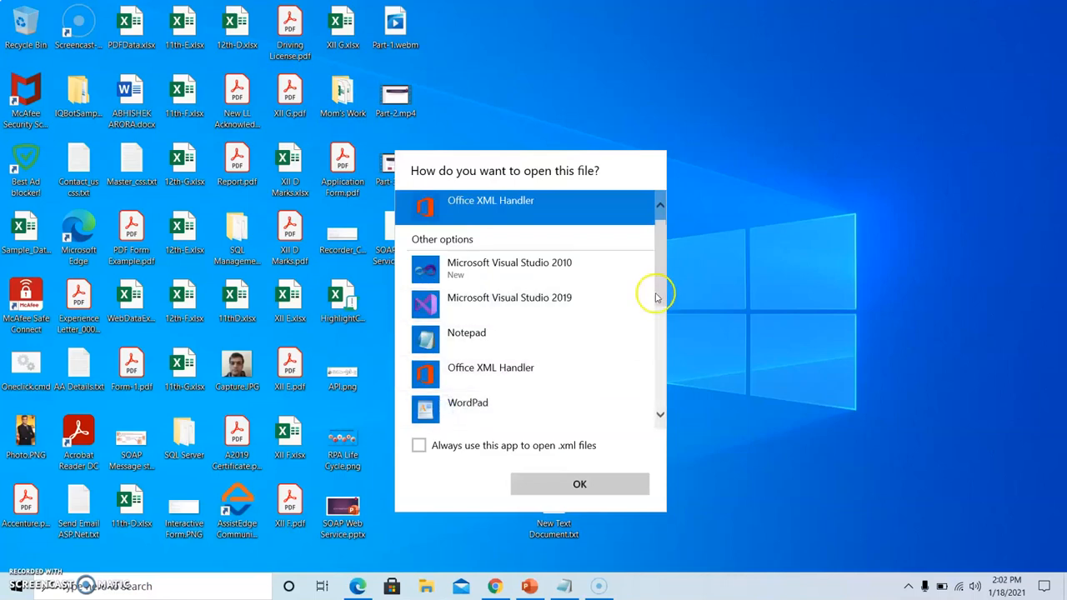
scroll("down", 3)
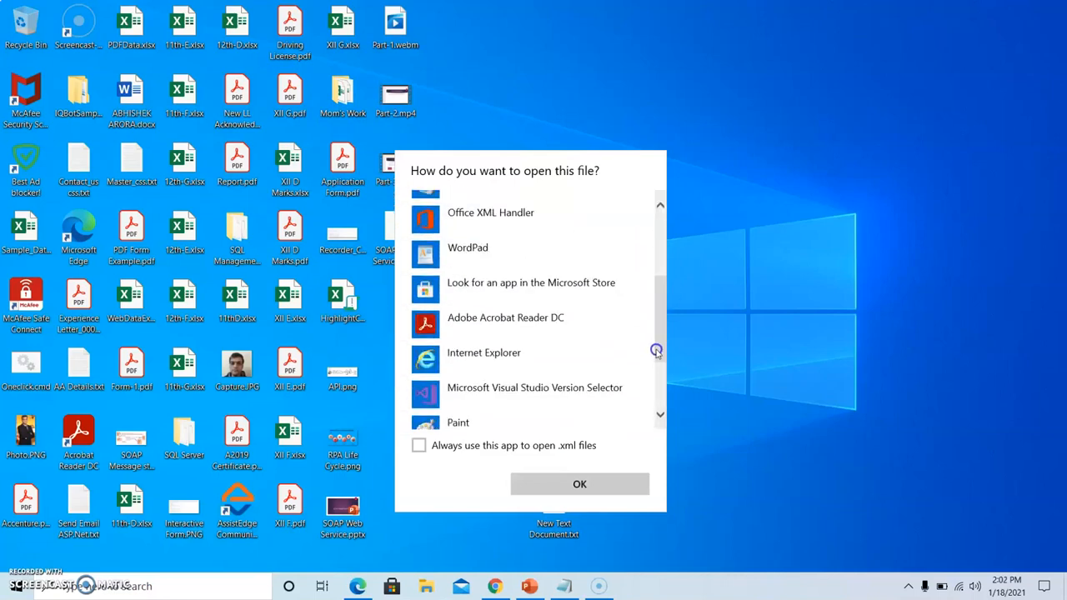
left_click(483, 353)
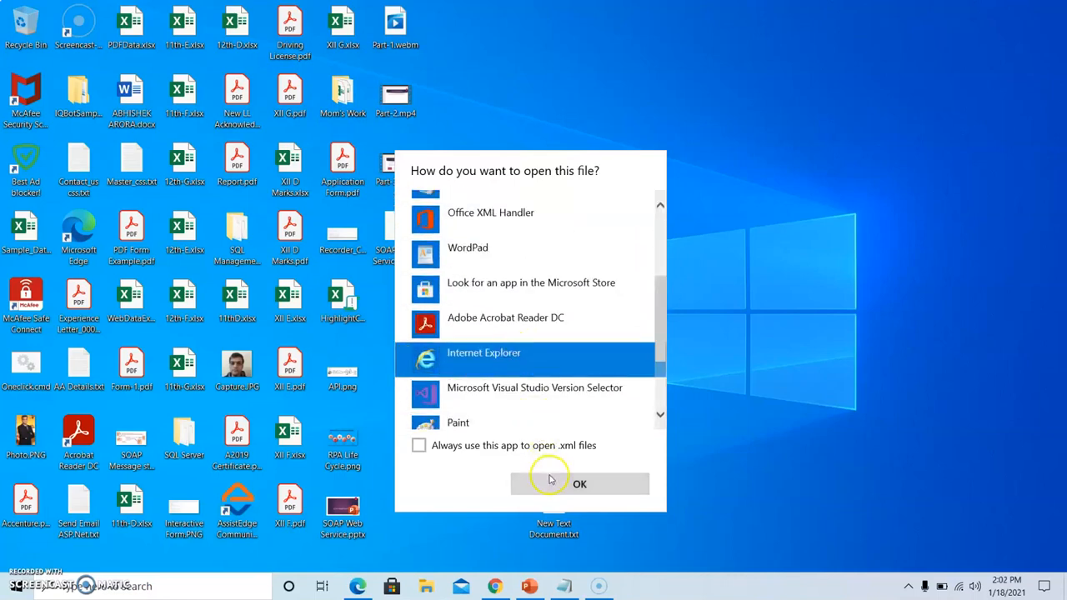
left_click(581, 483)
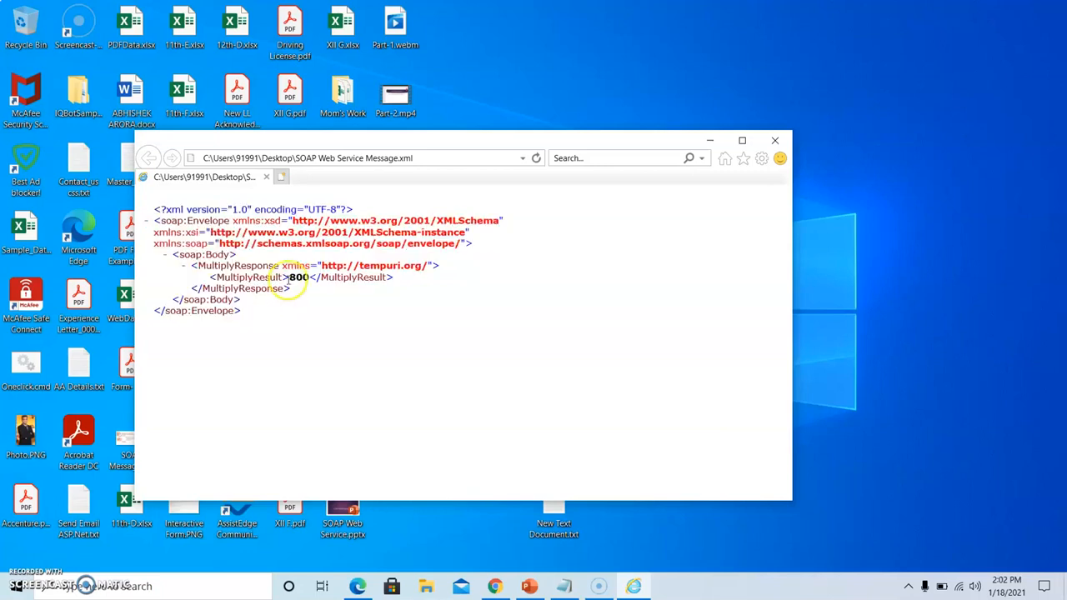
Step: Highlight the MultiplyResult value 800 and close the Internet Explorer window
double_click(298, 277)
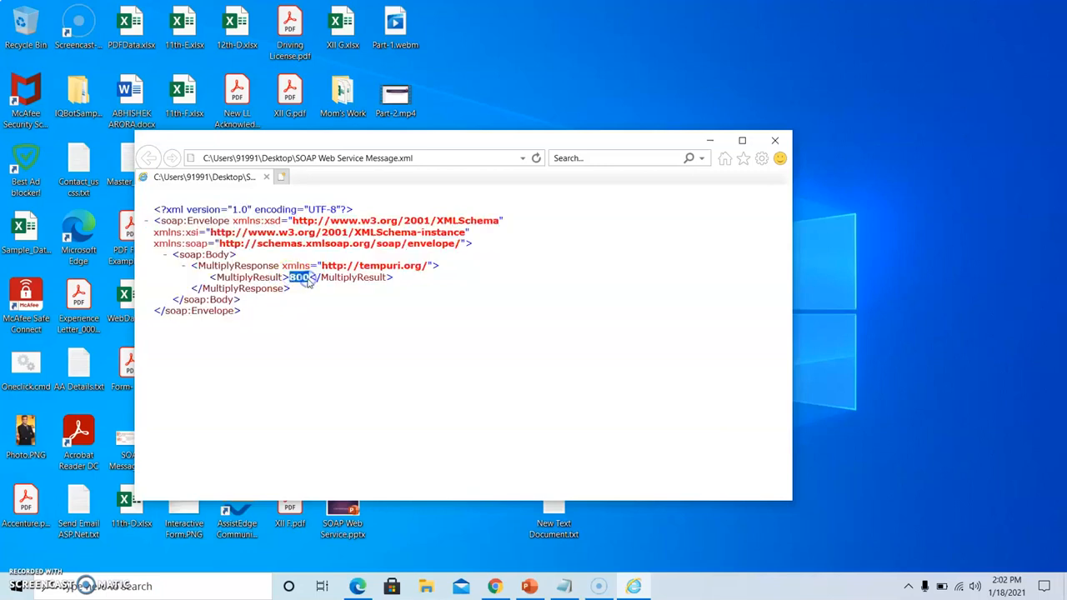
mouse_move(314, 367)
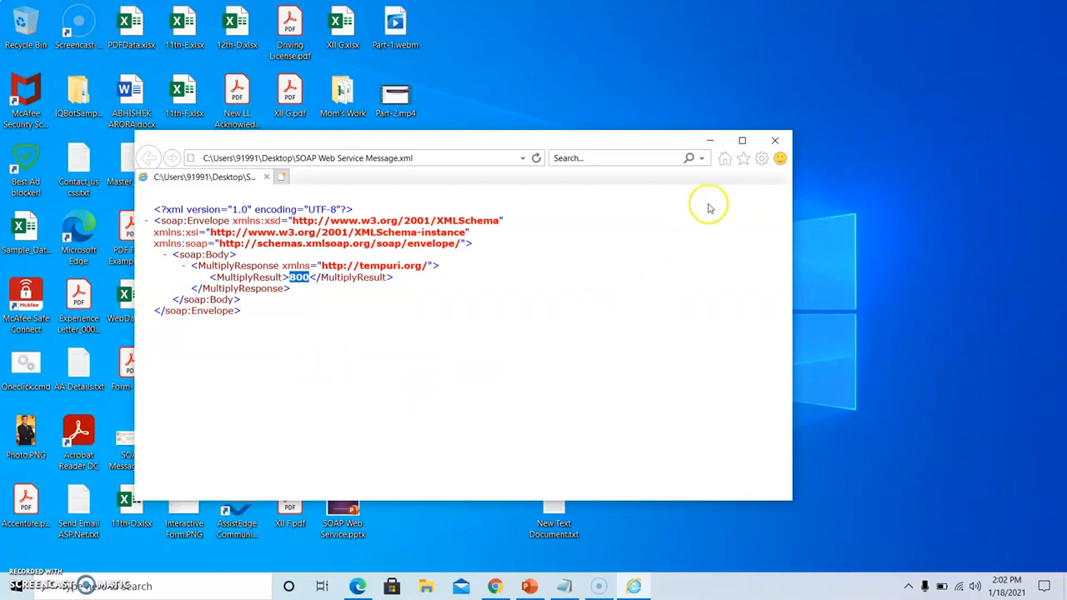
left_click(774, 140)
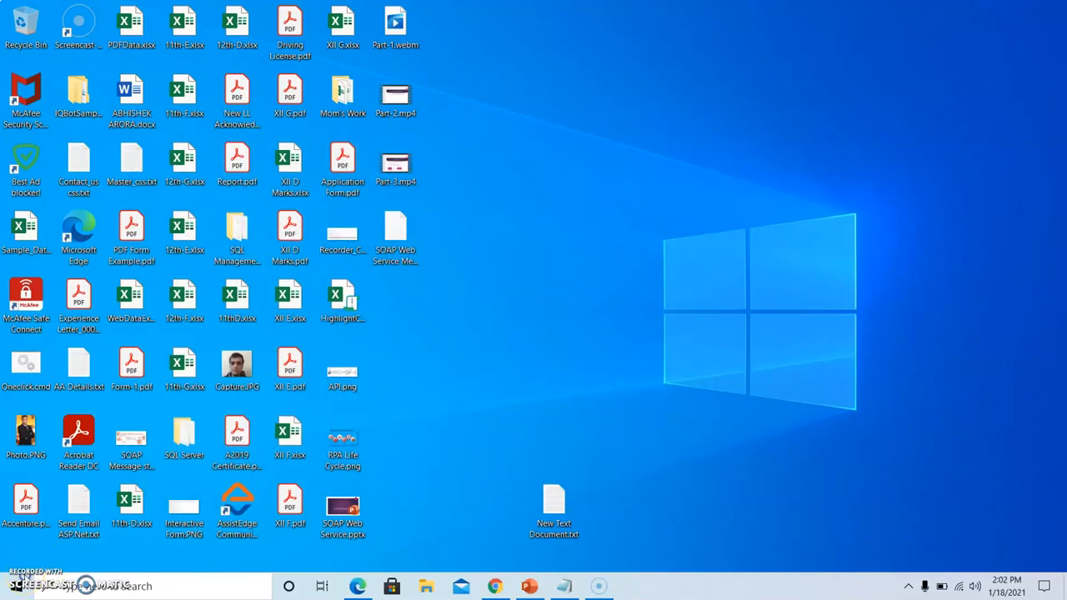
Step: Set the SOAP action's Response Scope to Selected response and focus the XPath expression field
left_click(599, 587)
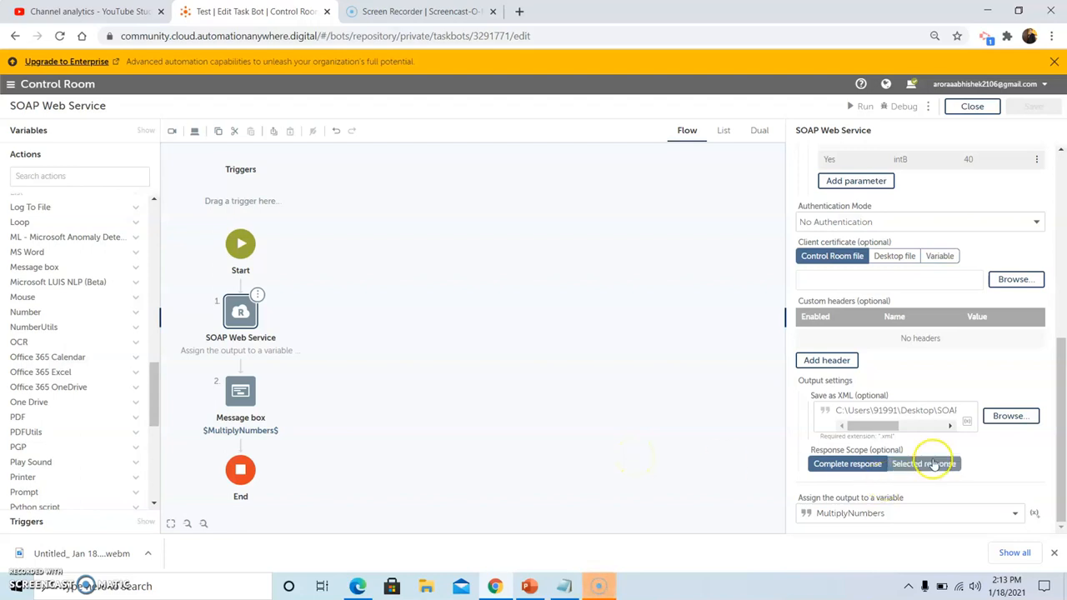
left_click(924, 463)
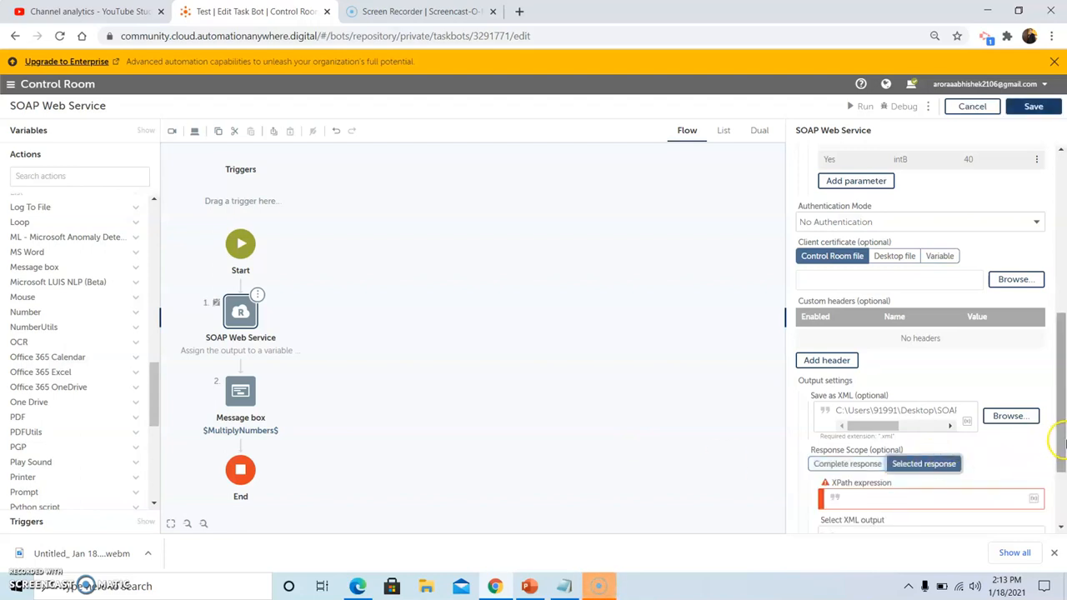
scroll("down", 3)
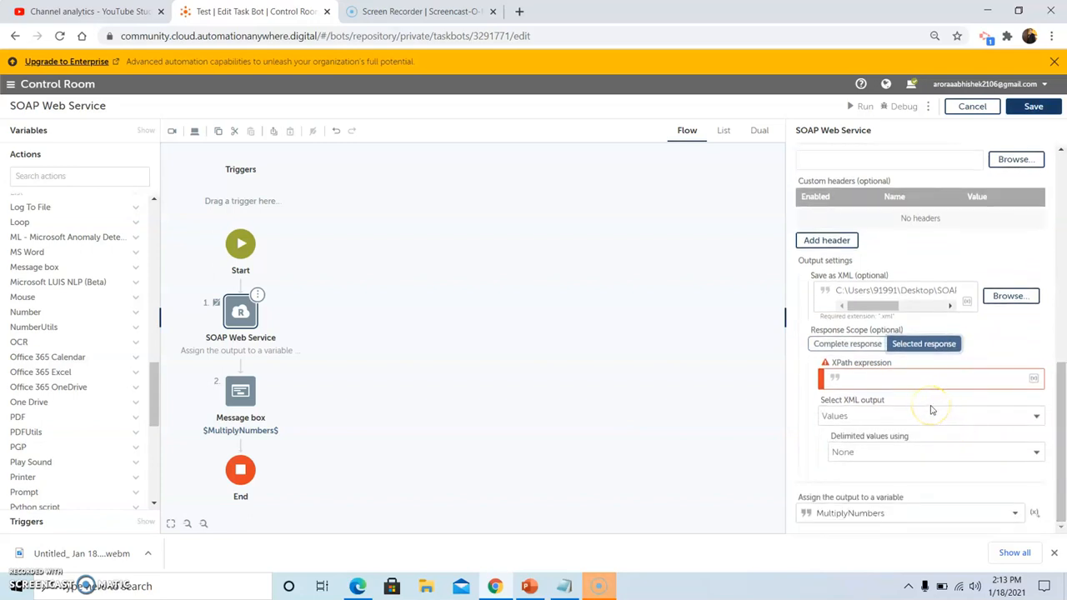
mouse_move(932, 410)
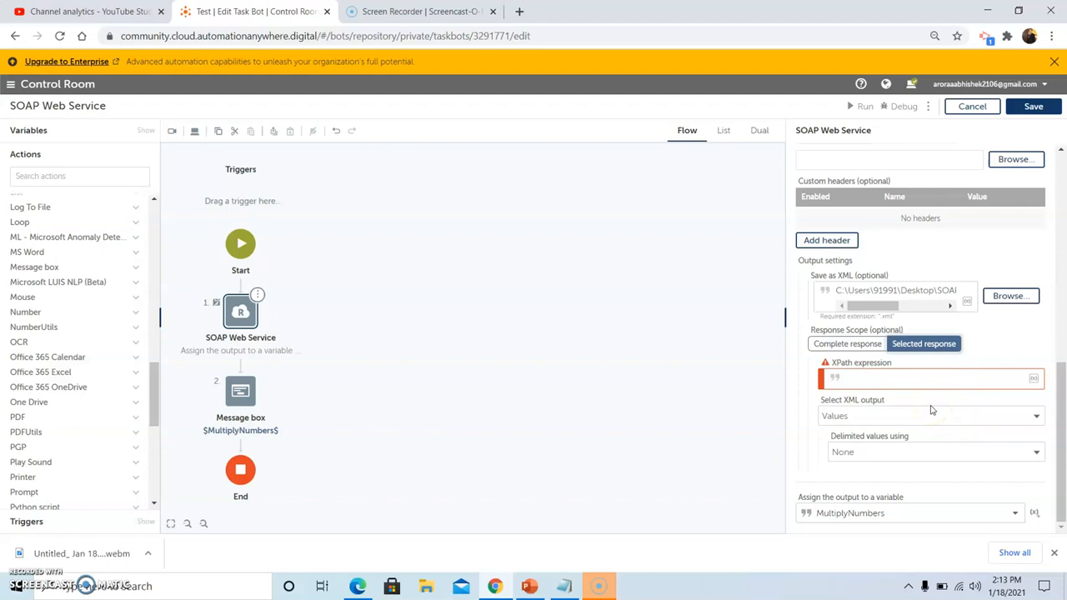
left_click(930, 378)
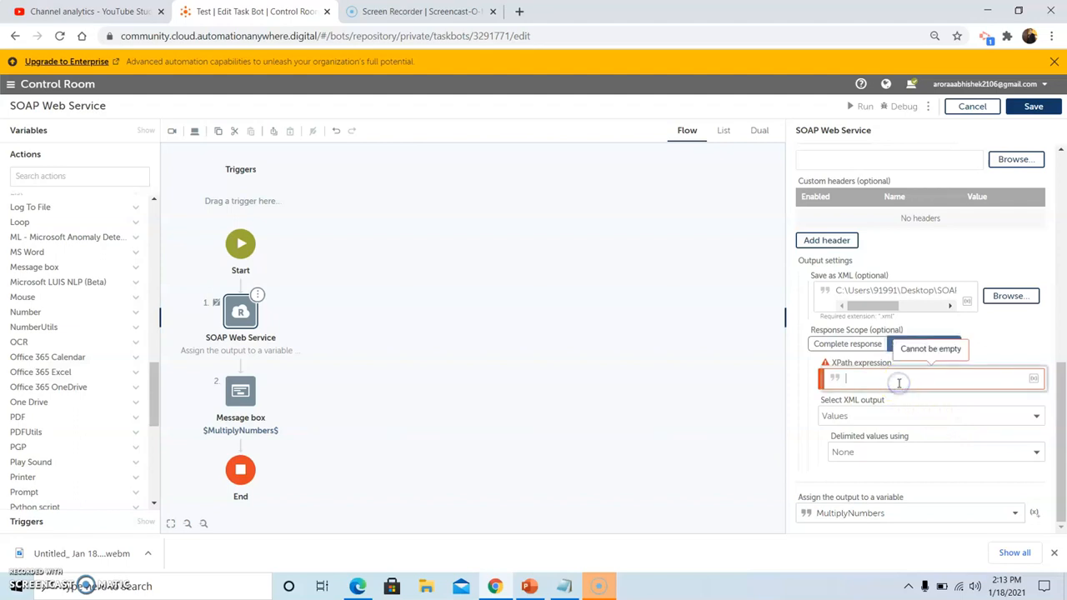
mouse_move(883, 381)
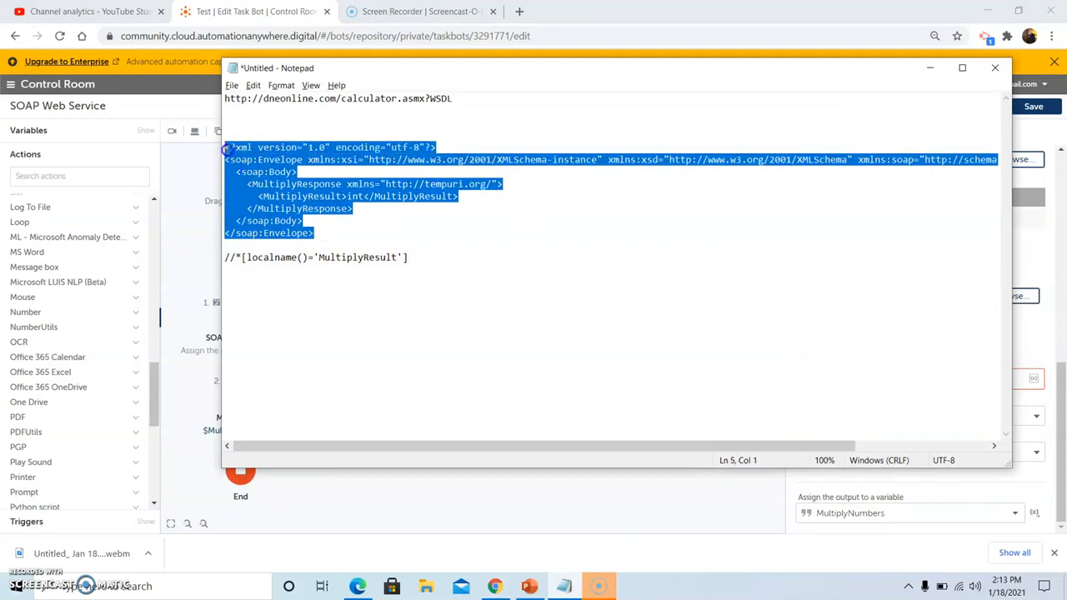
mouse_move(426, 100)
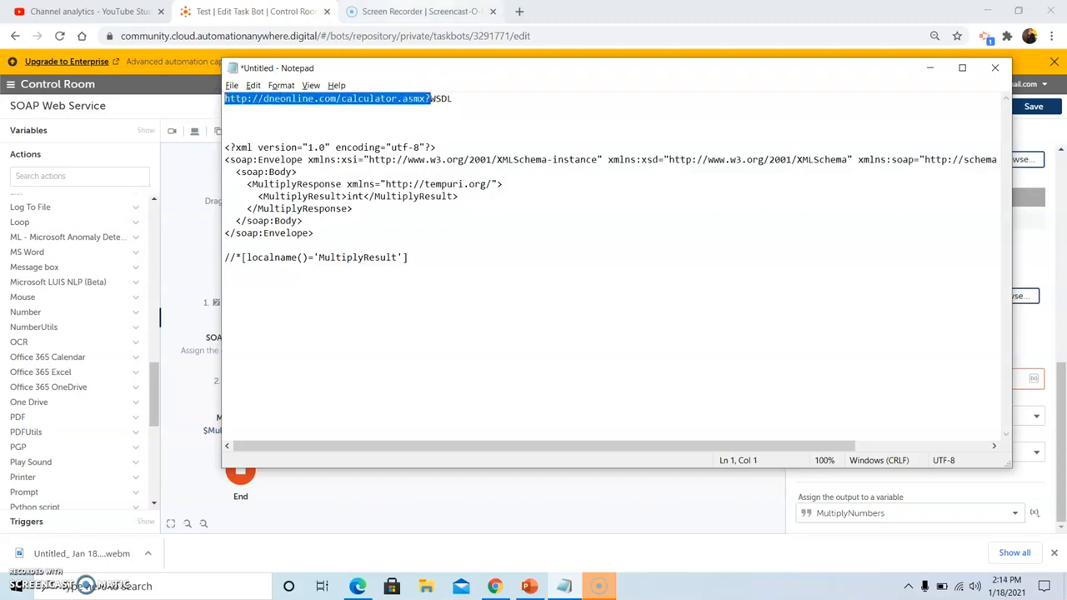
Step: Open dneonline.com/calculator.asmx in a new tab and view the Multiply operation's SOAP samples
left_click(685, 10)
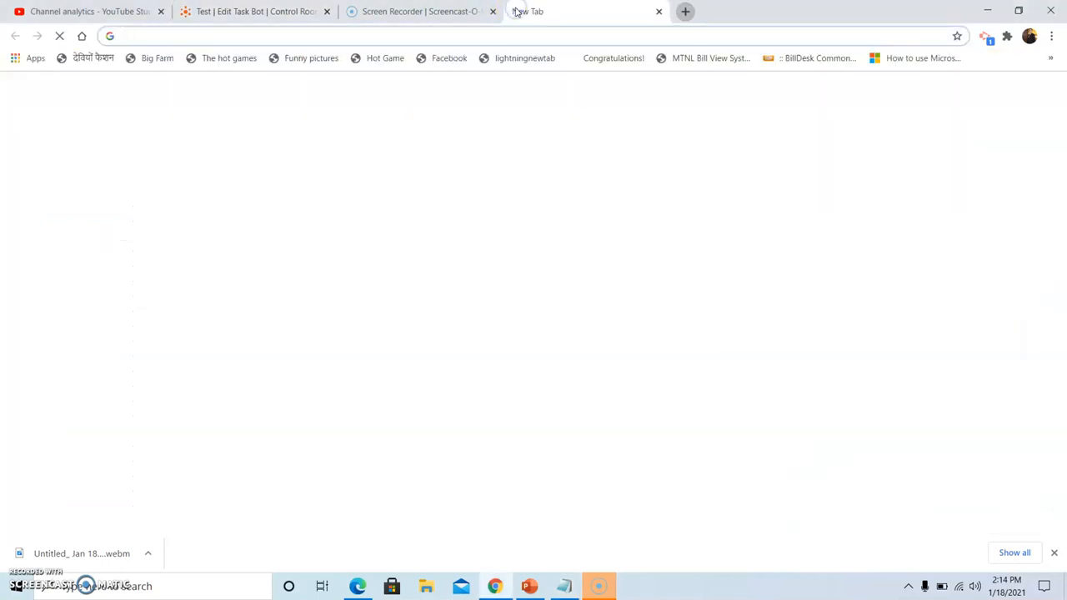
type("http://dneonline.com/calculator.asmx?")
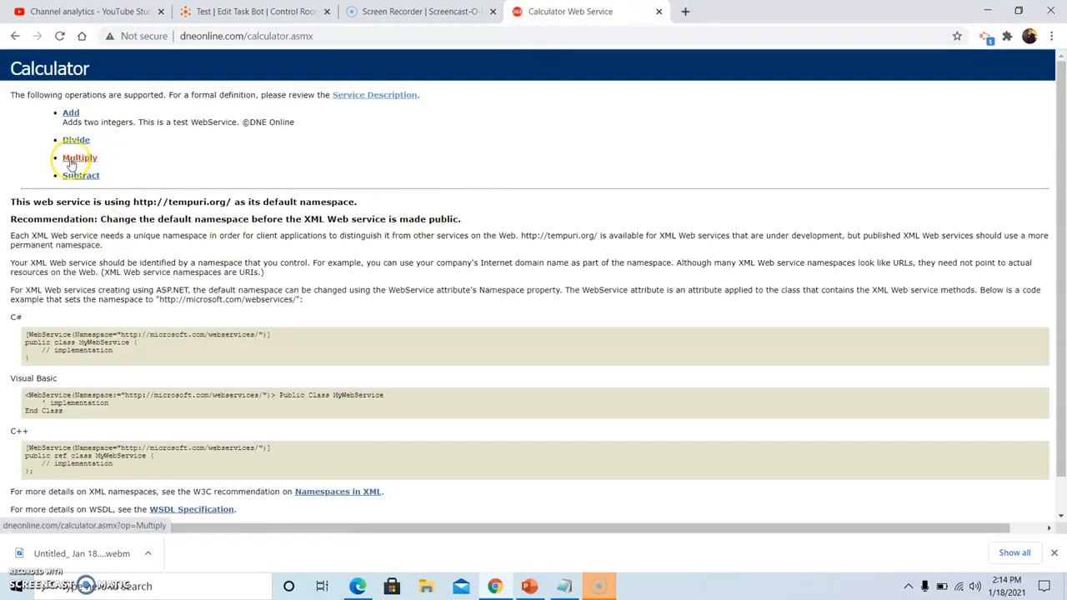
left_click(80, 157)
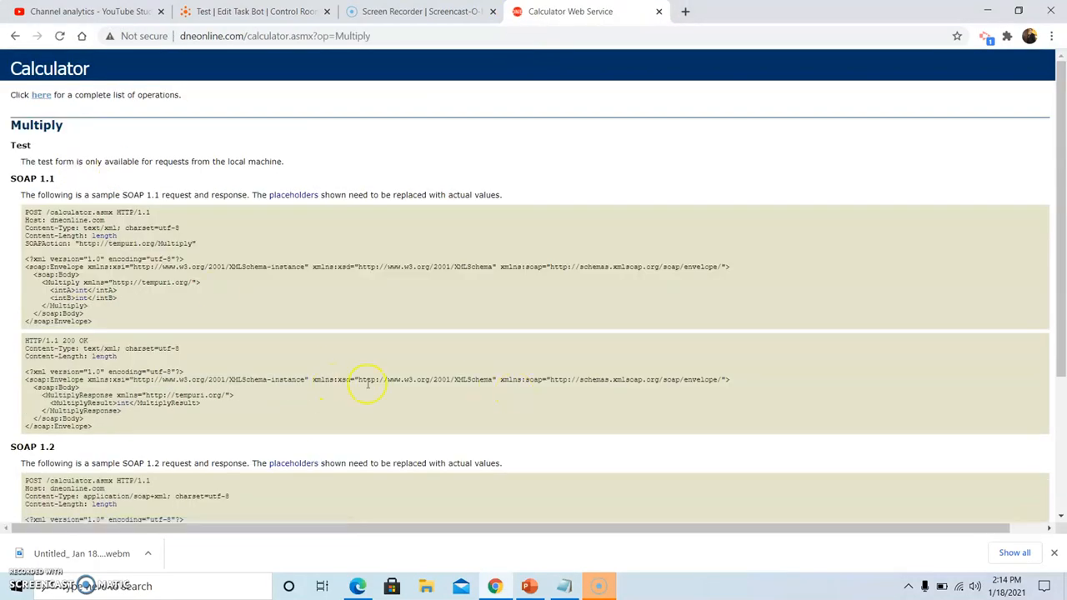
mouse_move(94, 430)
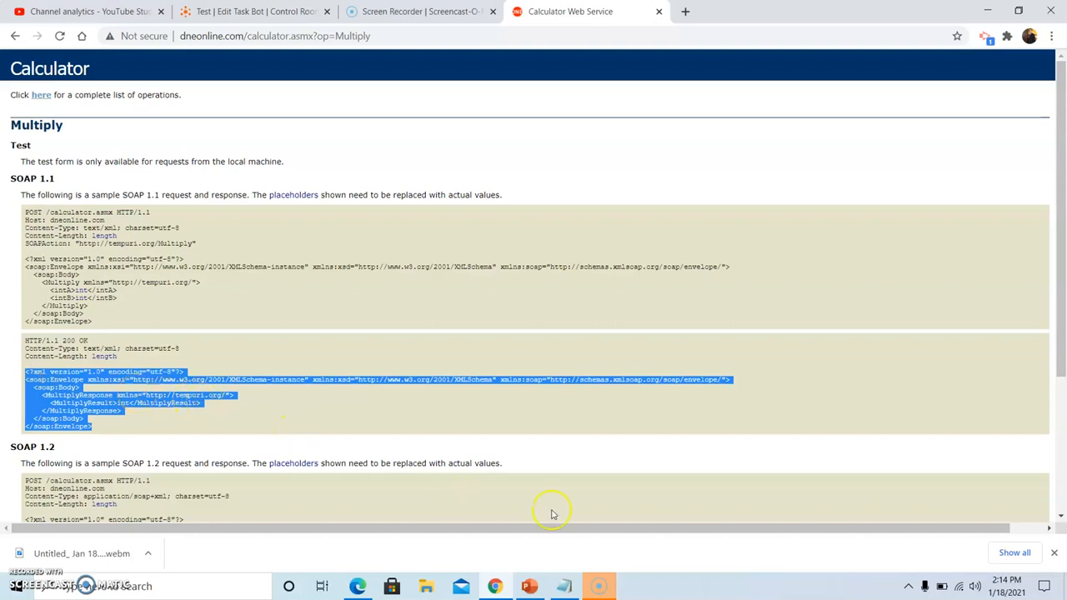
left_click(563, 587)
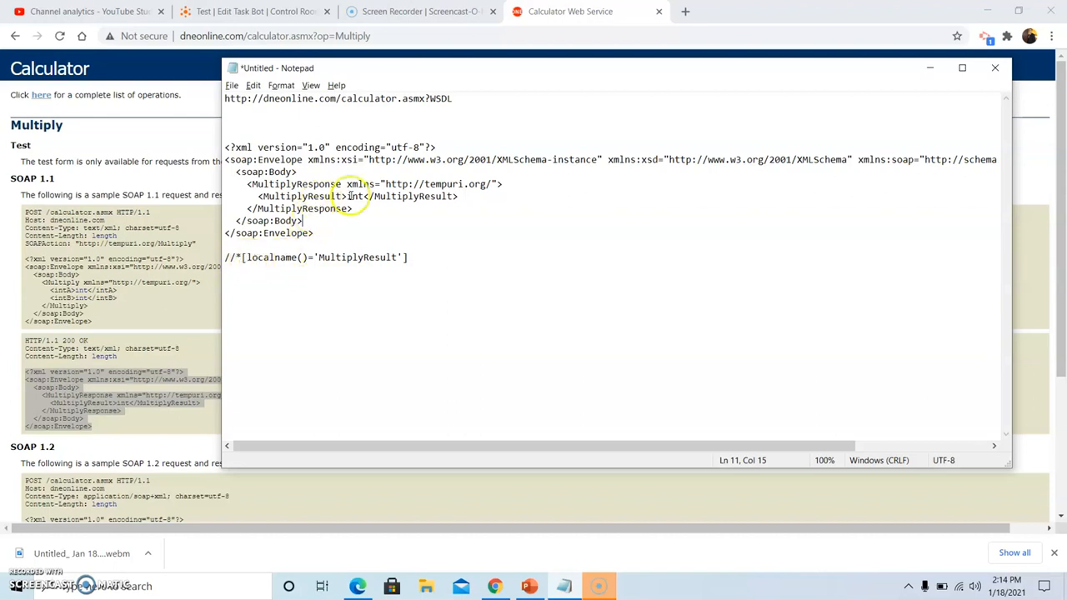
double_click(357, 196)
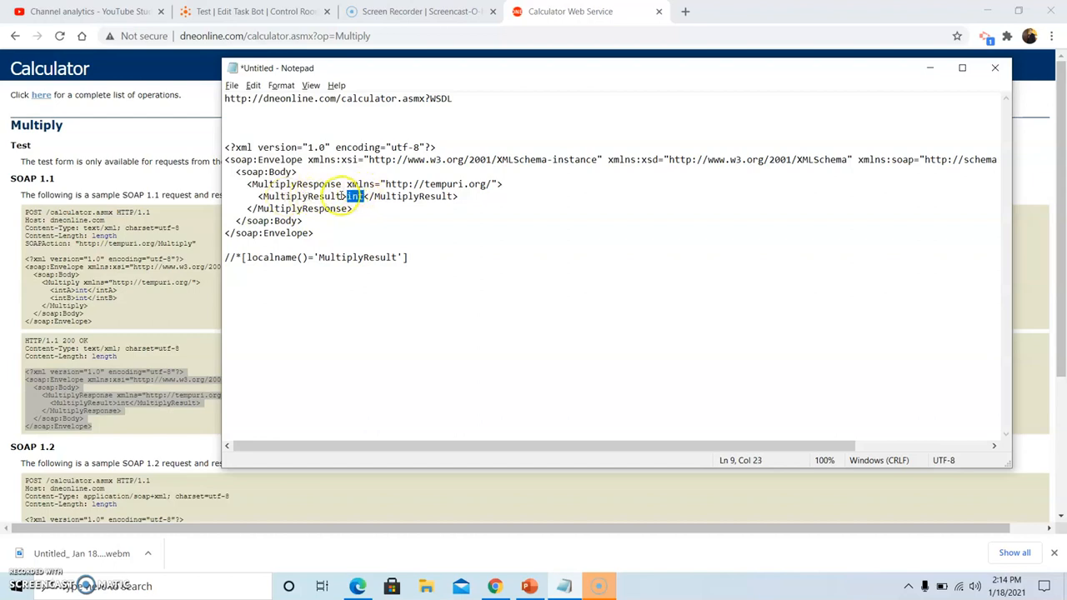
double_click(304, 197)
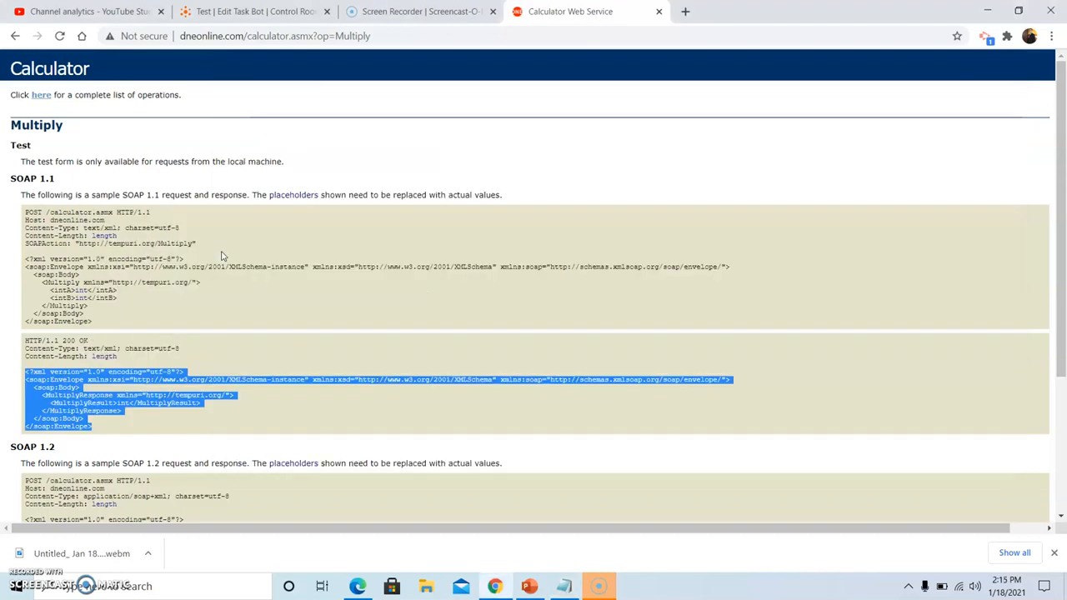
Step: Extract MultiplyResult with XPath //*[local-name()='MultiplyResult'], keep XML output as Values, and save the bot
left_click(255, 10)
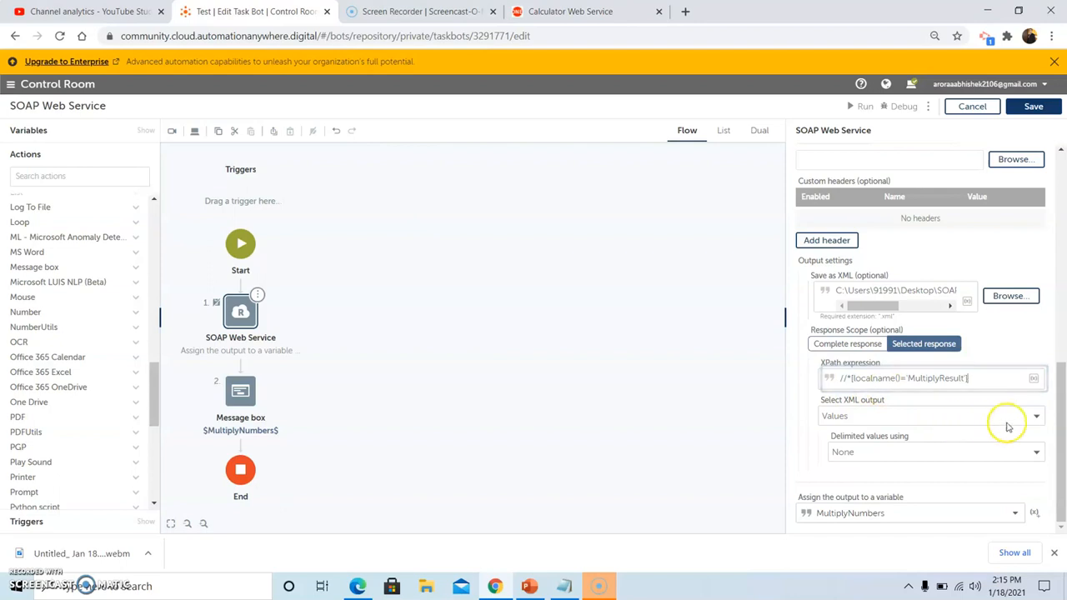
left_click(1037, 416)
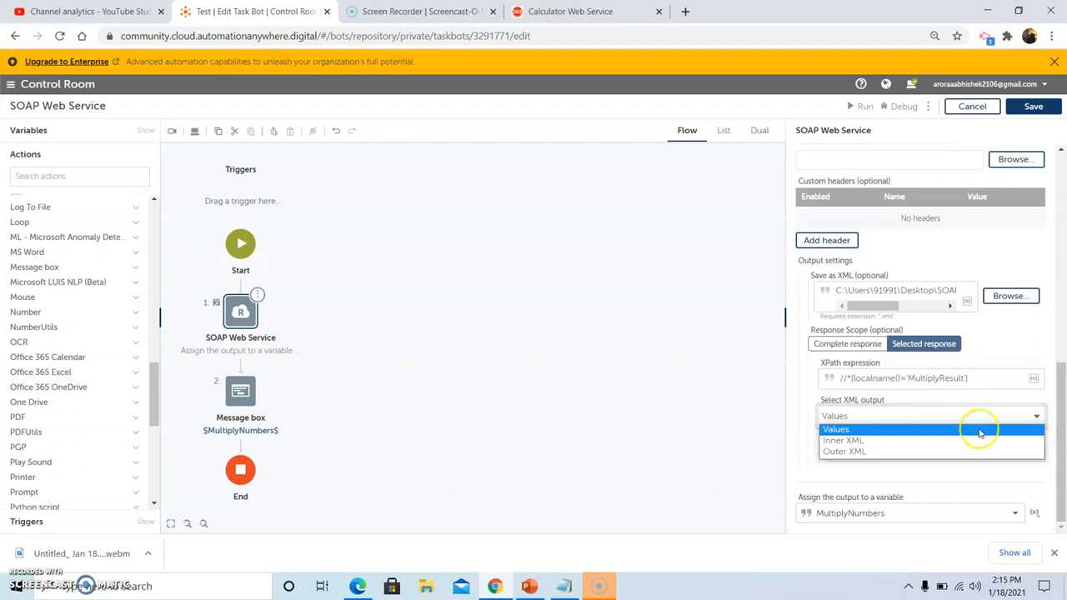
mouse_move(932, 440)
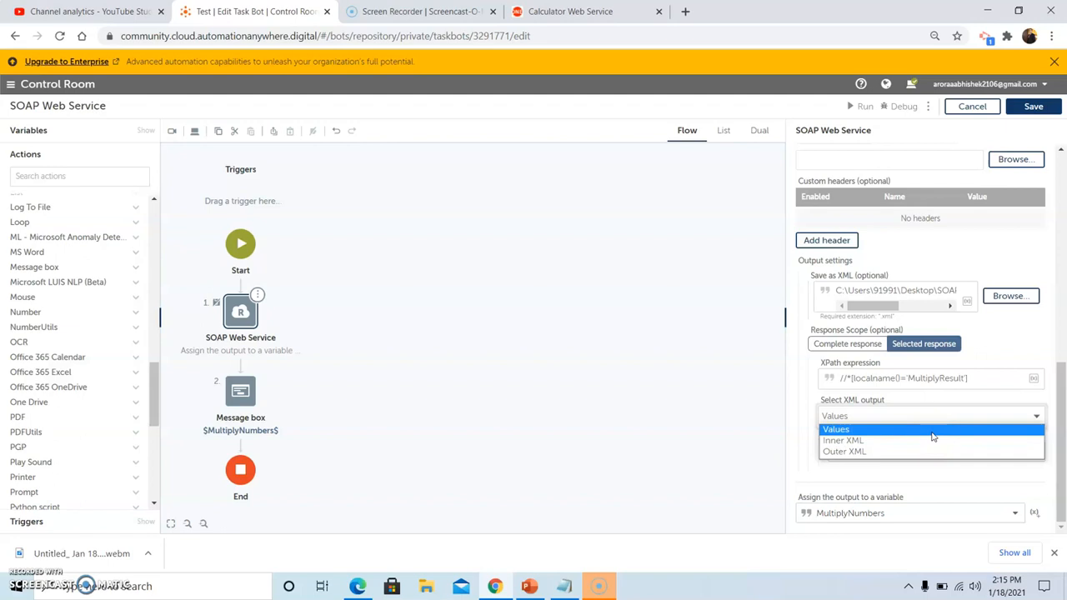
left_click(837, 428)
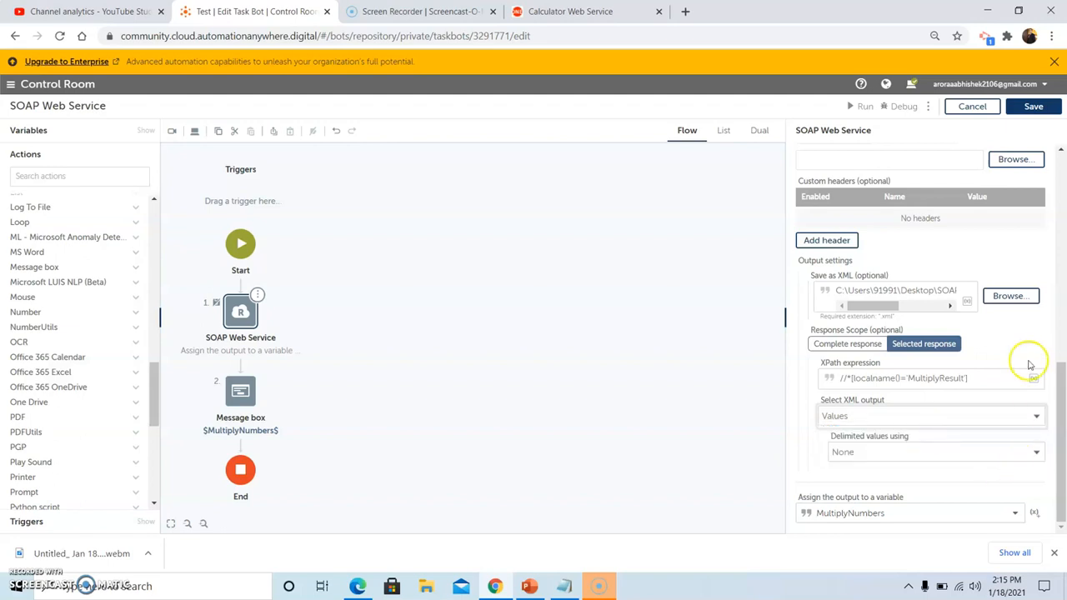
left_click(1034, 107)
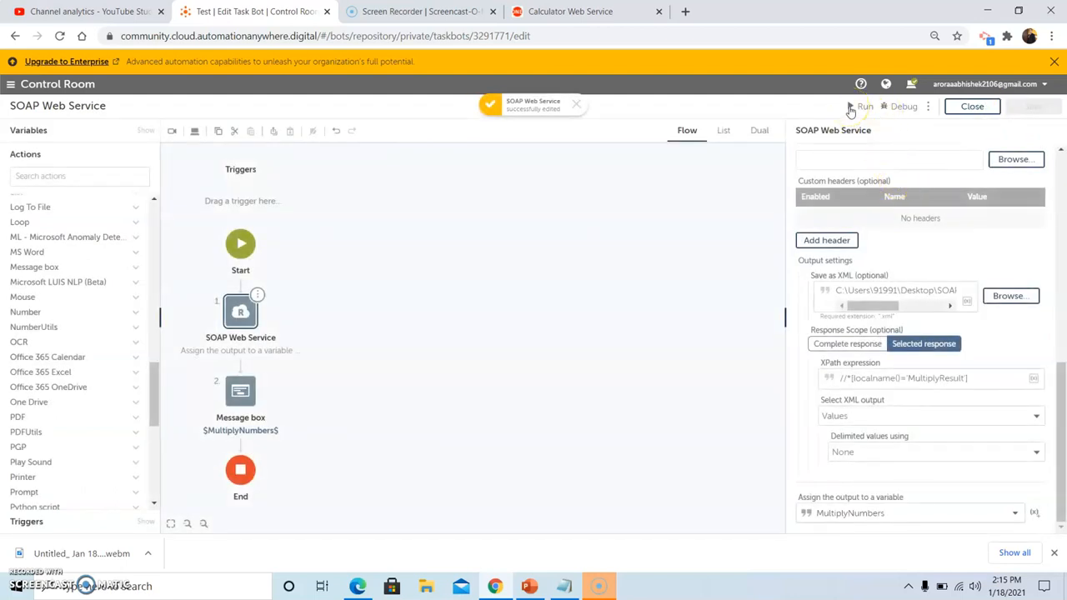
Step: Run the bot and dismiss its message box showing 800
left_click(863, 107)
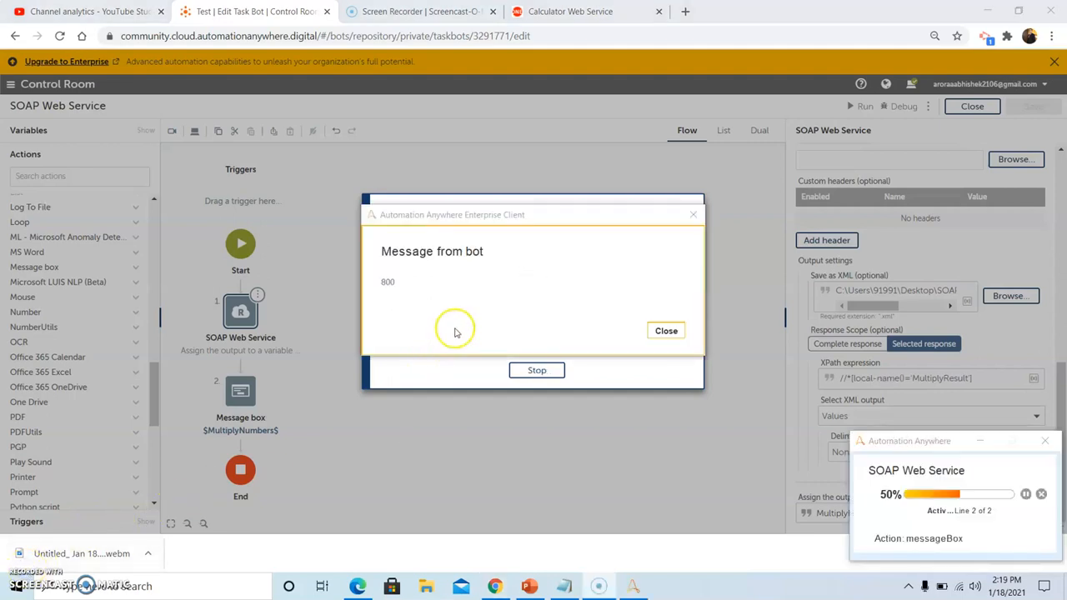
mouse_move(467, 324)
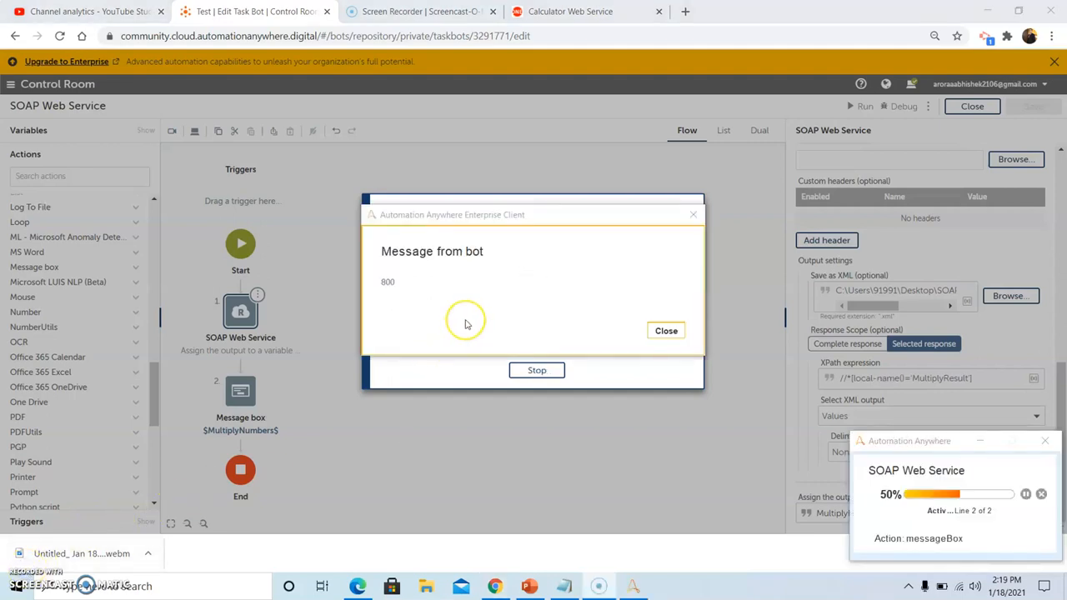
mouse_move(404, 300)
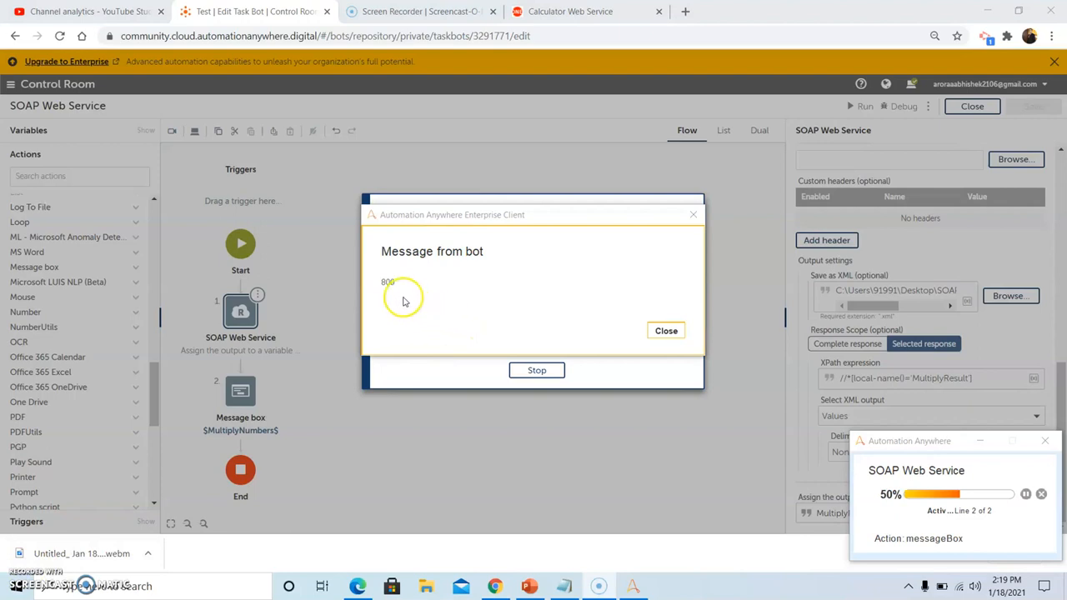
mouse_move(627, 297)
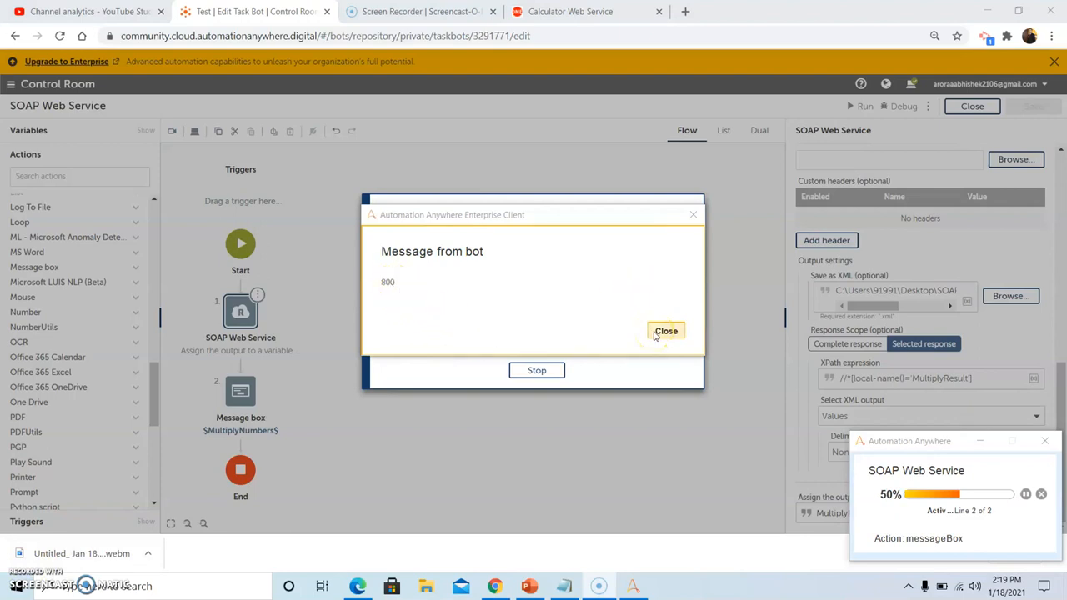
left_click(667, 330)
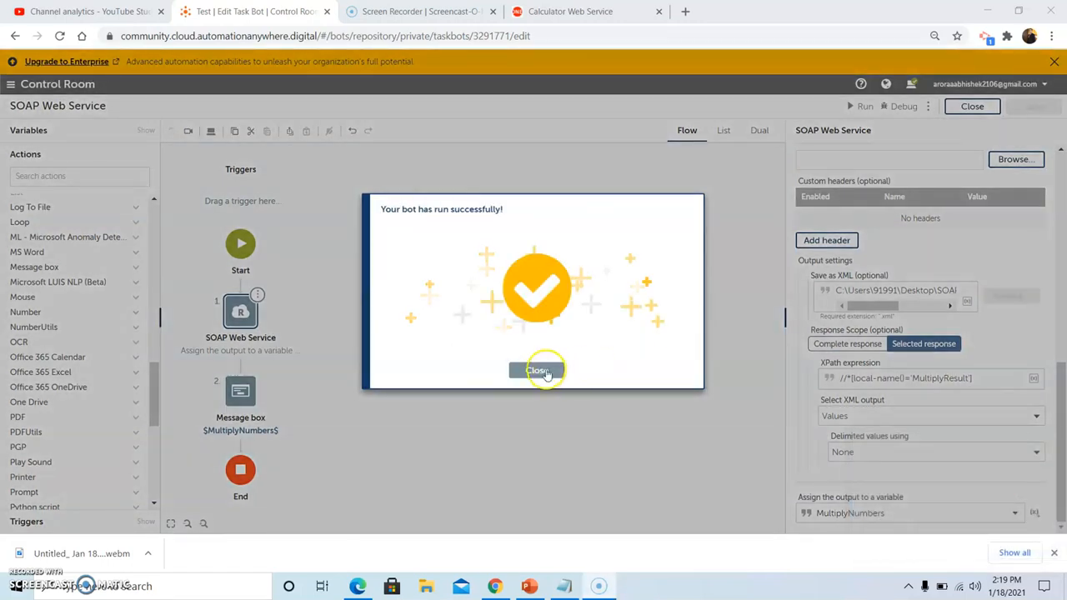
Step: Dismiss the run-success notice, review the saved SOAP response XML showing MultiplyResult 800, and close it
left_click(536, 370)
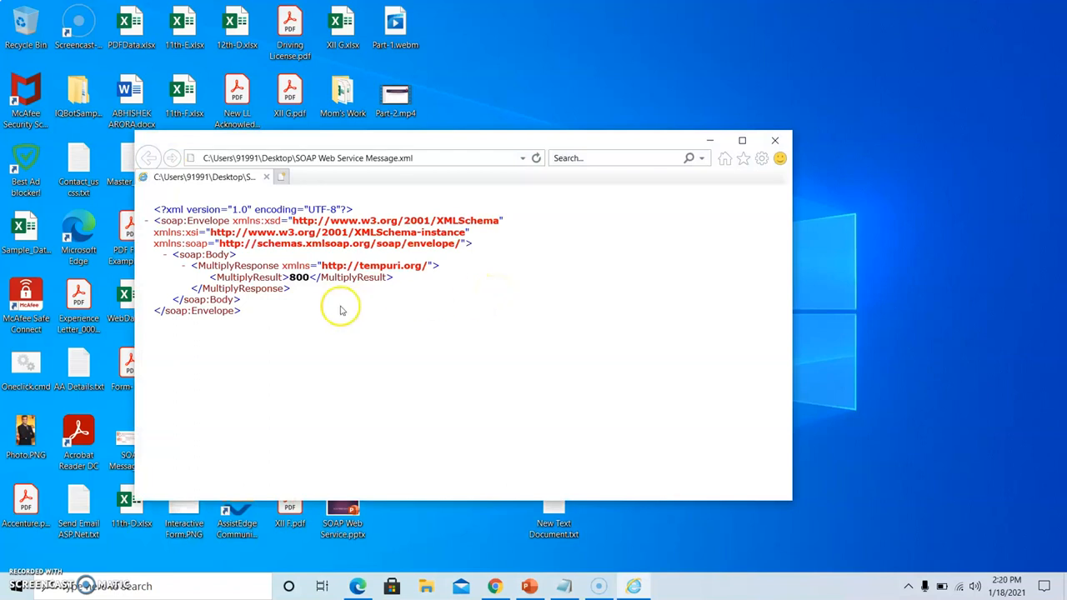
mouse_move(704, 197)
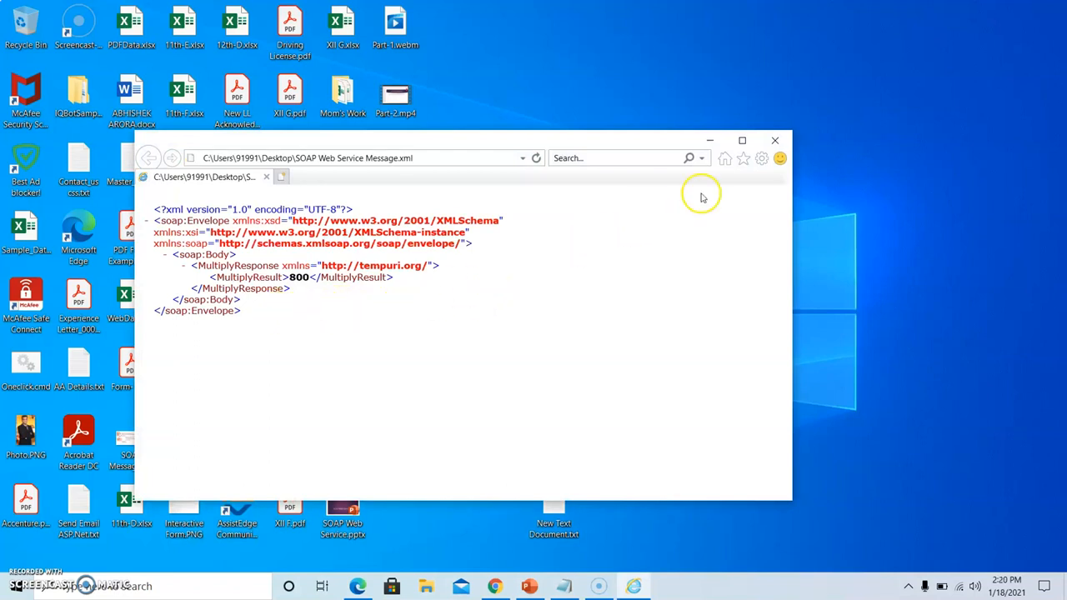
mouse_move(774, 140)
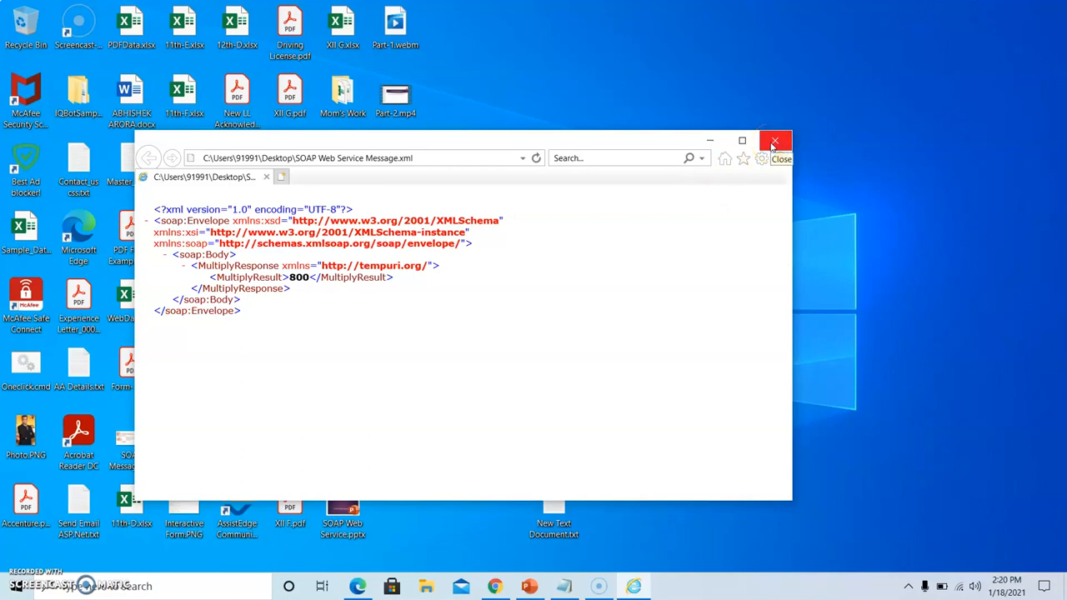
left_click(774, 140)
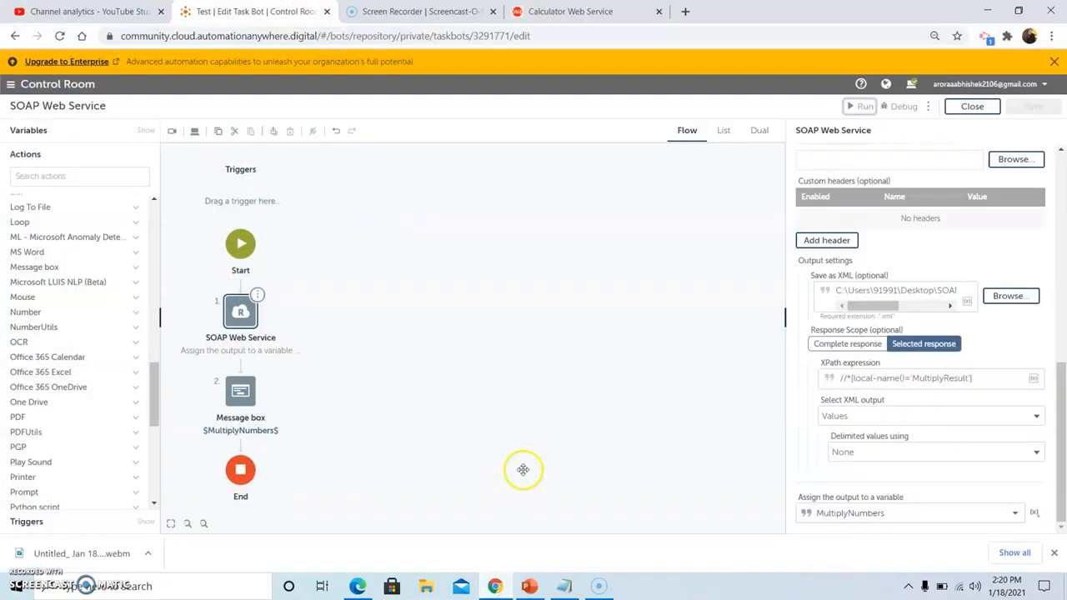
mouse_move(687, 407)
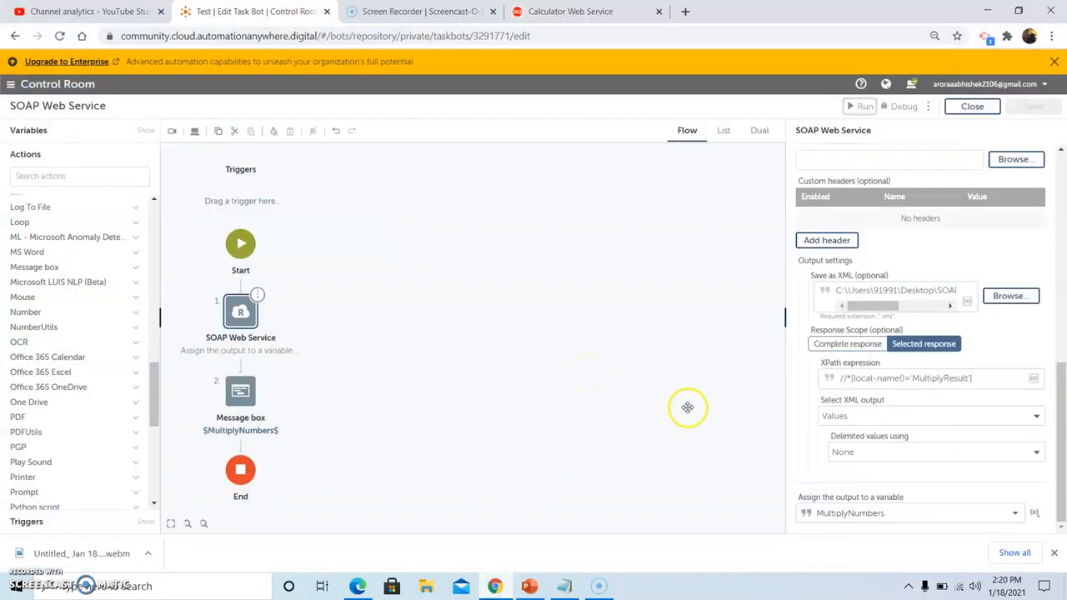